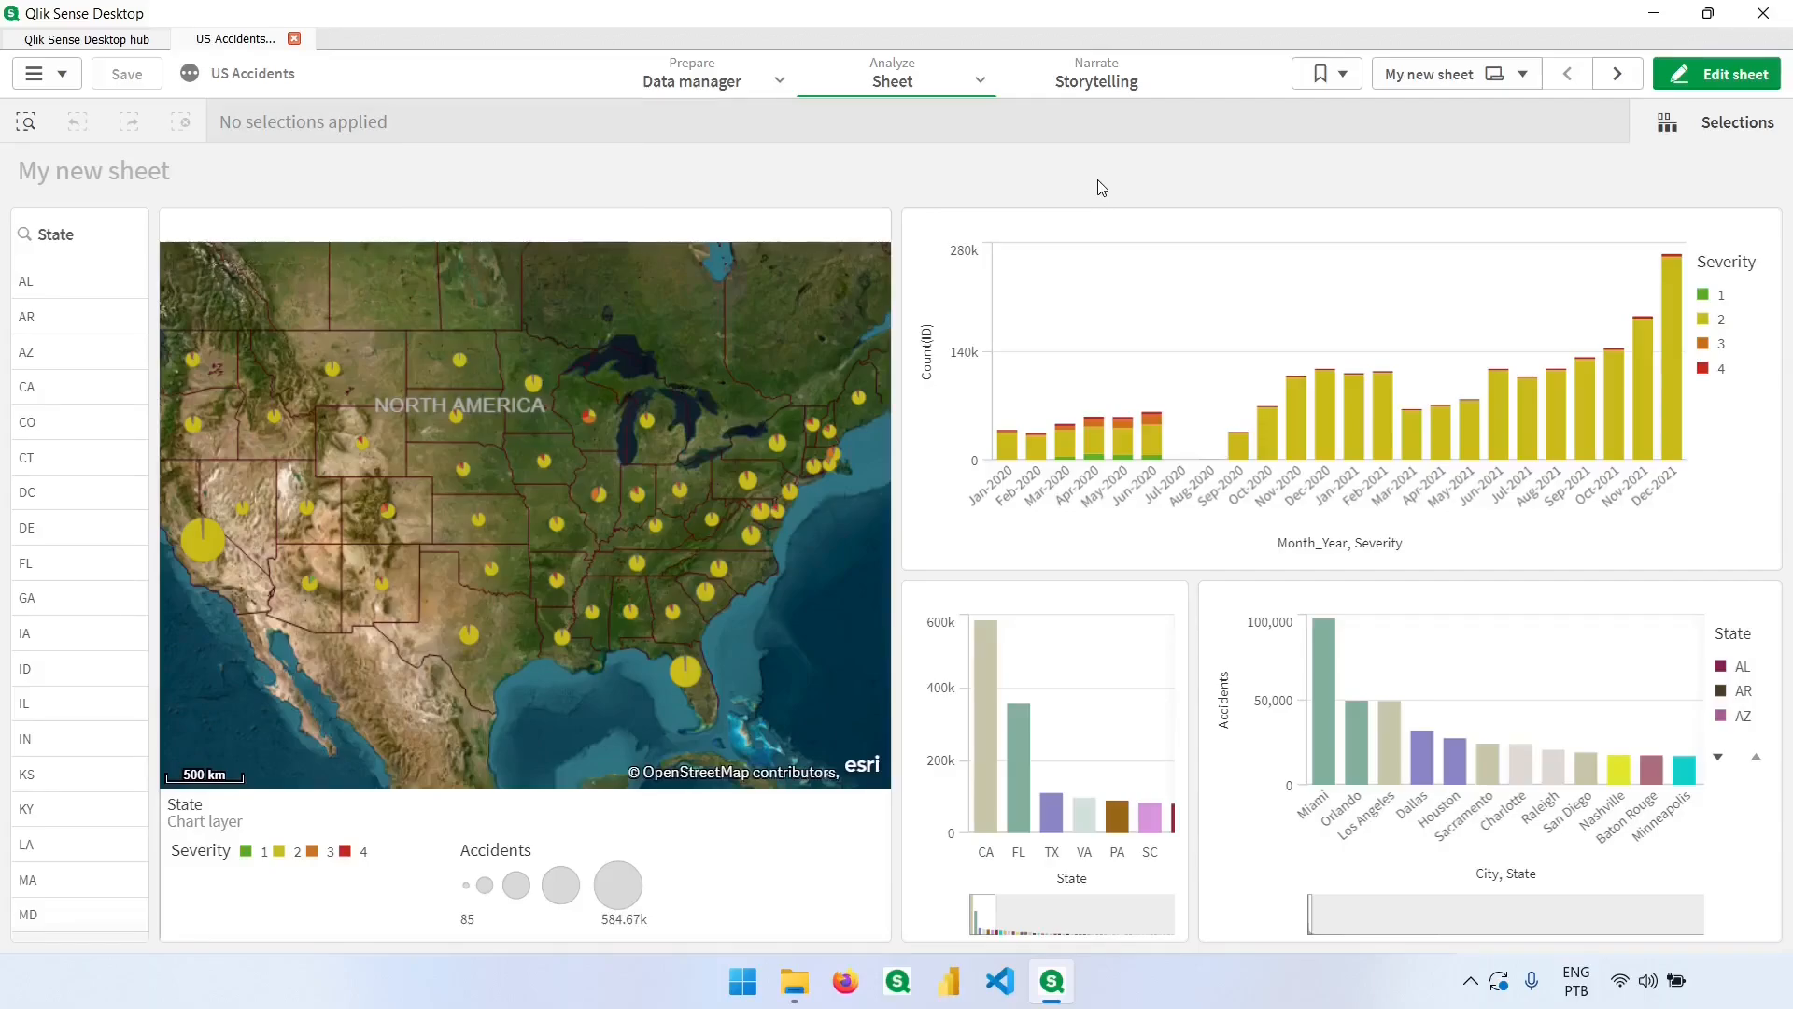
mouse_move(990, 779)
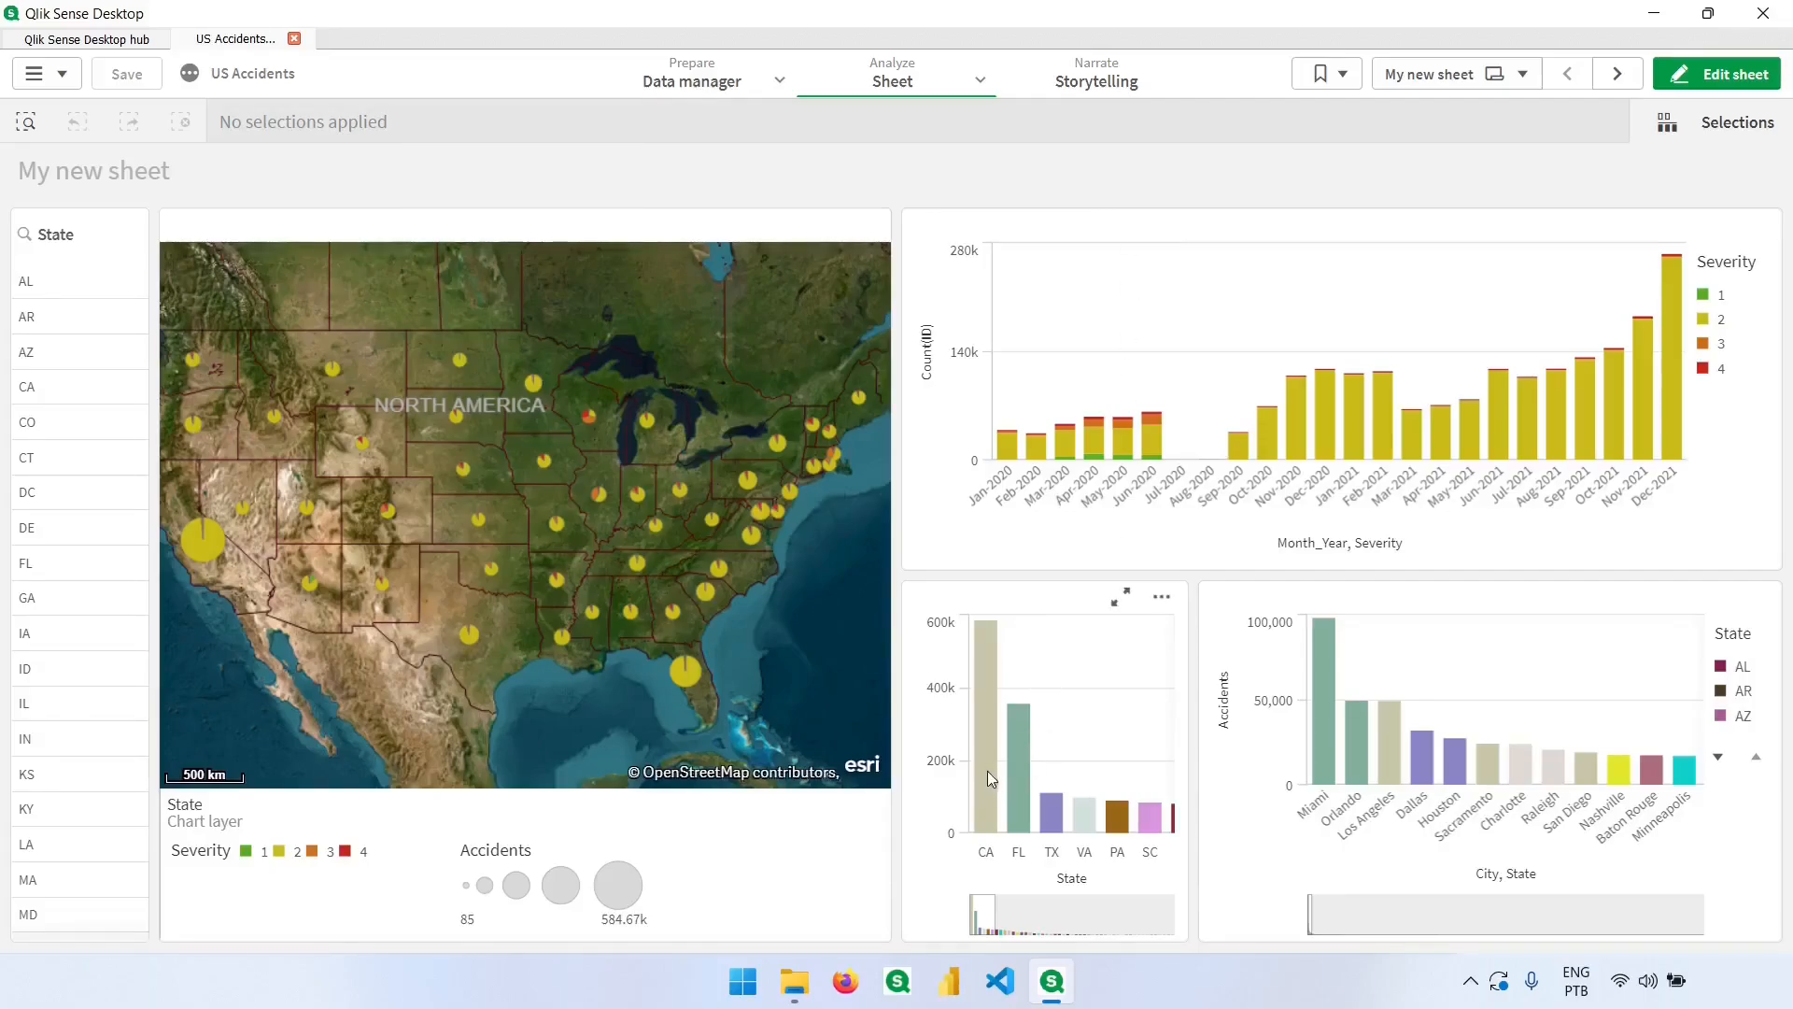
mouse_move(986, 785)
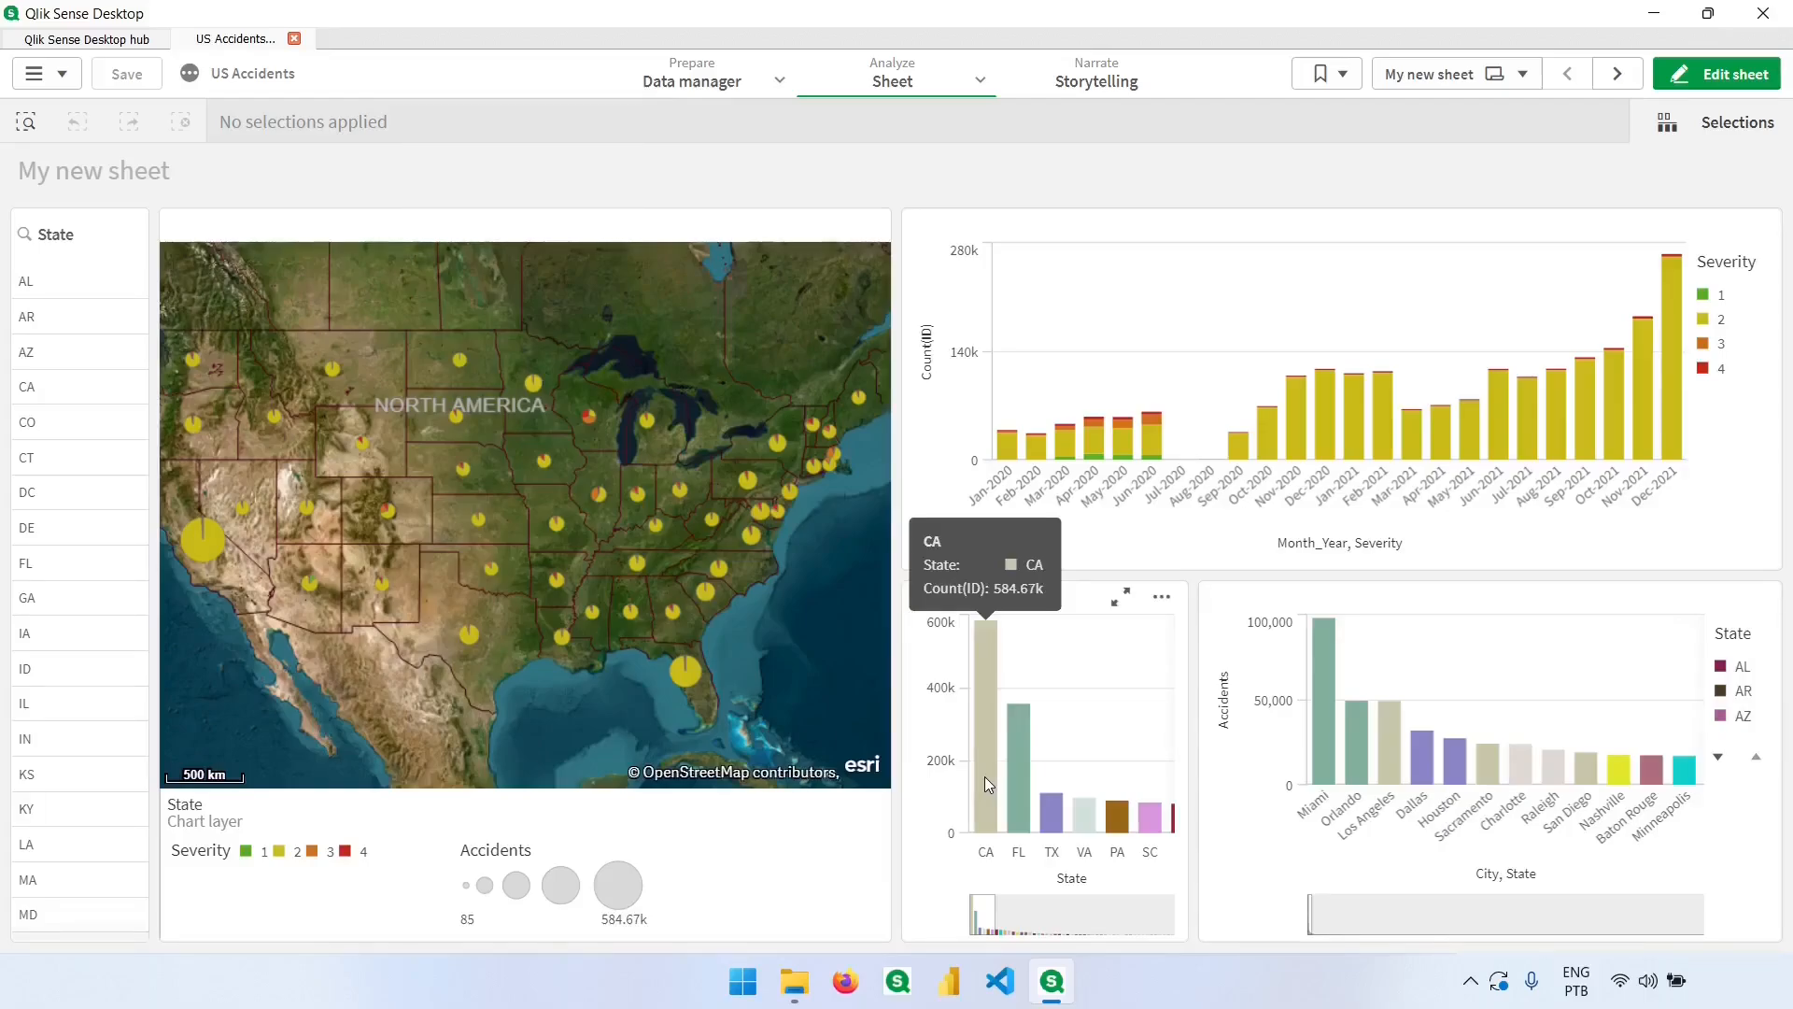
mouse_move(1198, 587)
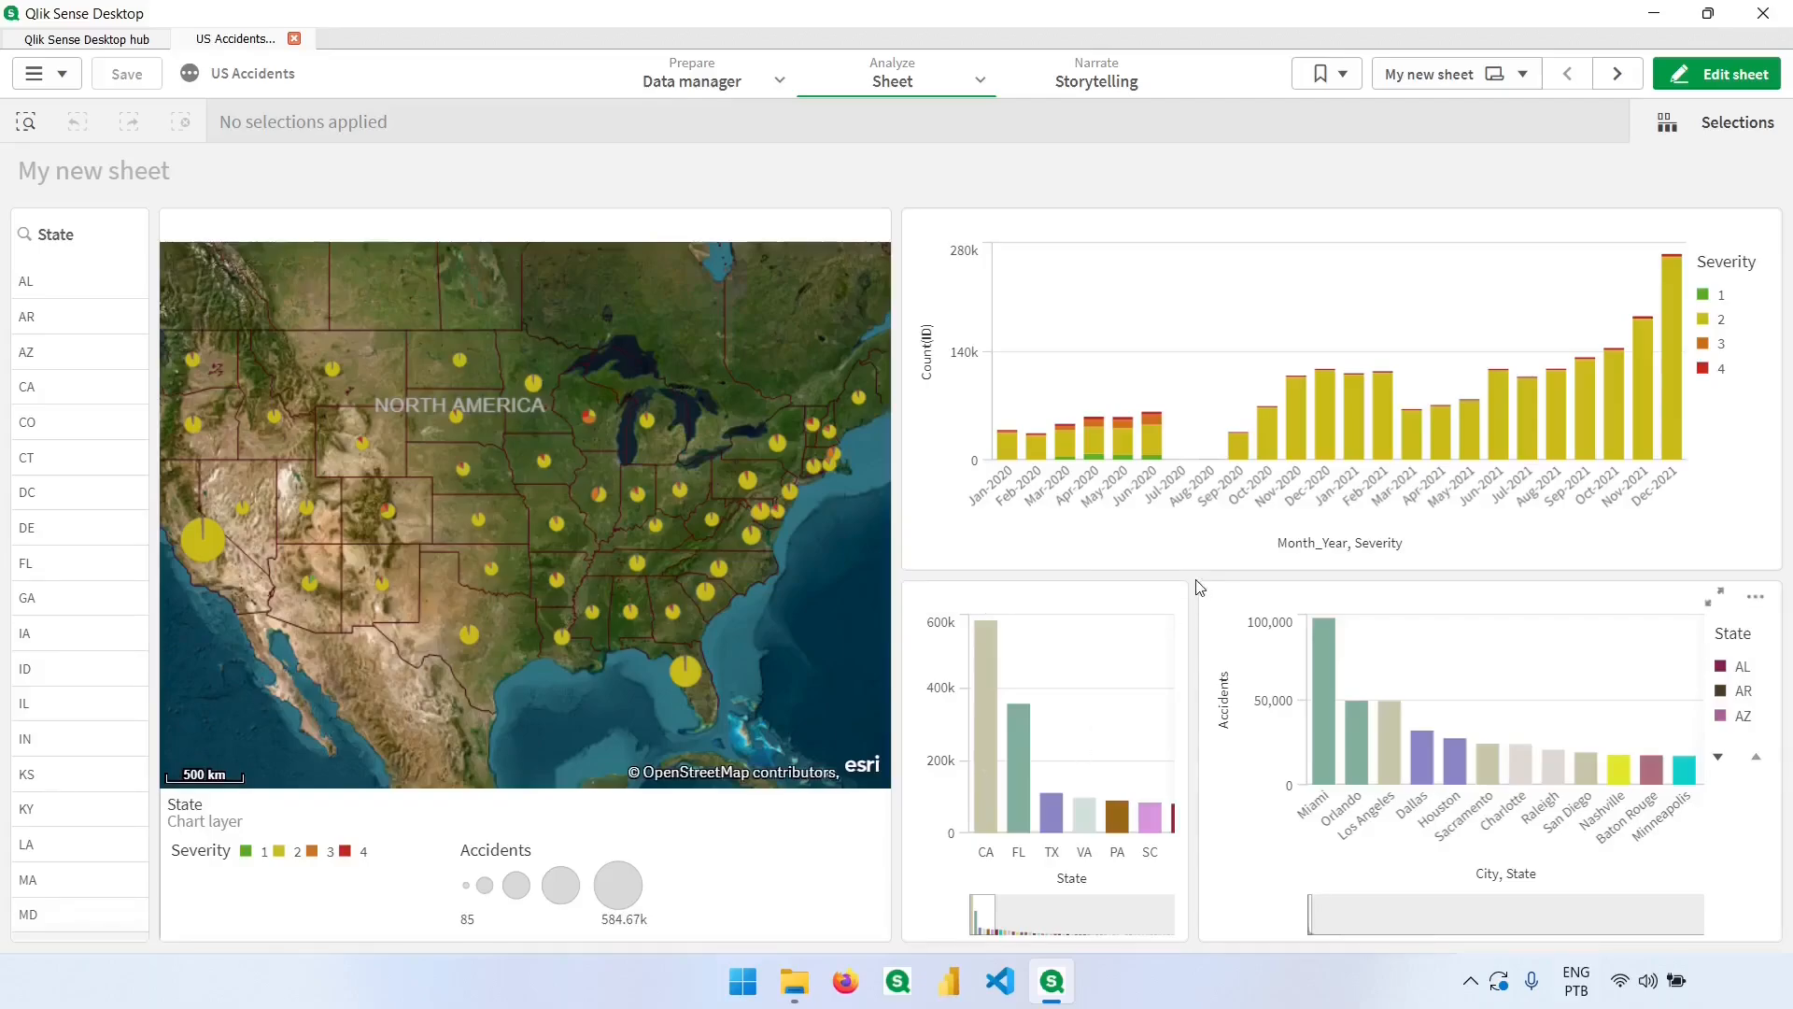
Put the sheet in edit mode and list the City_State and Severity master dimensions
left_click(1715, 72)
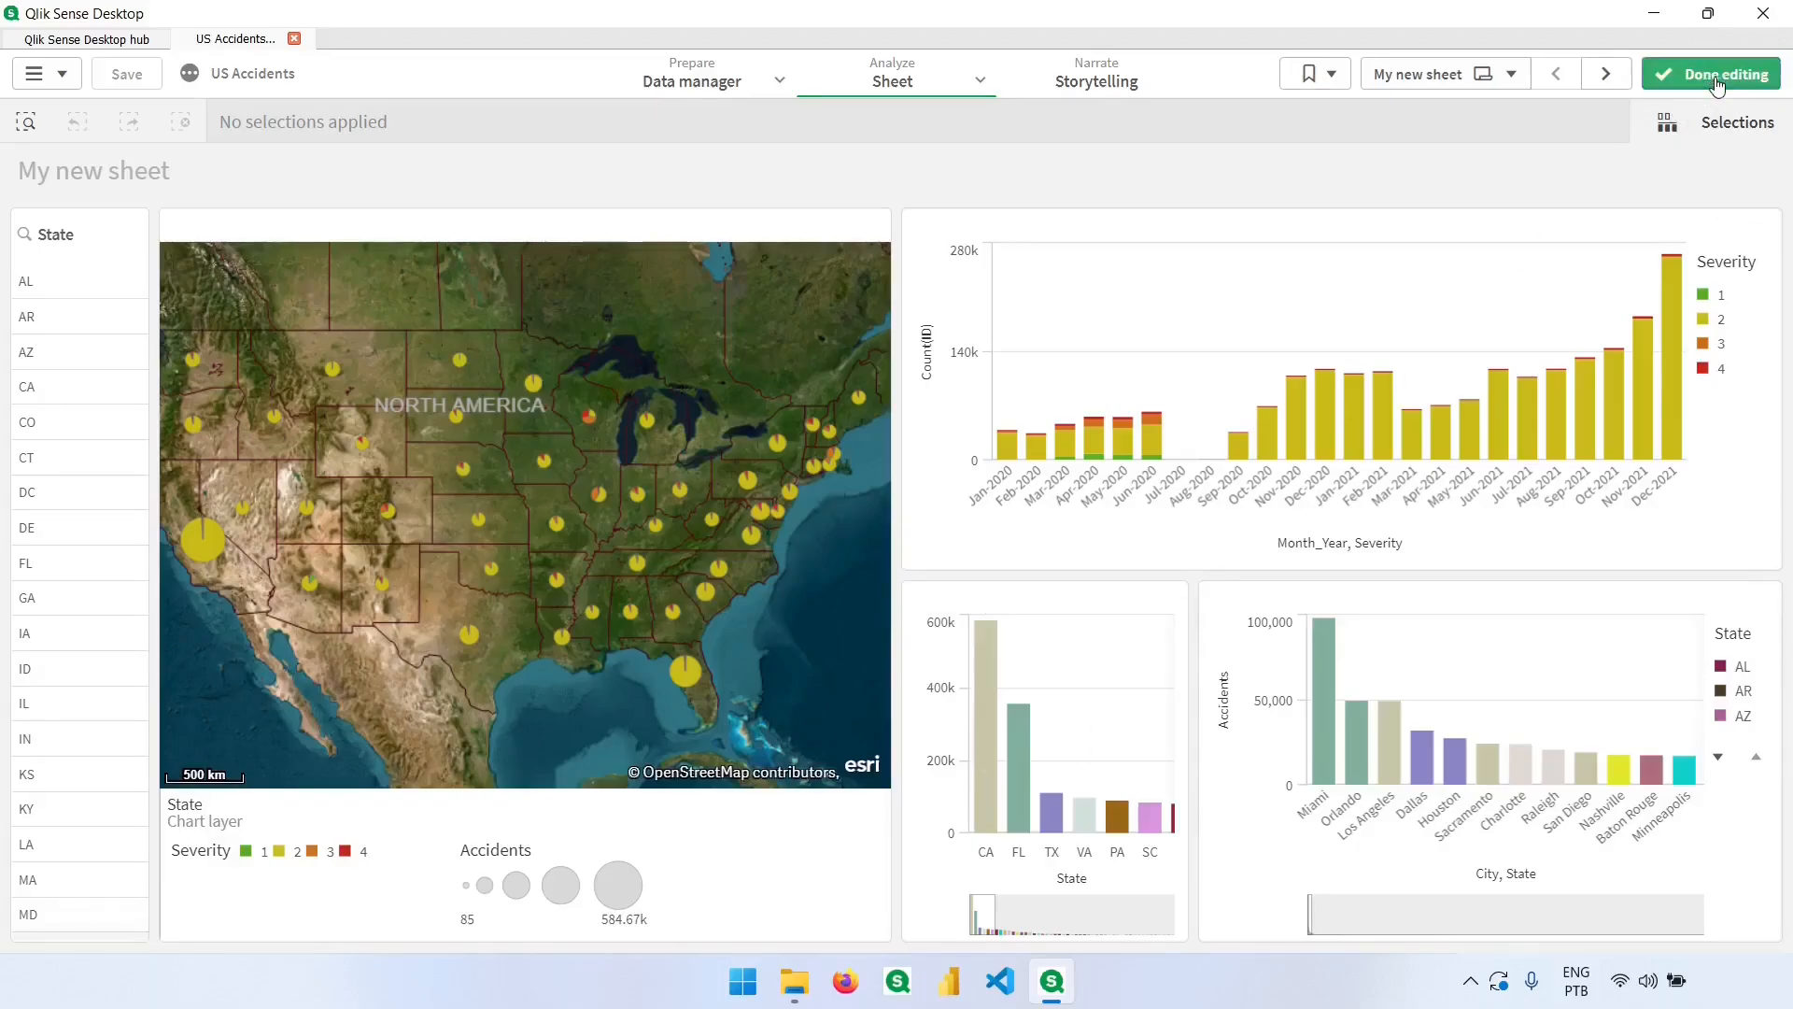
left_click(1710, 72)
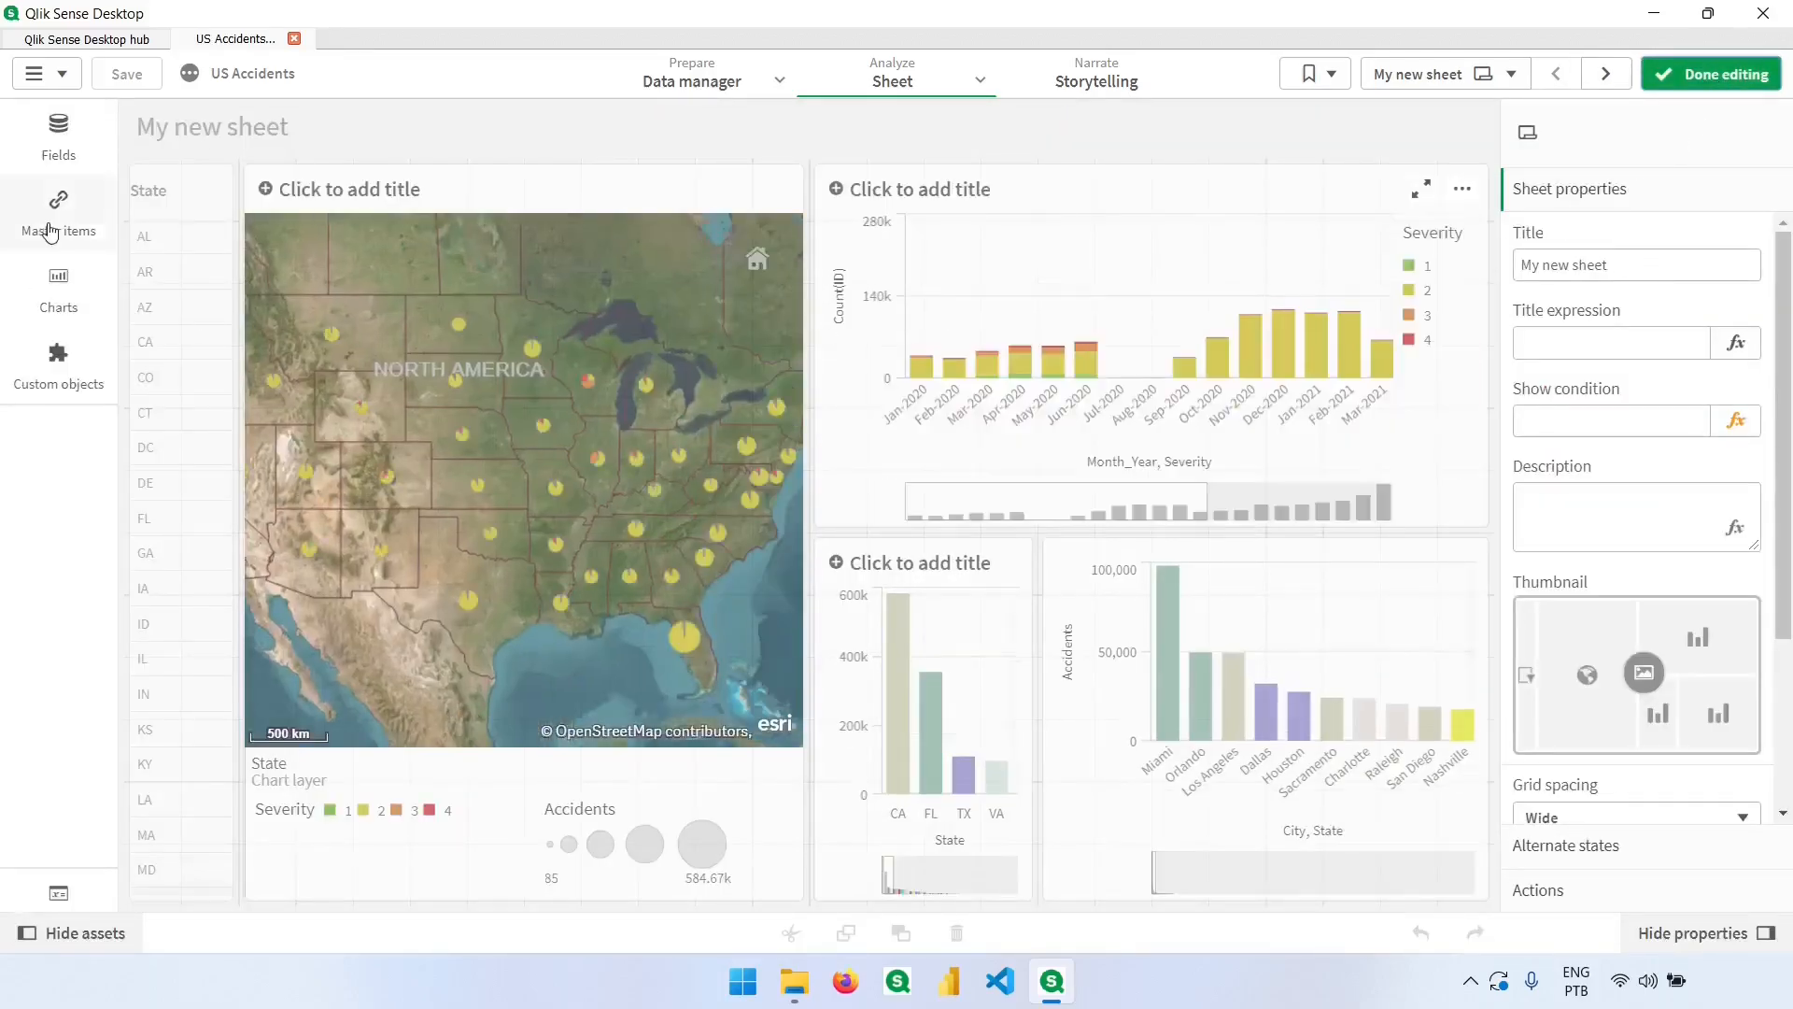
left_click(57, 205)
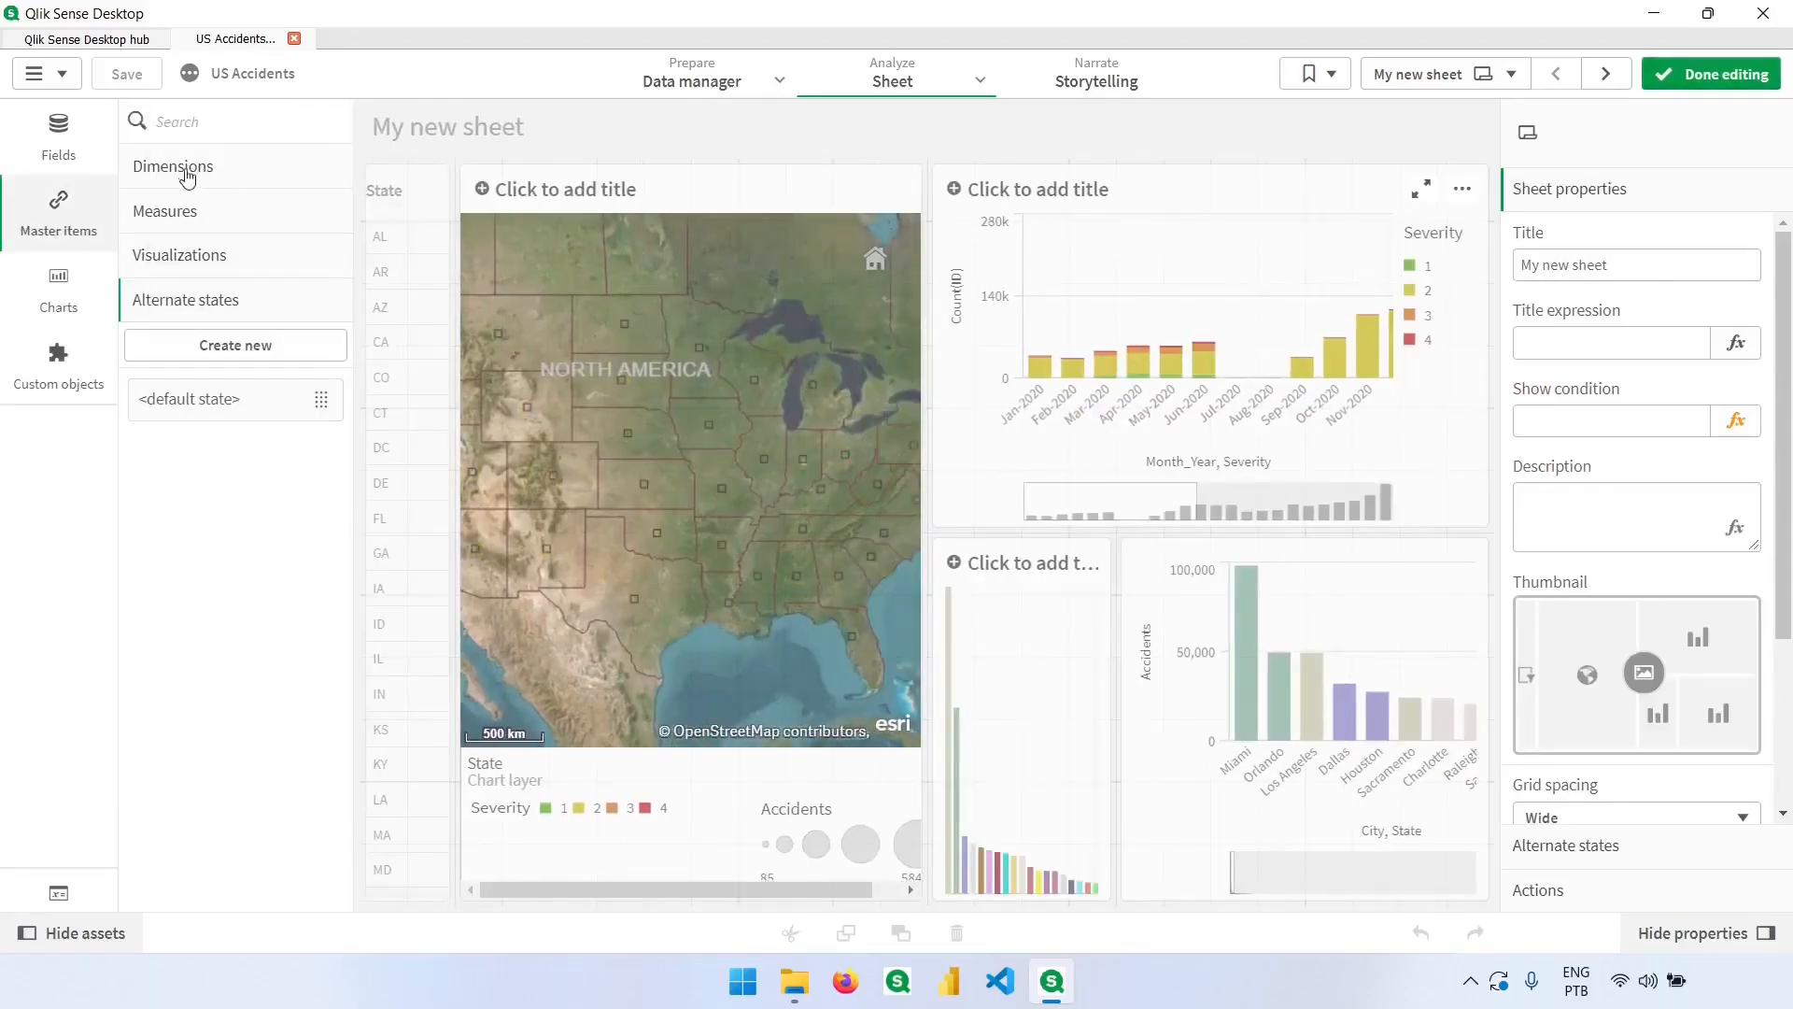
left_click(172, 167)
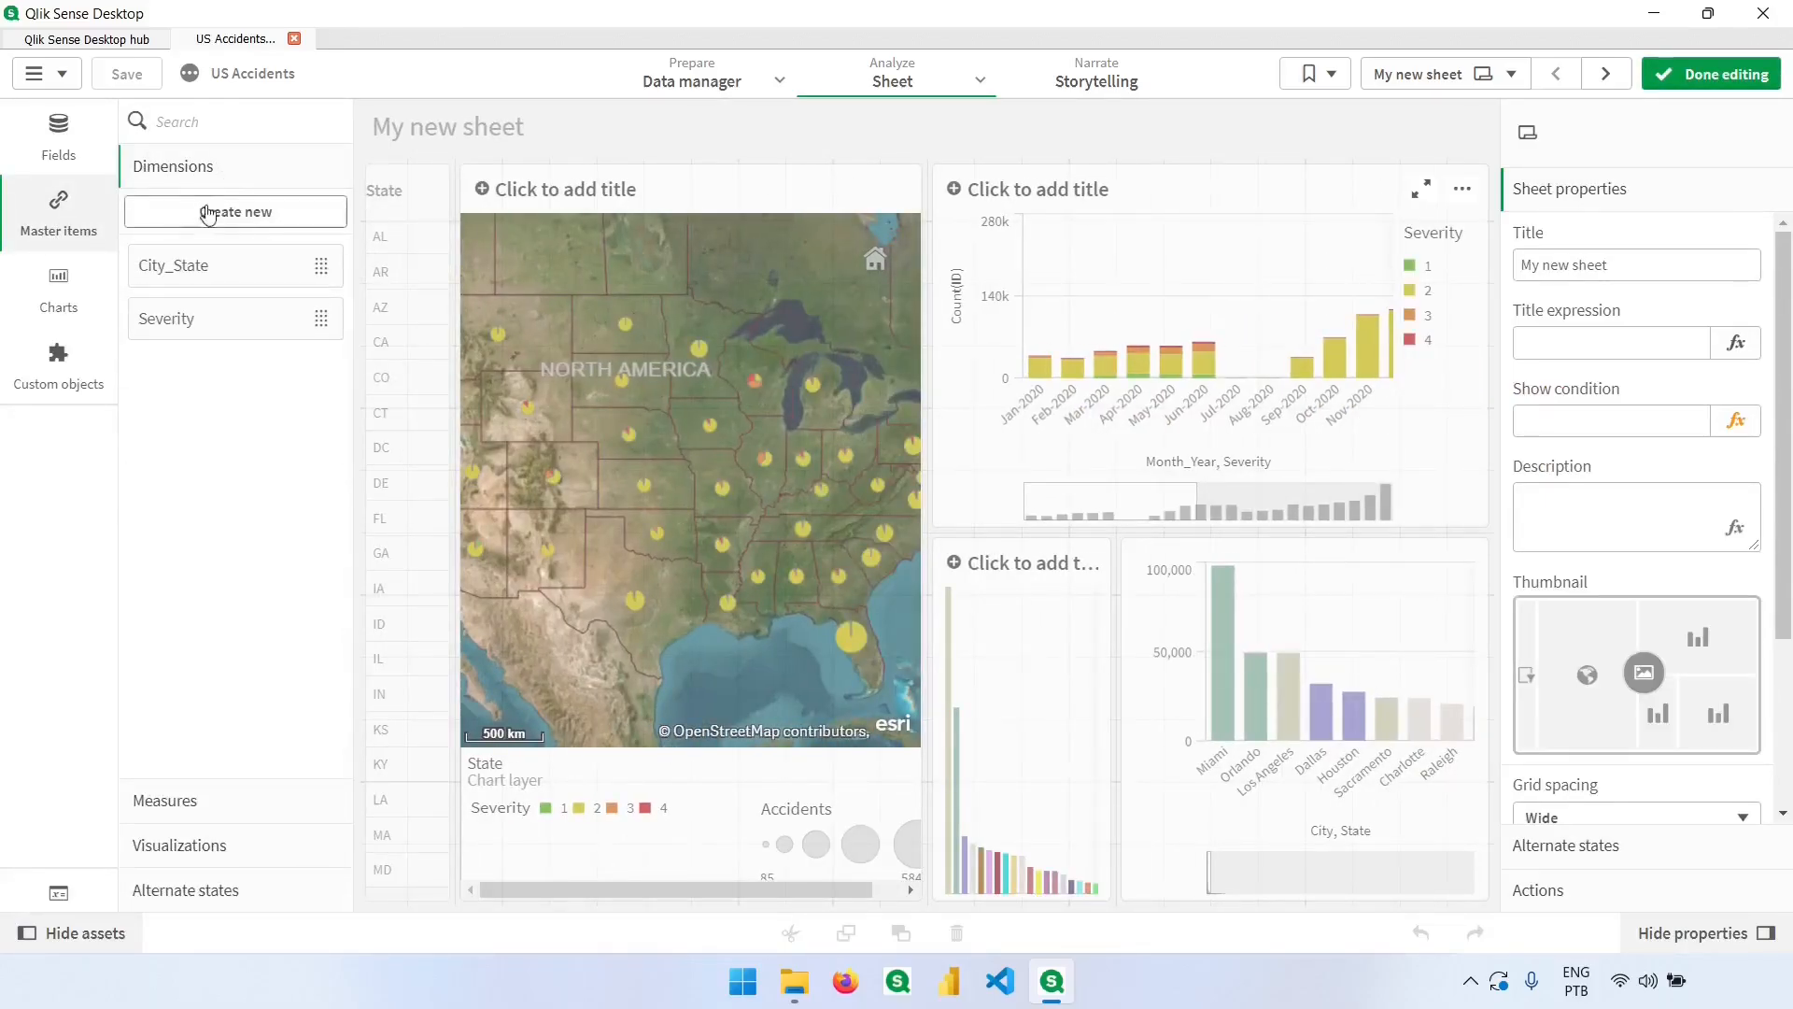
Add a drill-down master dimension State_City with State followed by City
left_click(234, 212)
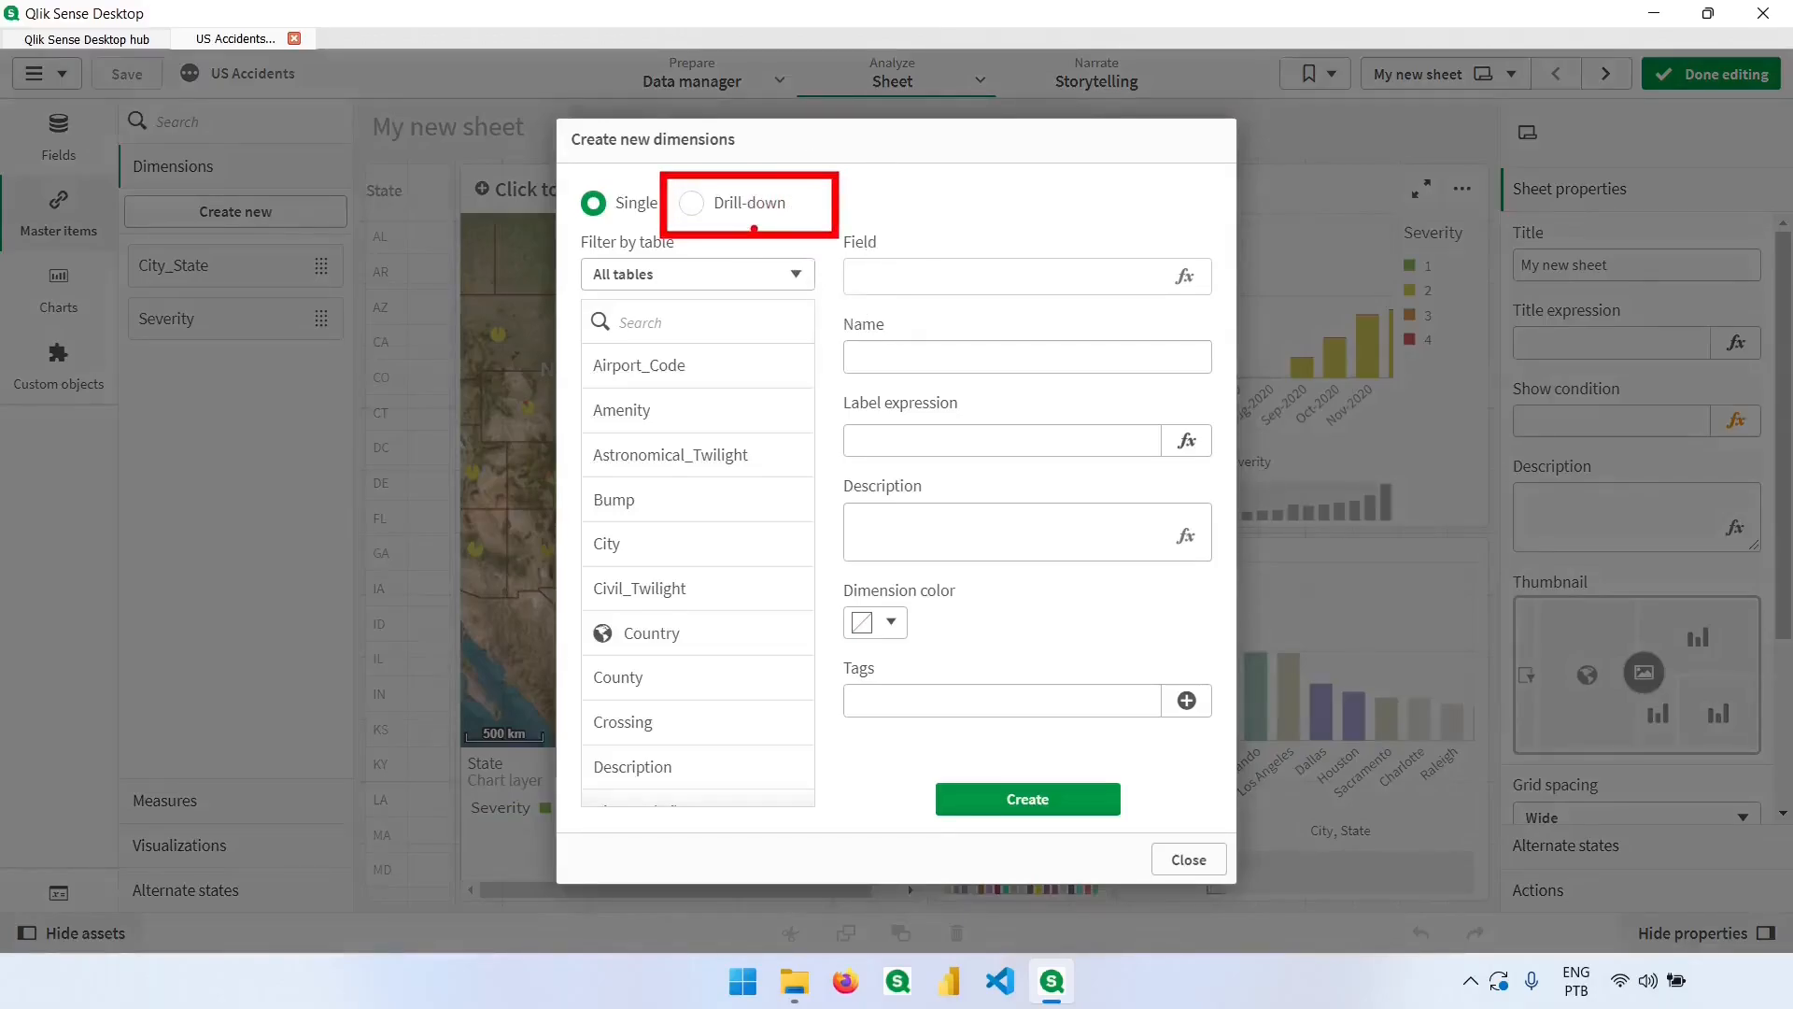
left_click(691, 203)
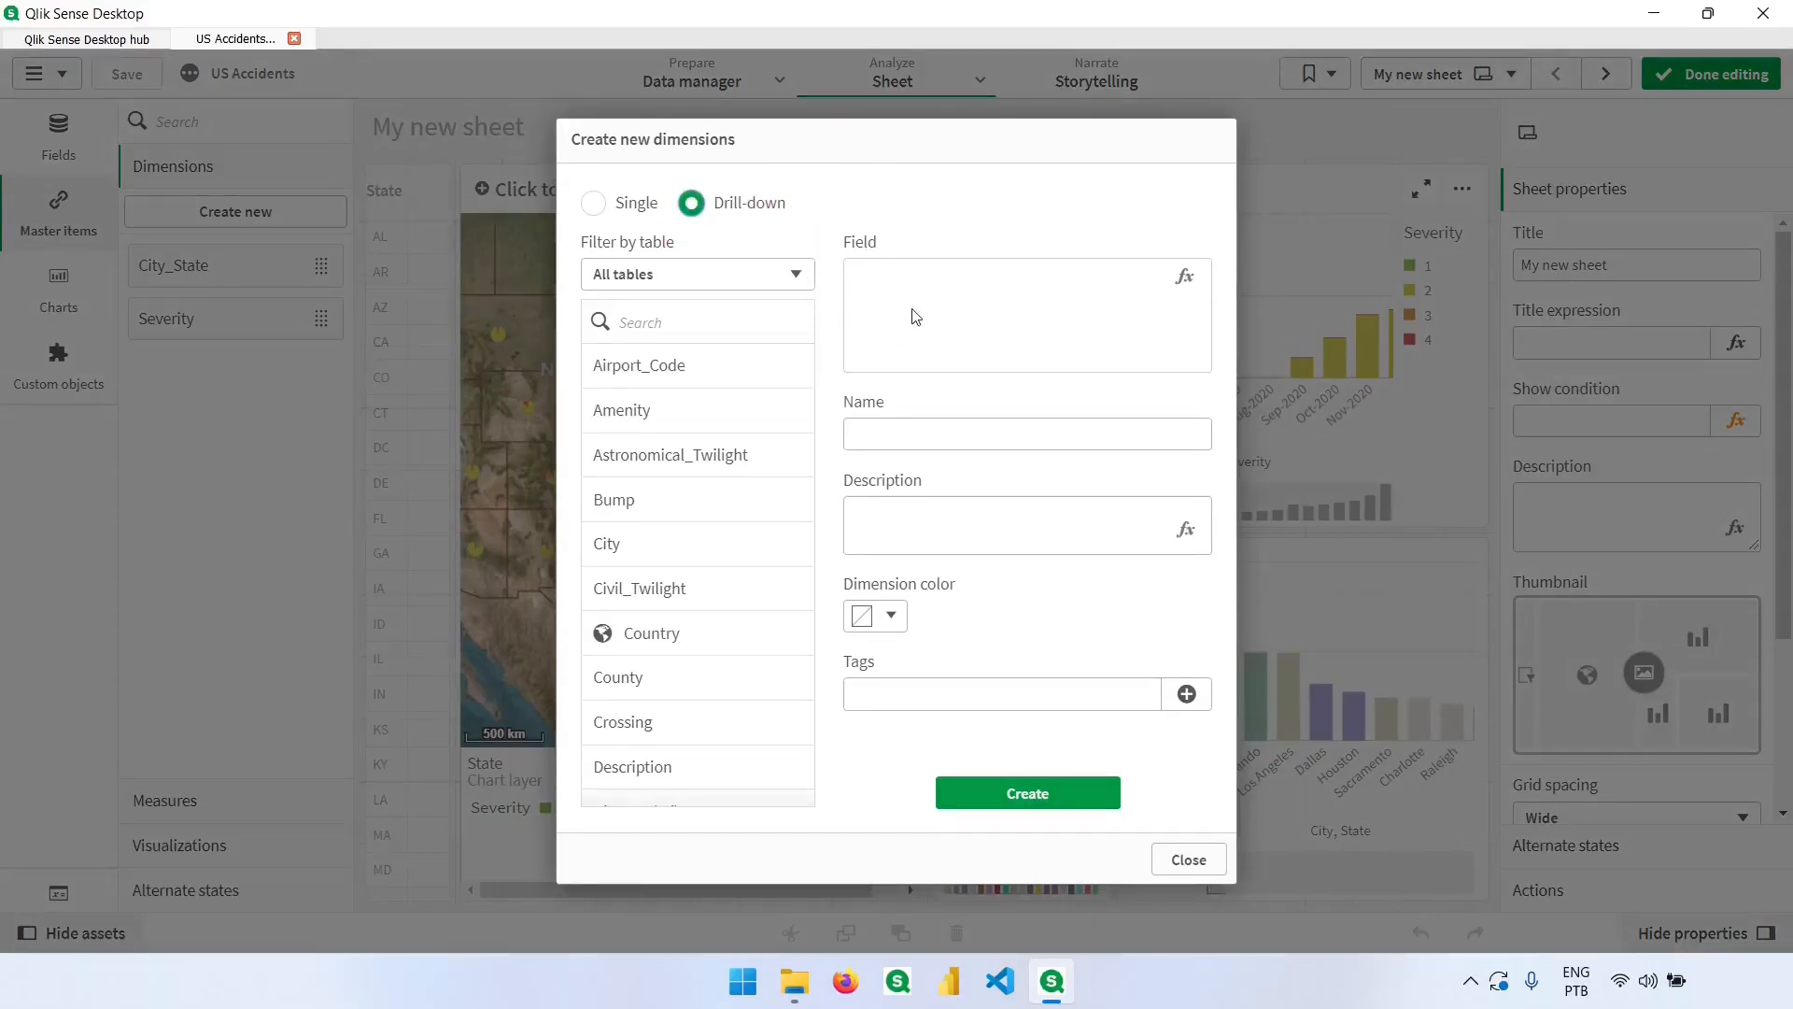
mouse_move(1132, 301)
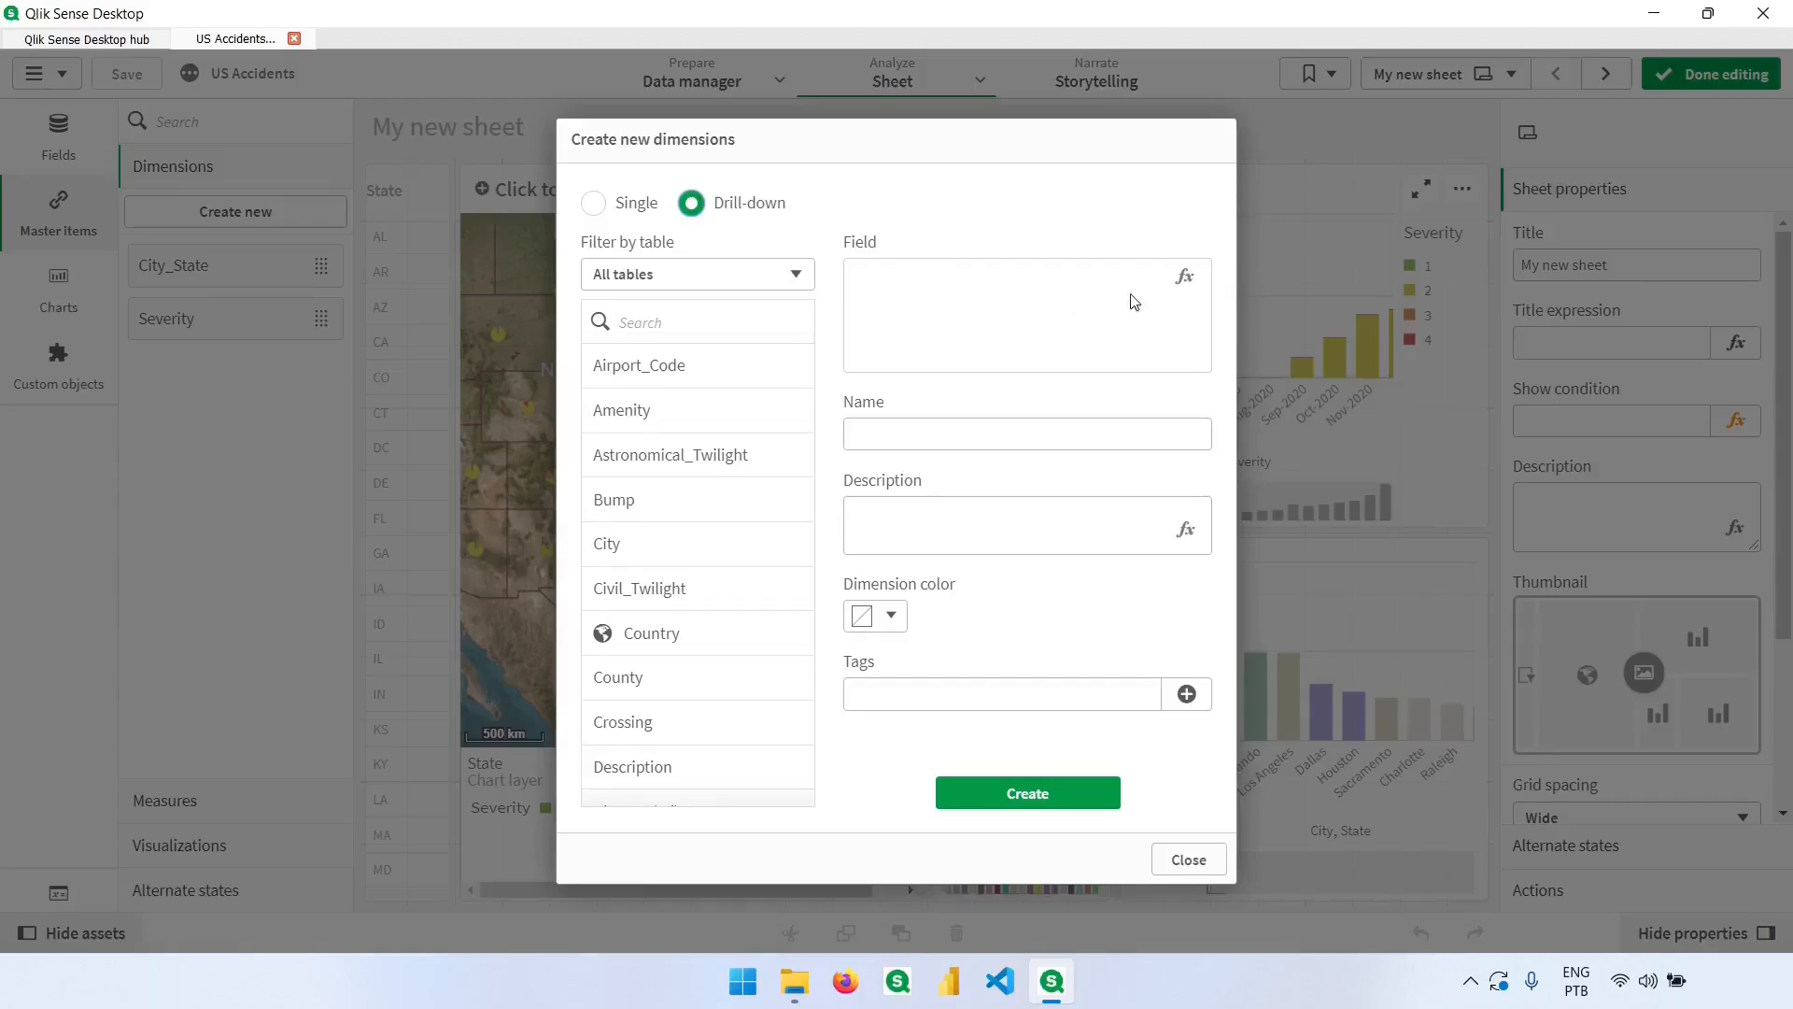
type("s")
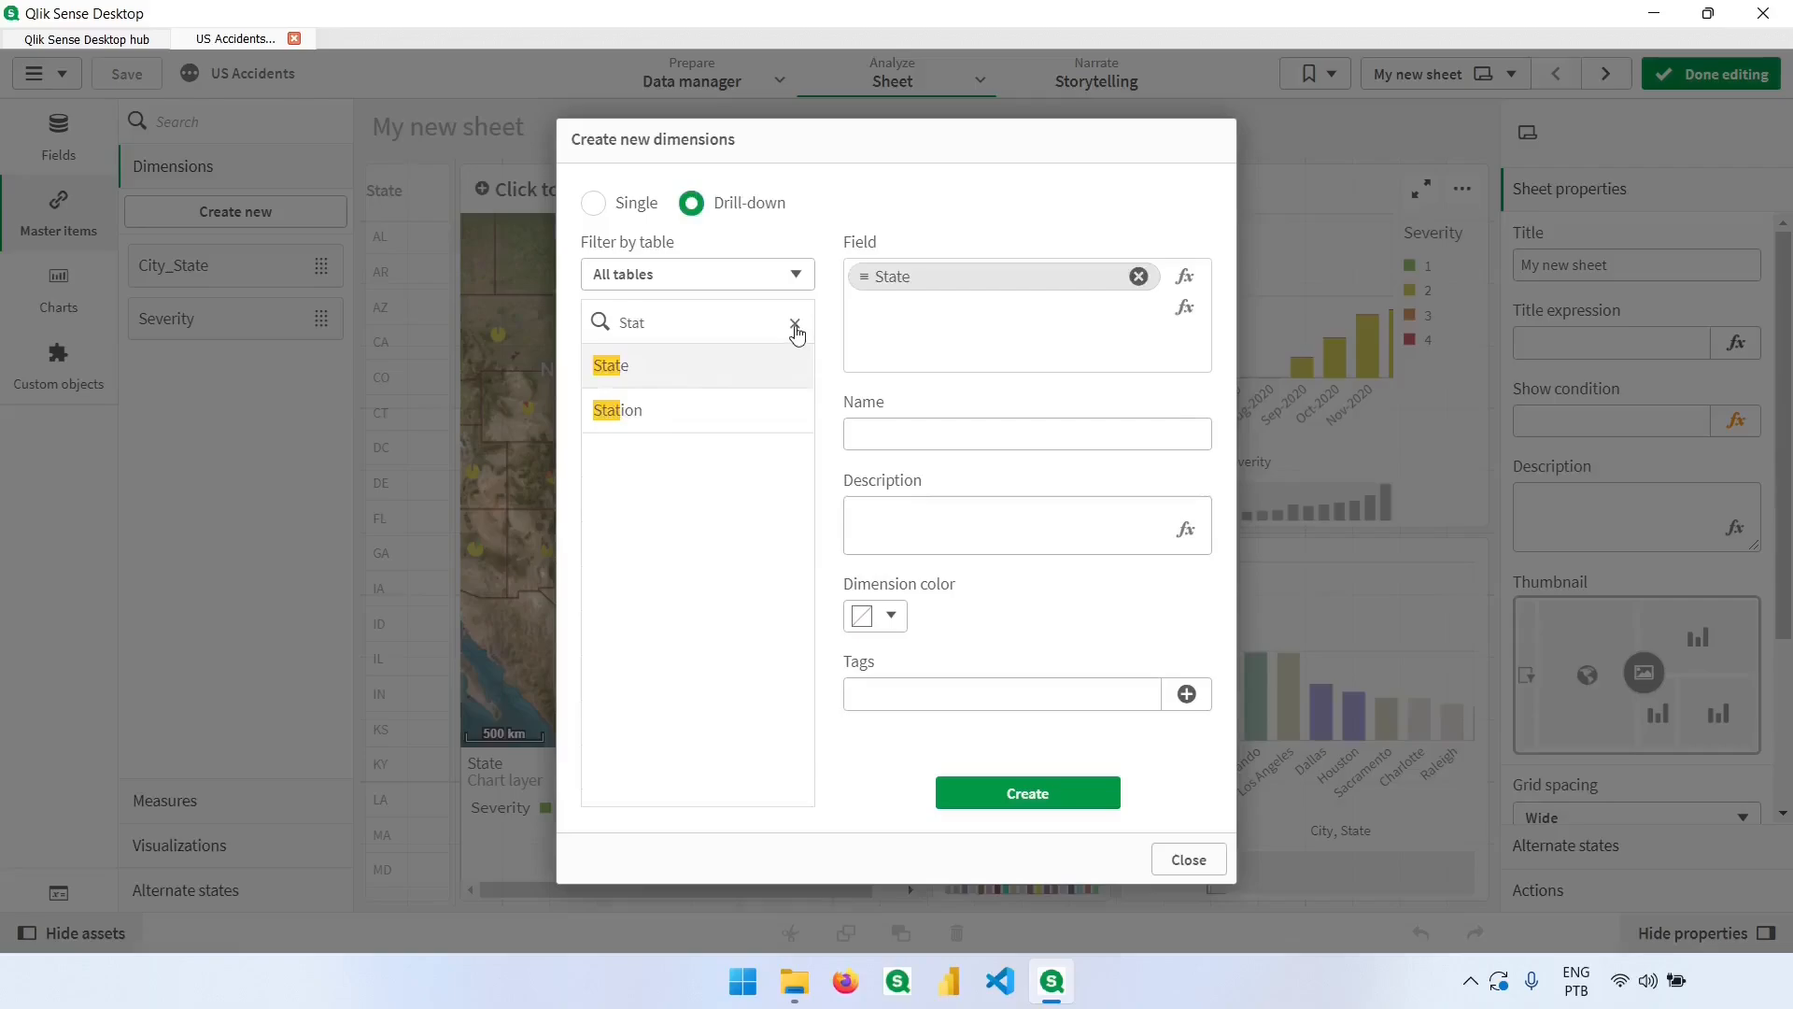
left_click(795, 322)
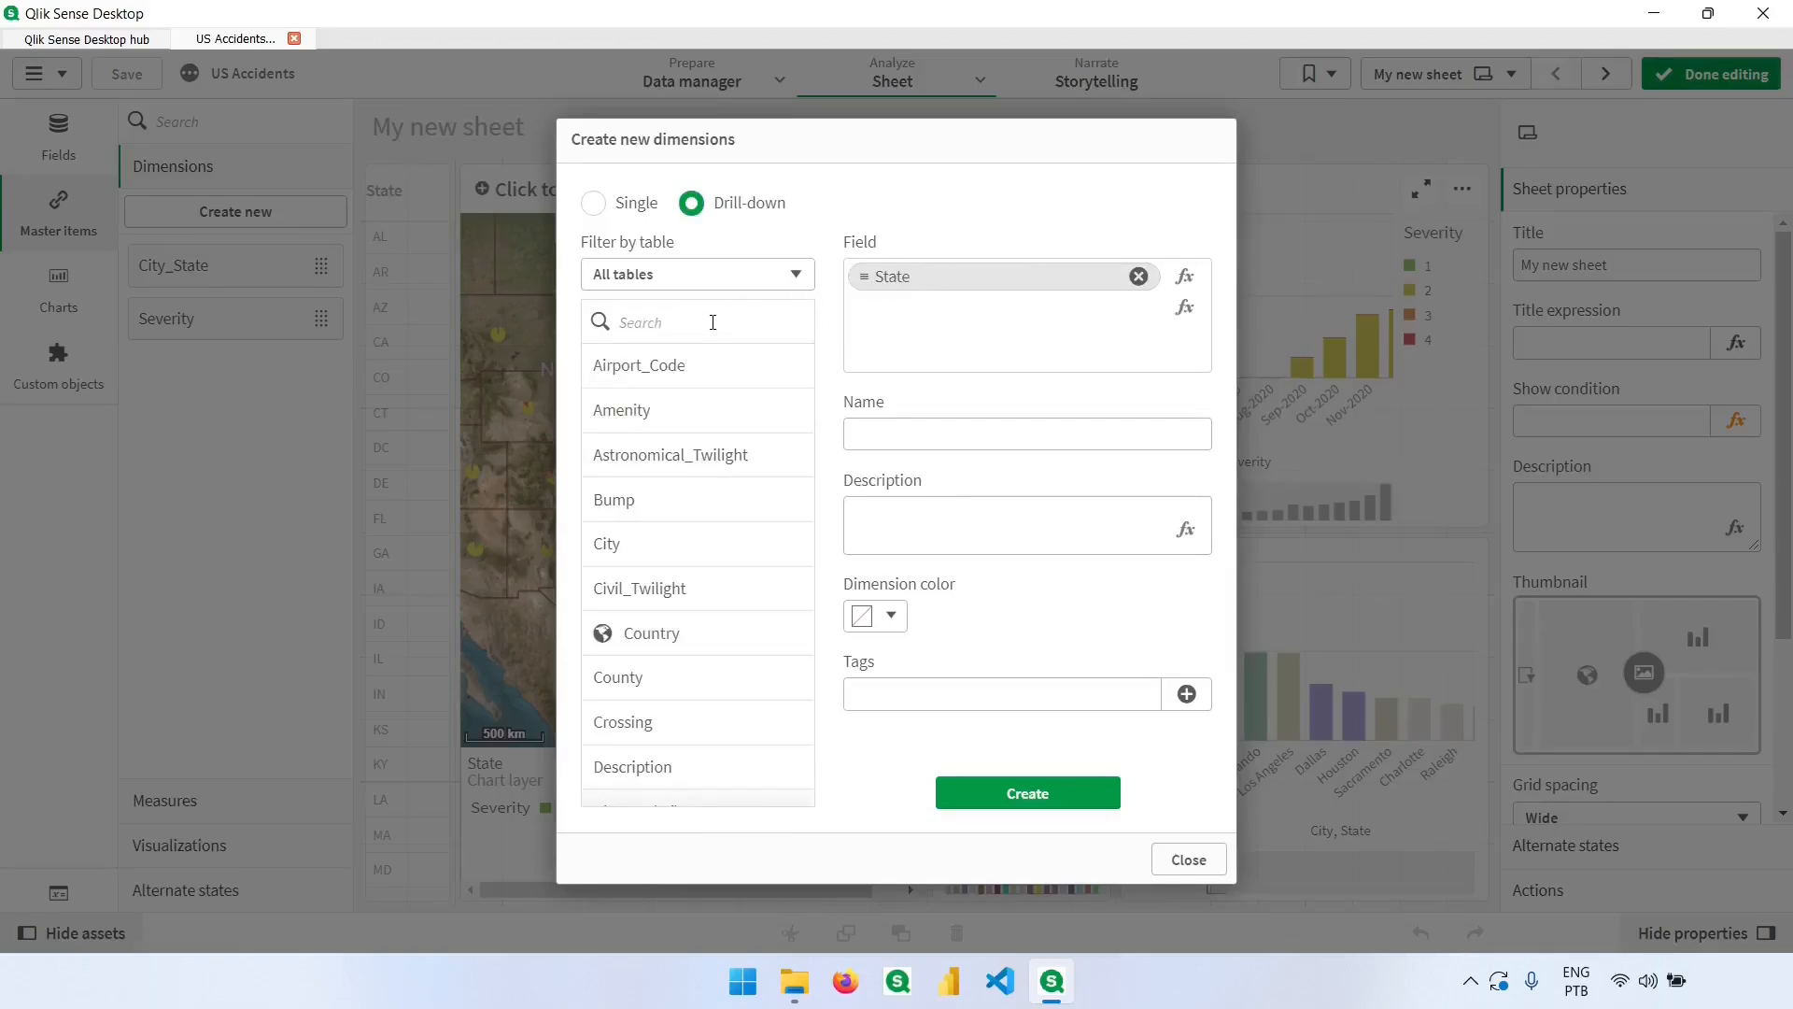
type("c")
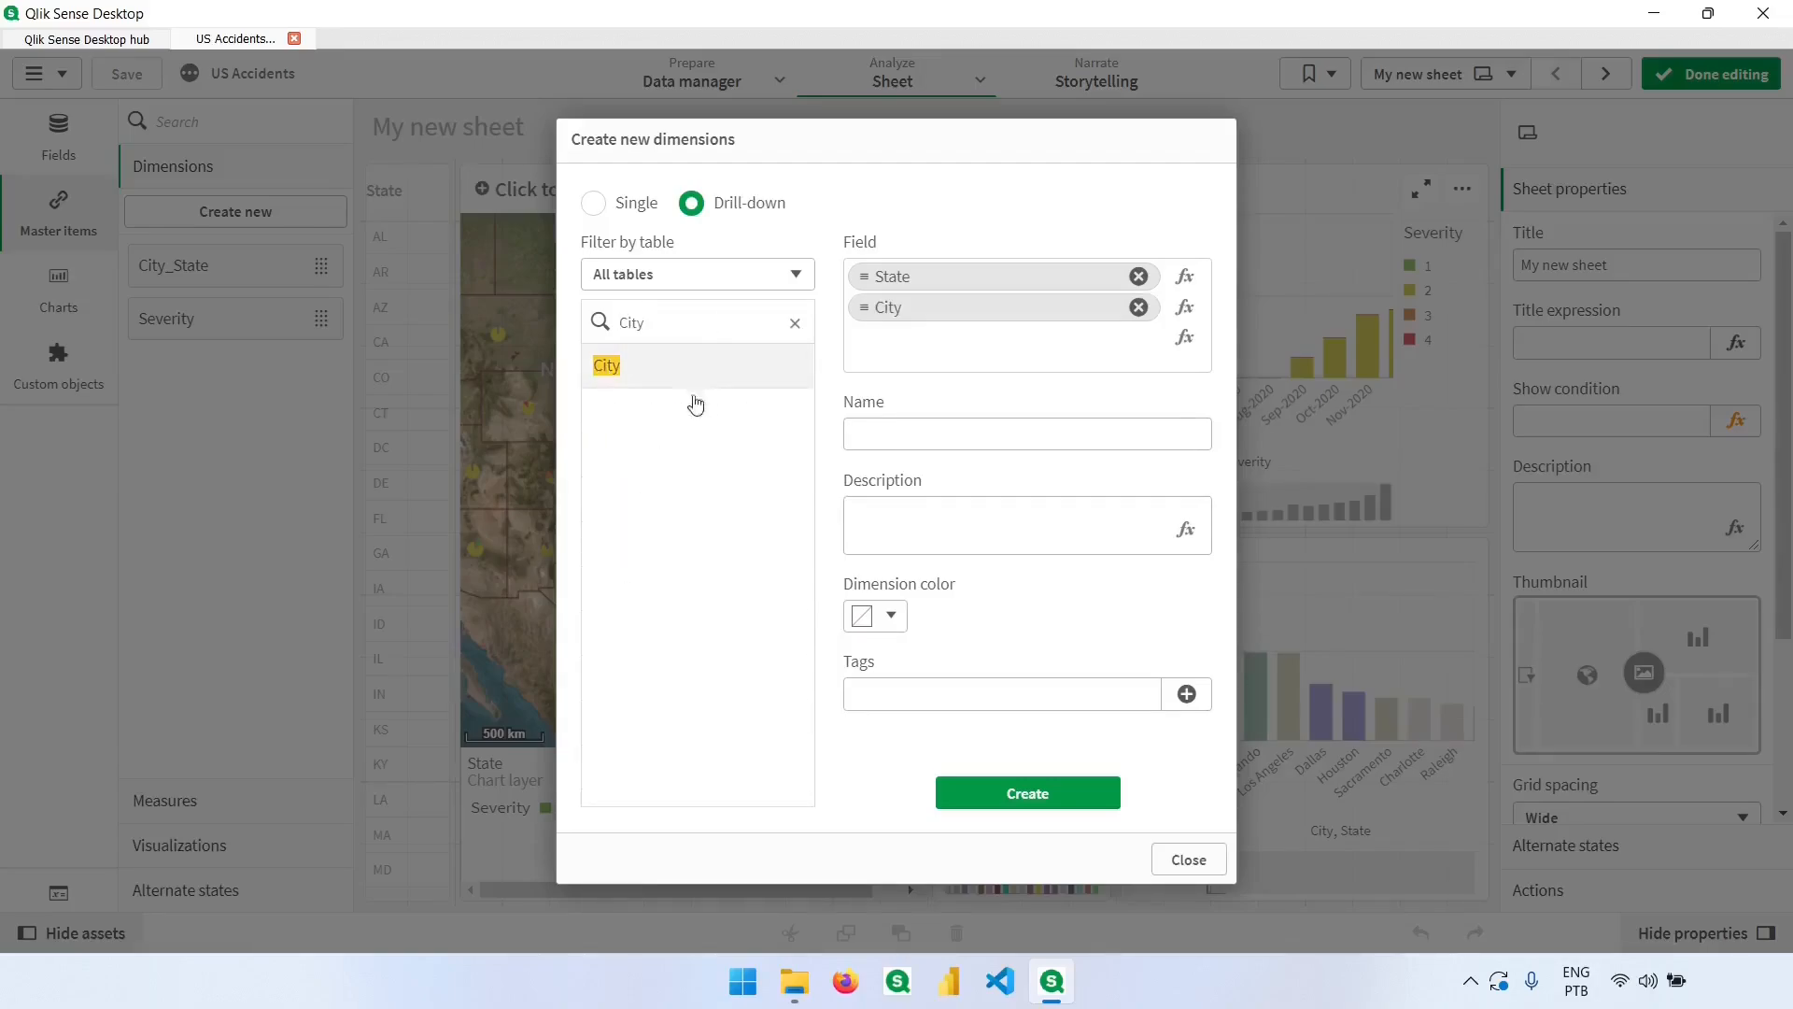
left_click(1025, 433)
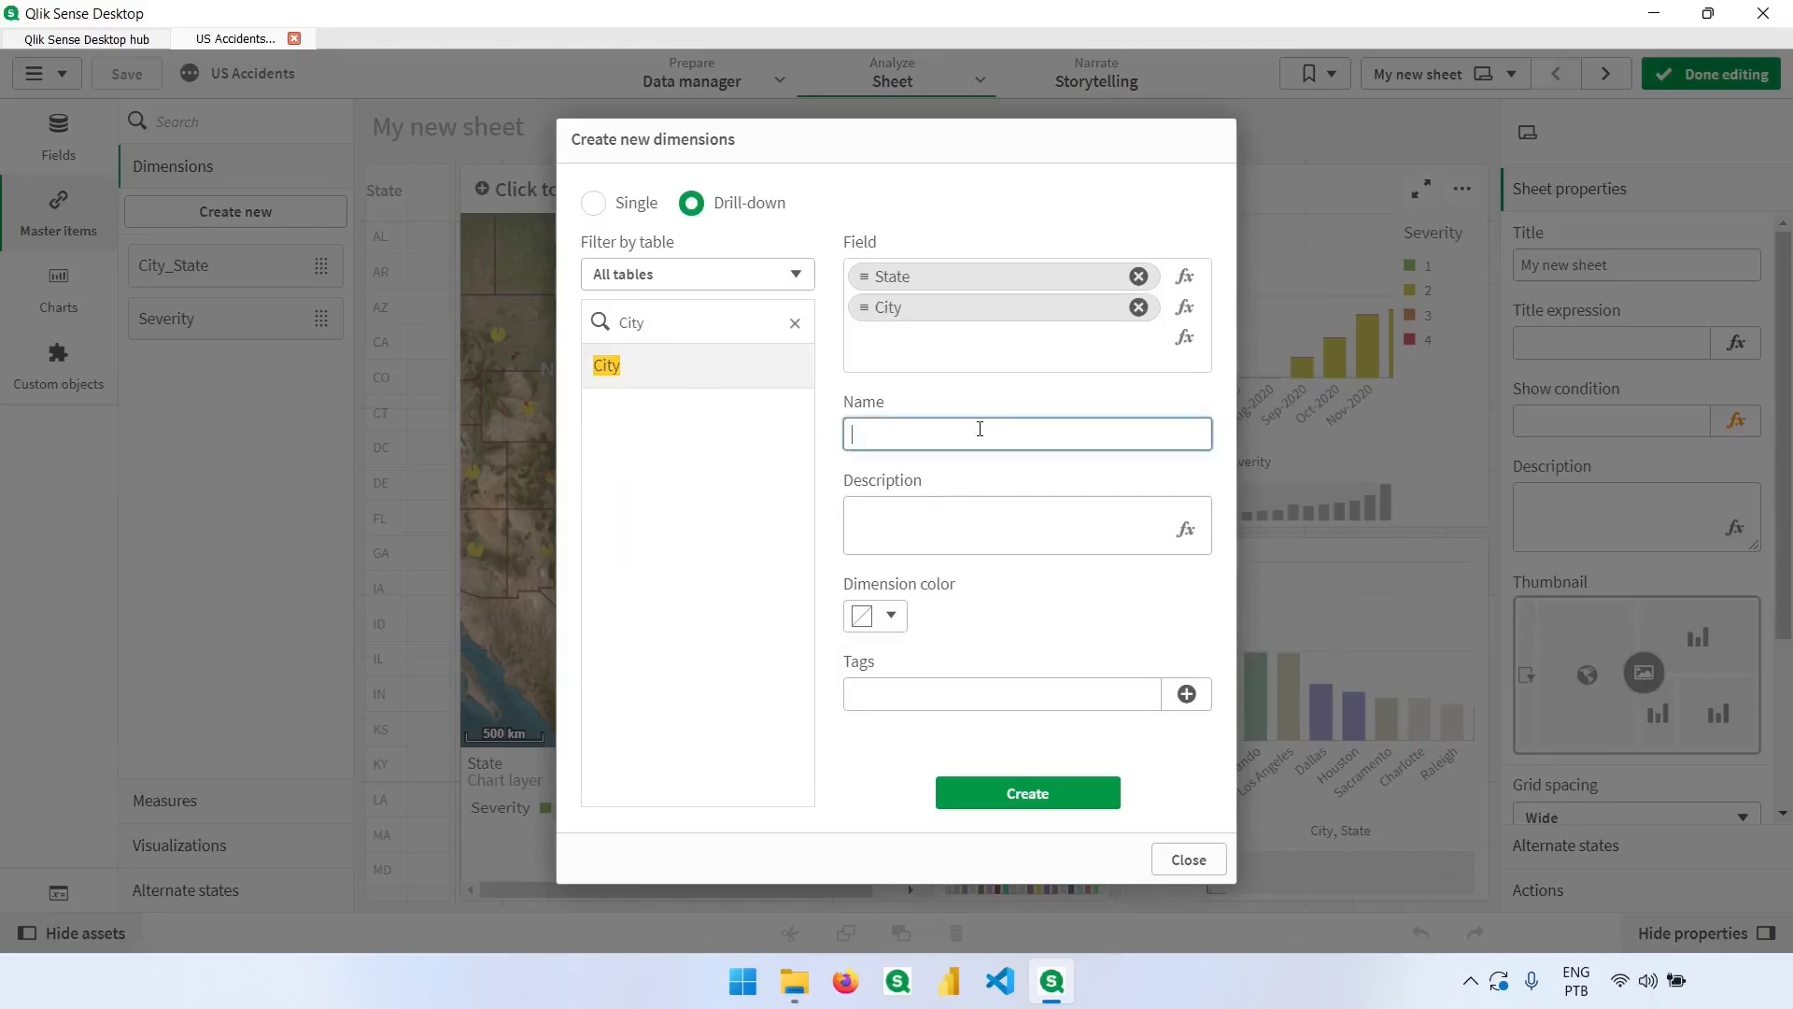
type("State_City")
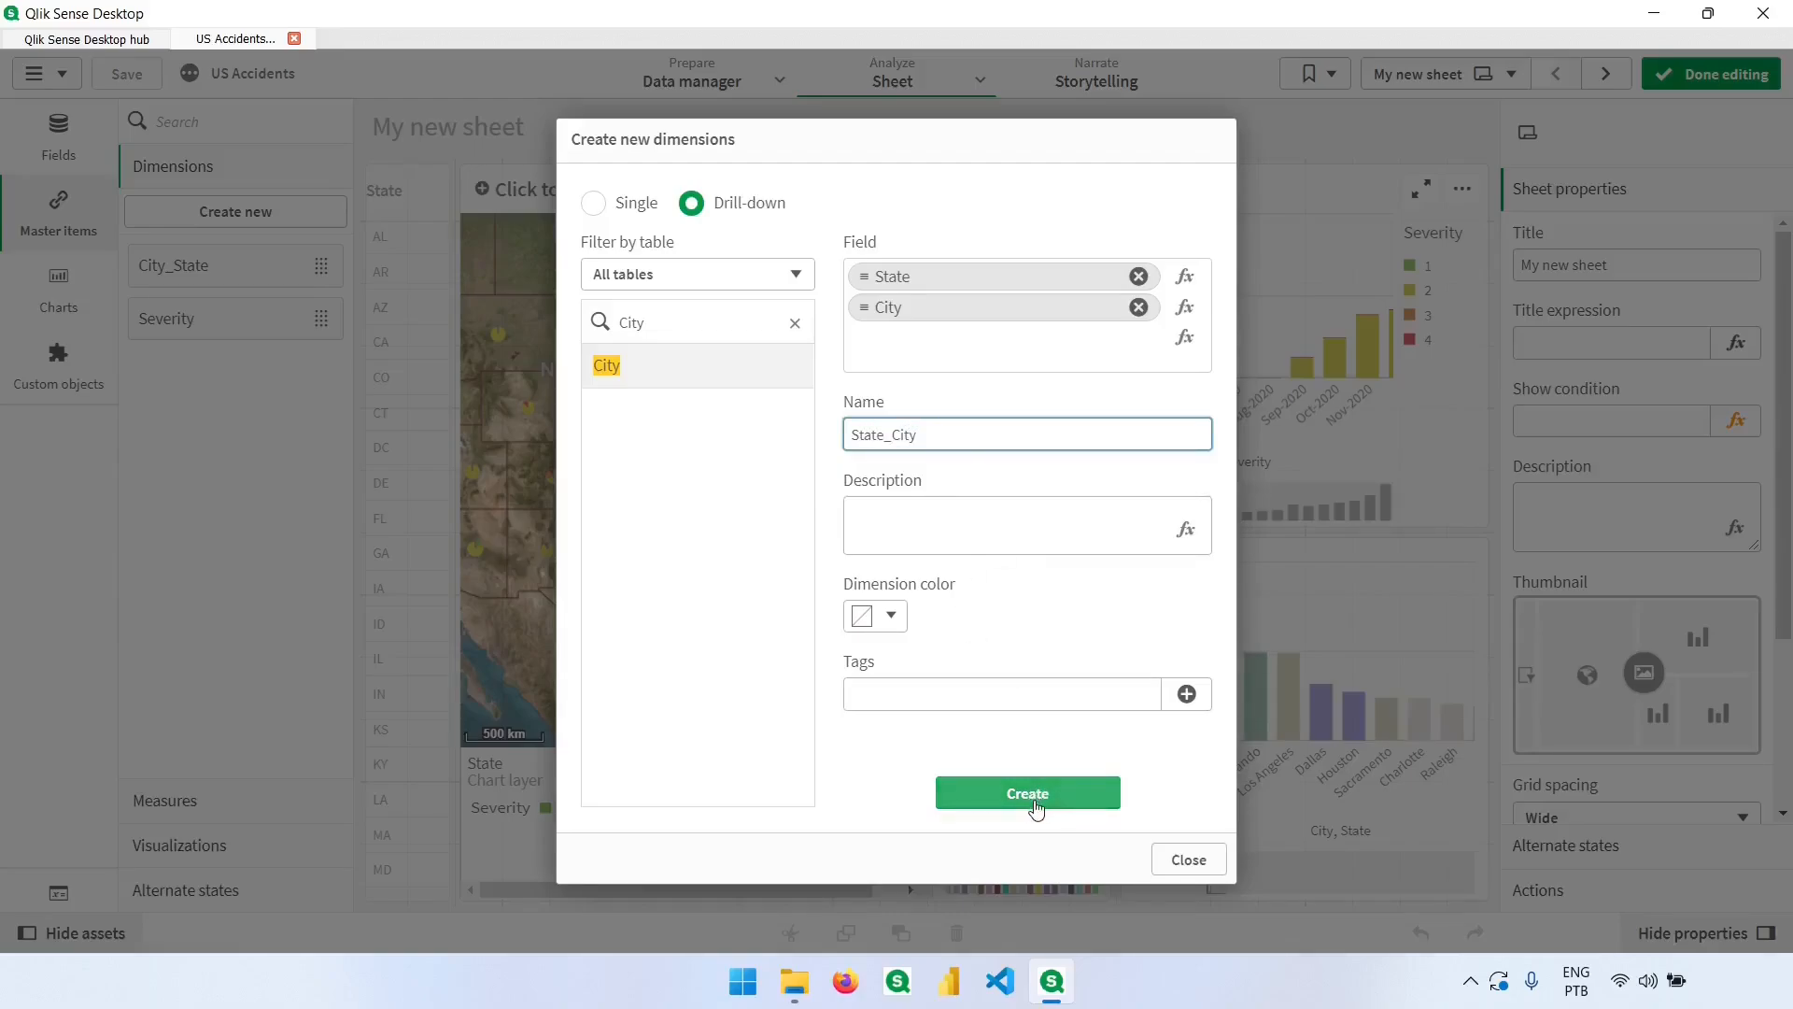
left_click(1026, 793)
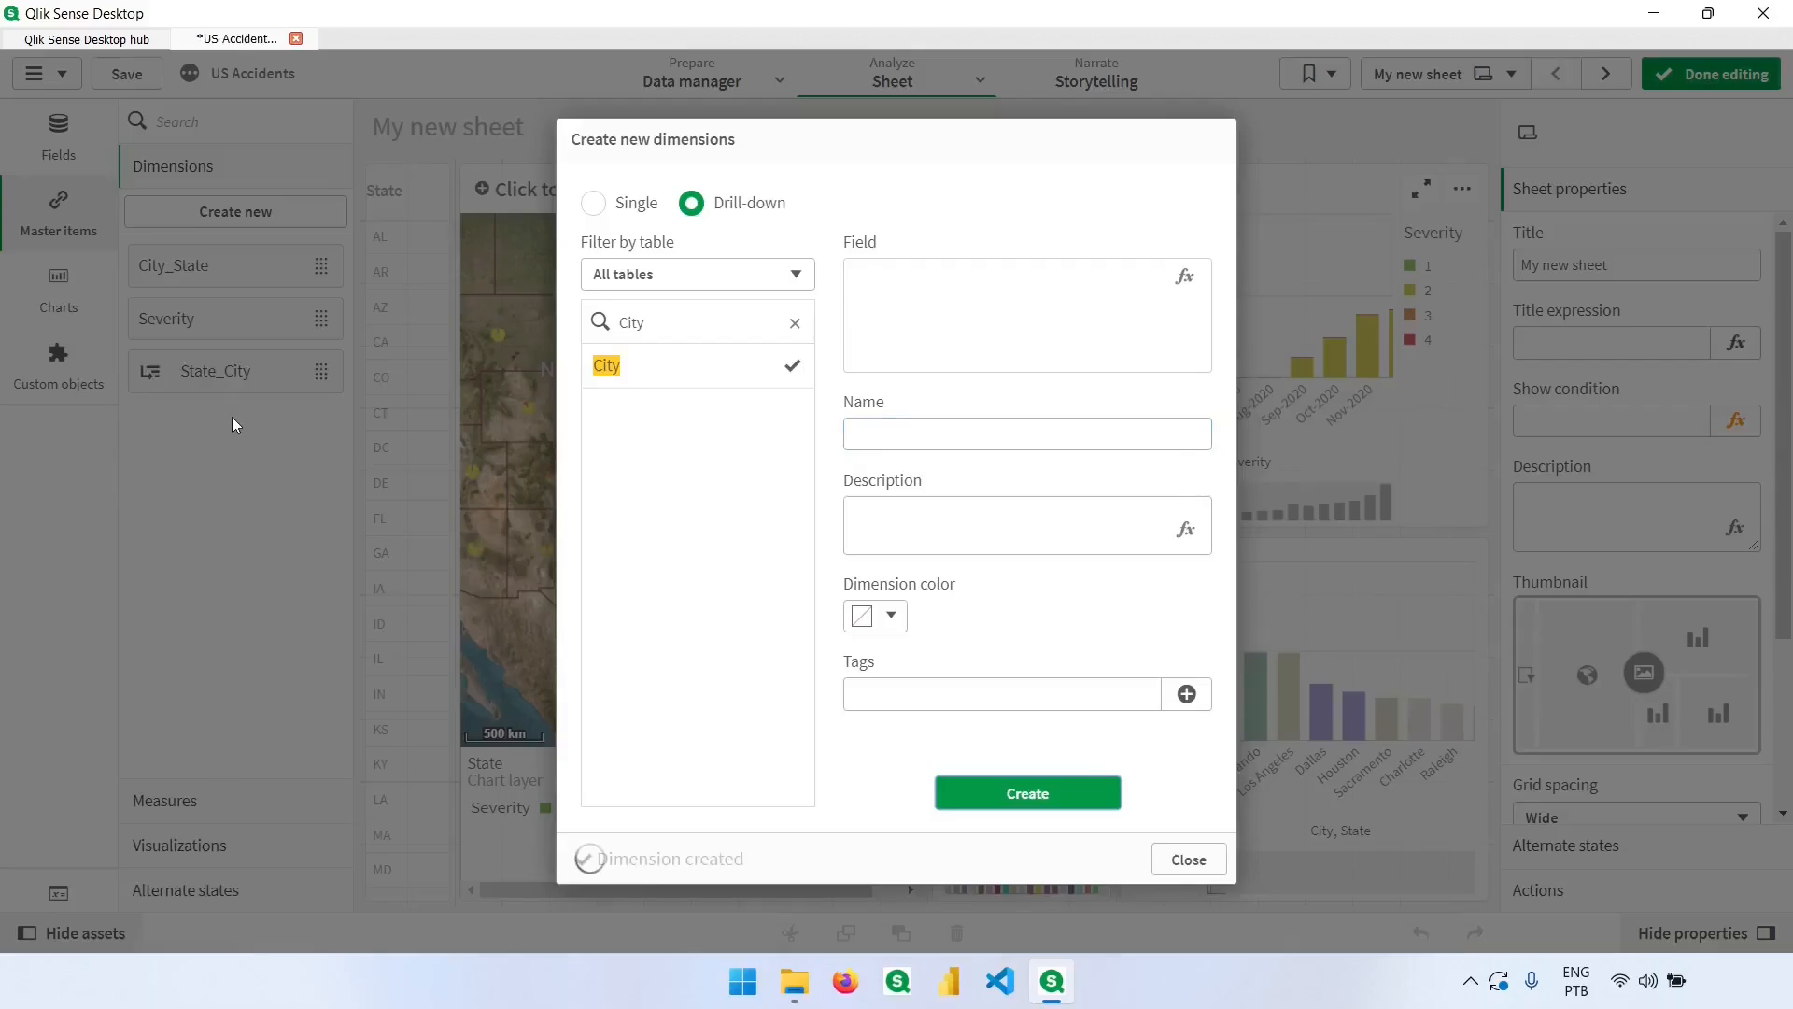
left_click(1187, 859)
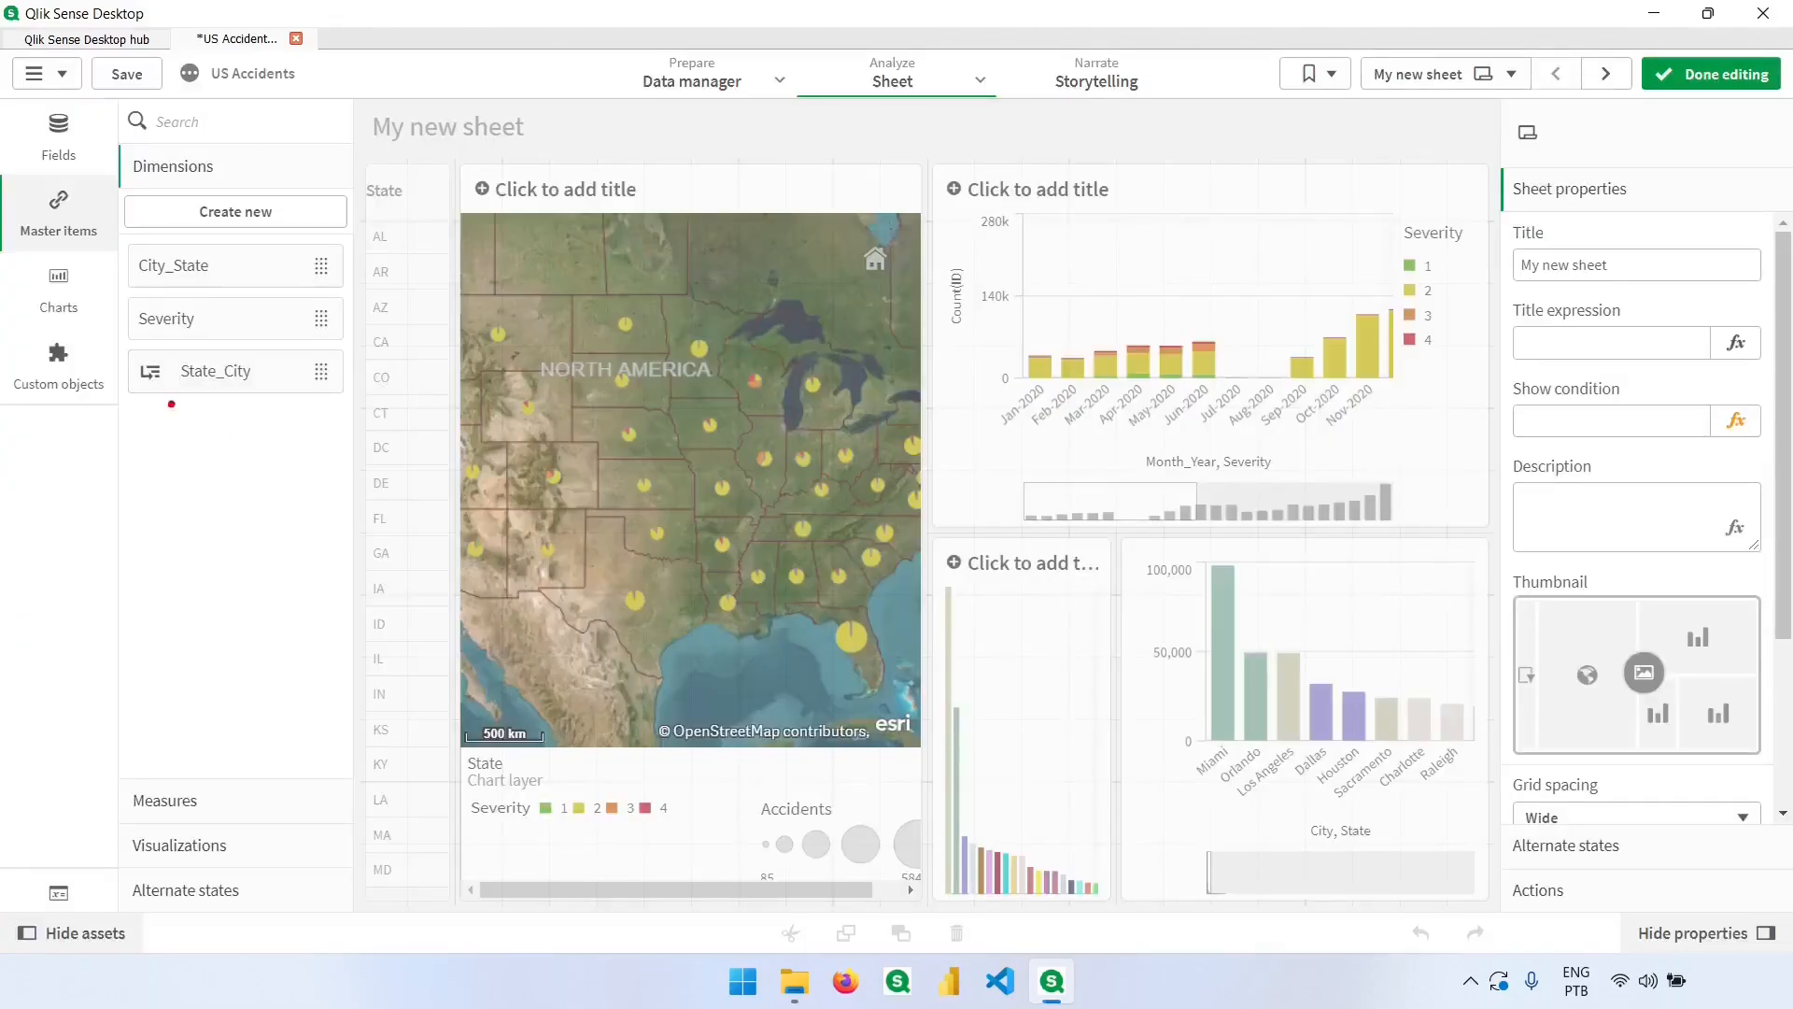
Delete the narrow State bar chart from the sheet
left_click(147, 371)
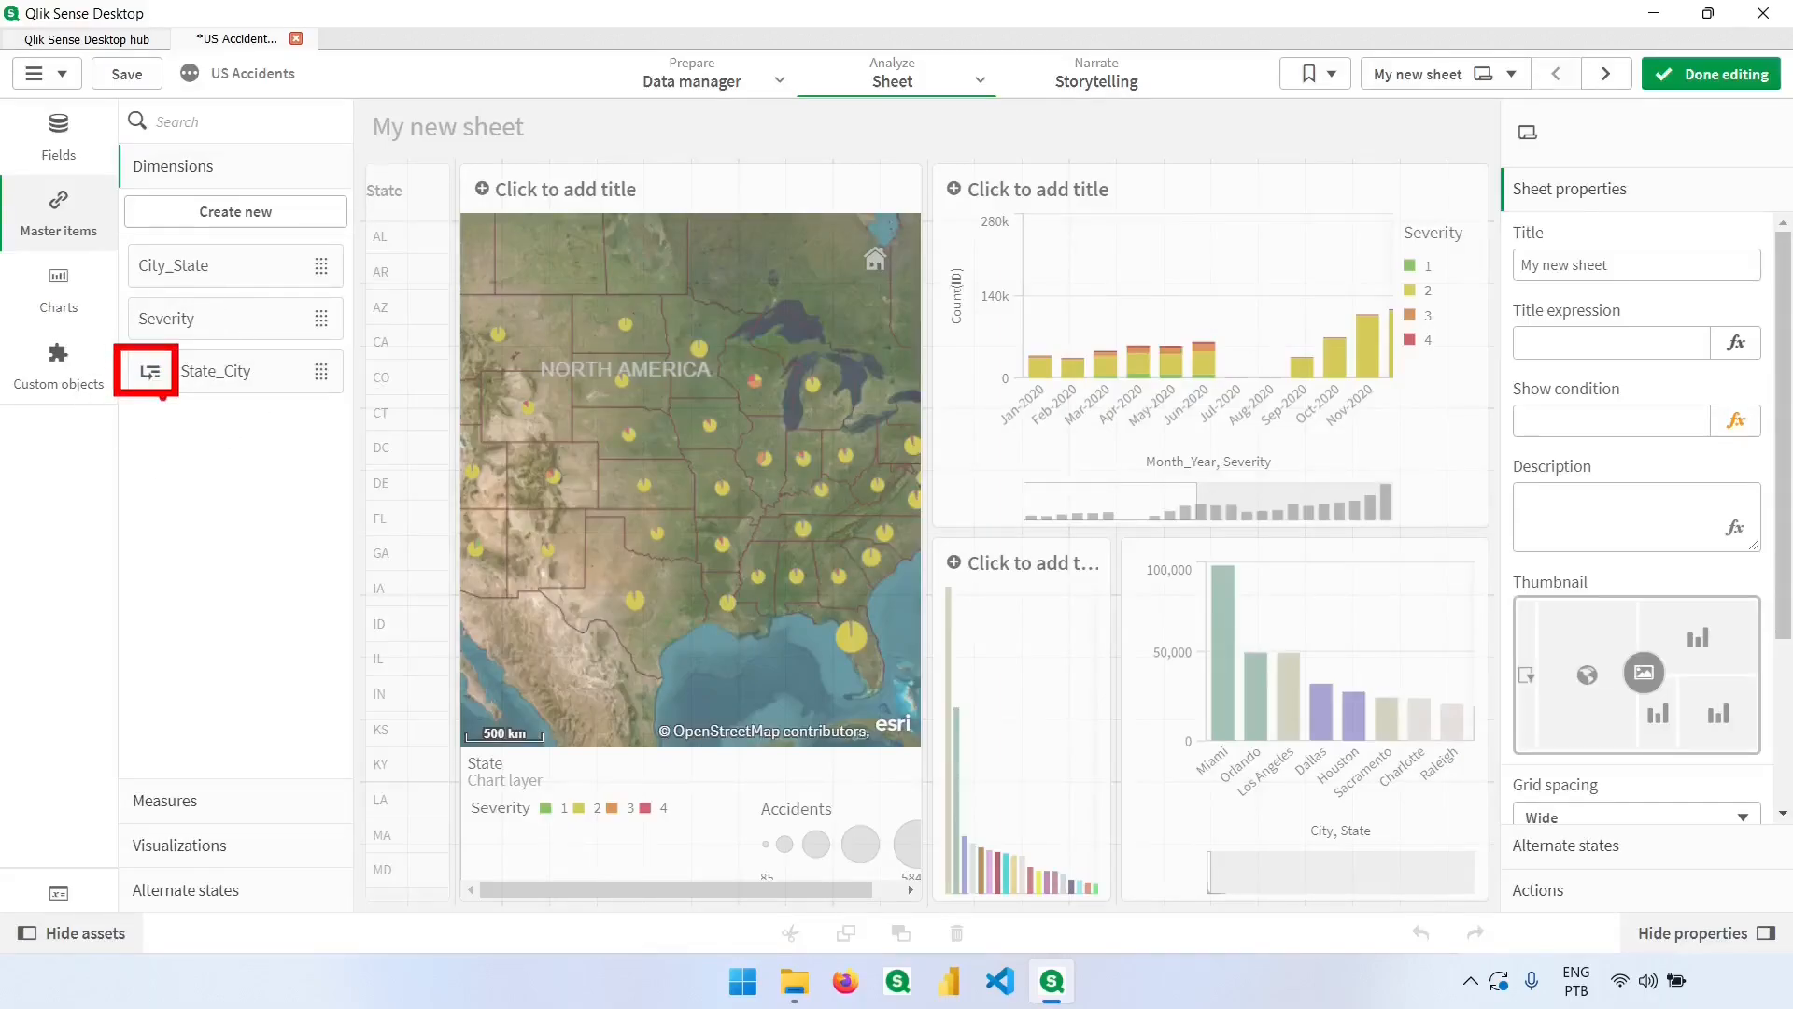
left_click(1020, 720)
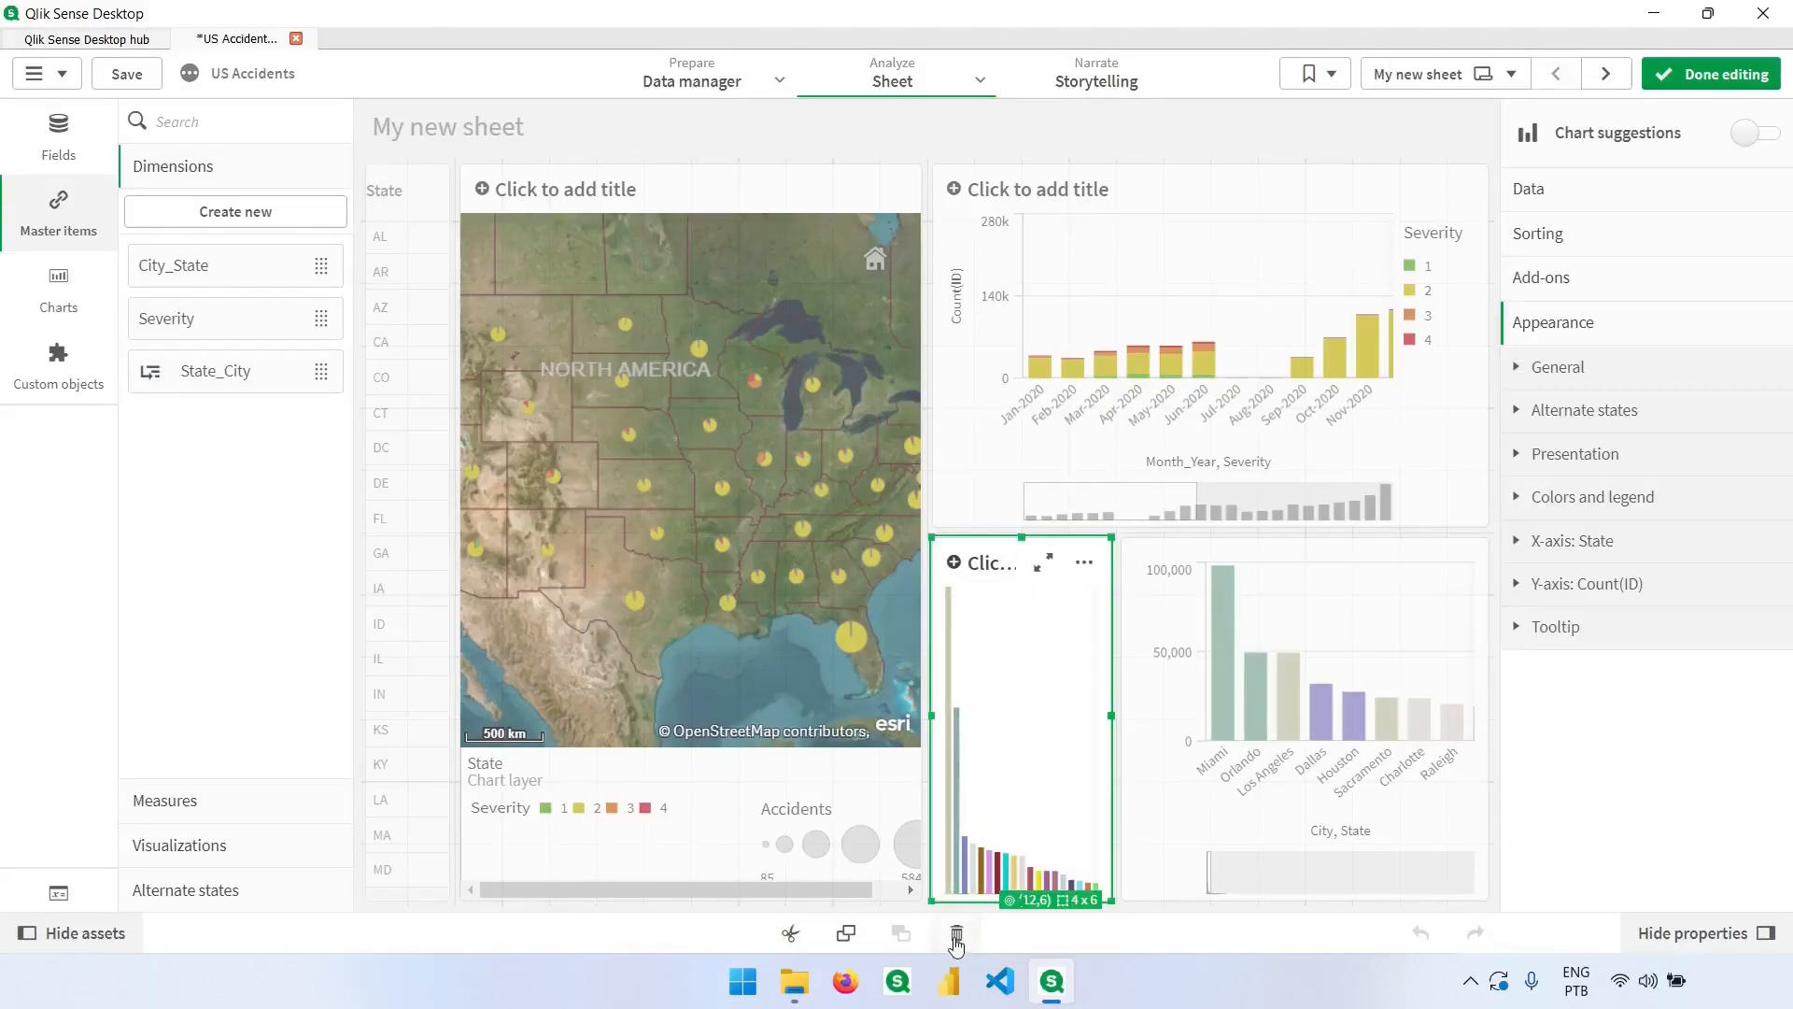
left_click(955, 933)
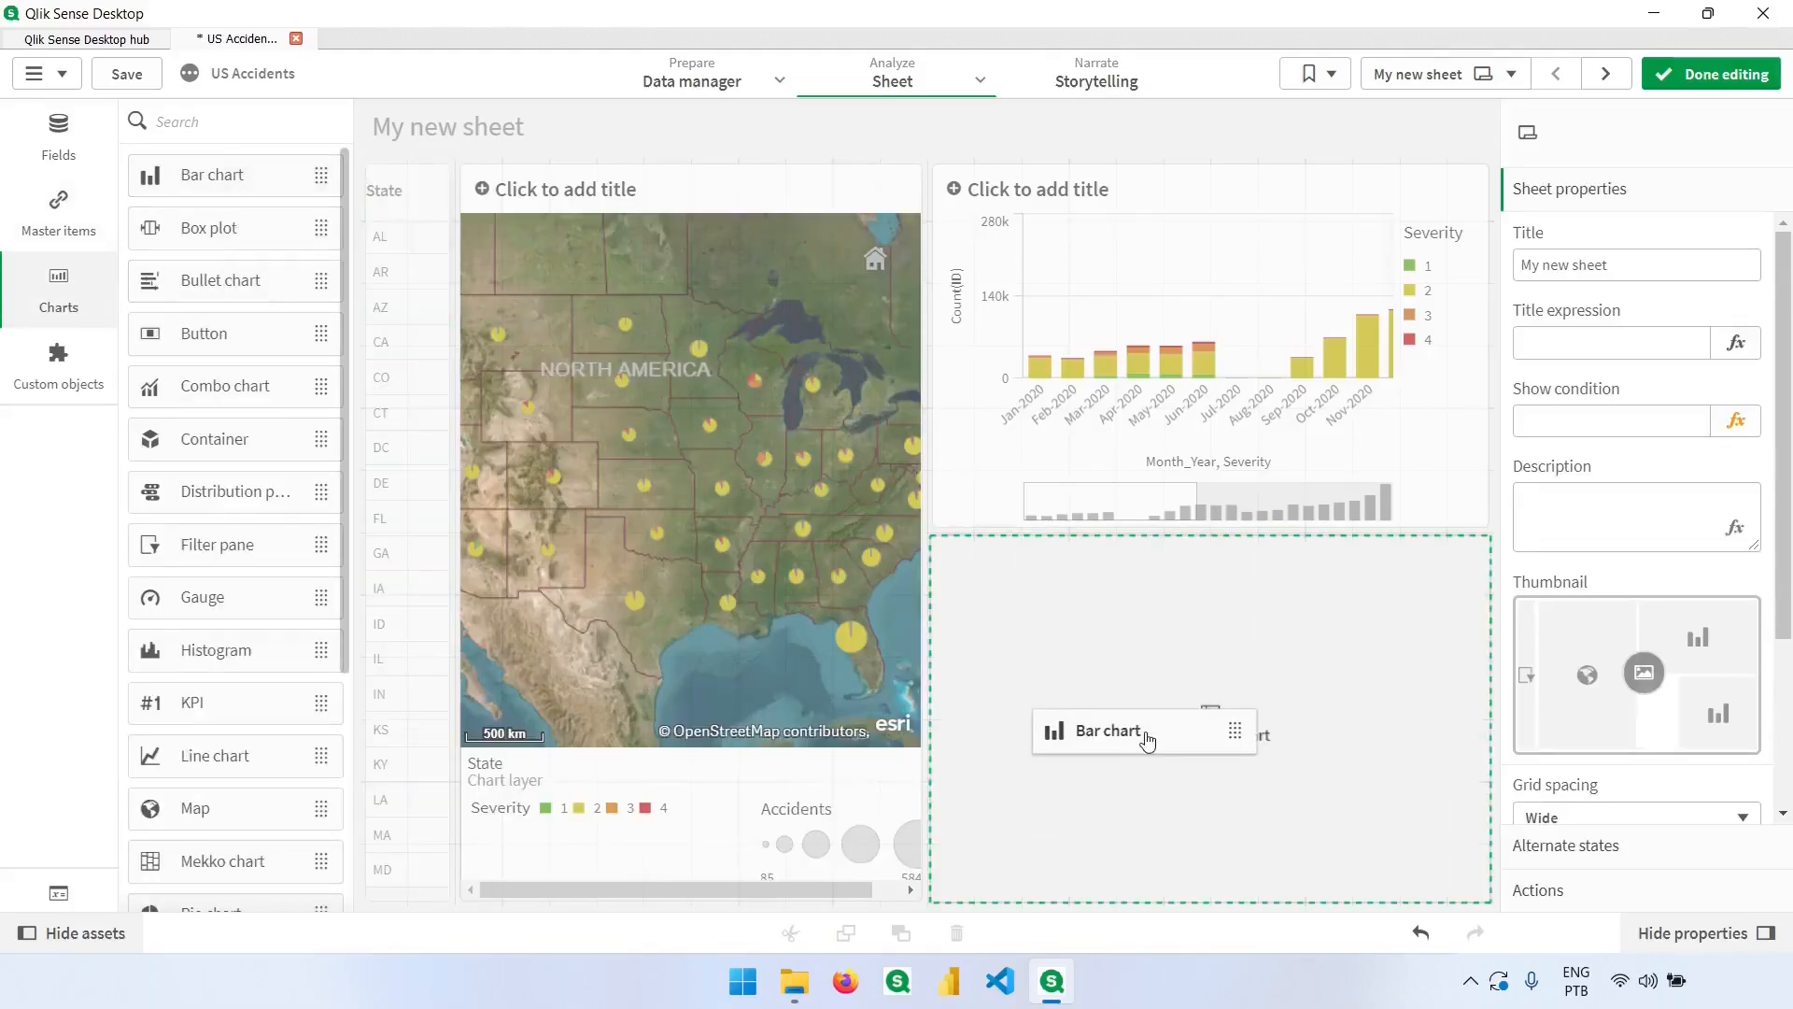
Fill the empty bar chart with the State_City dimension and the Accidents master measure
left_click(1143, 730)
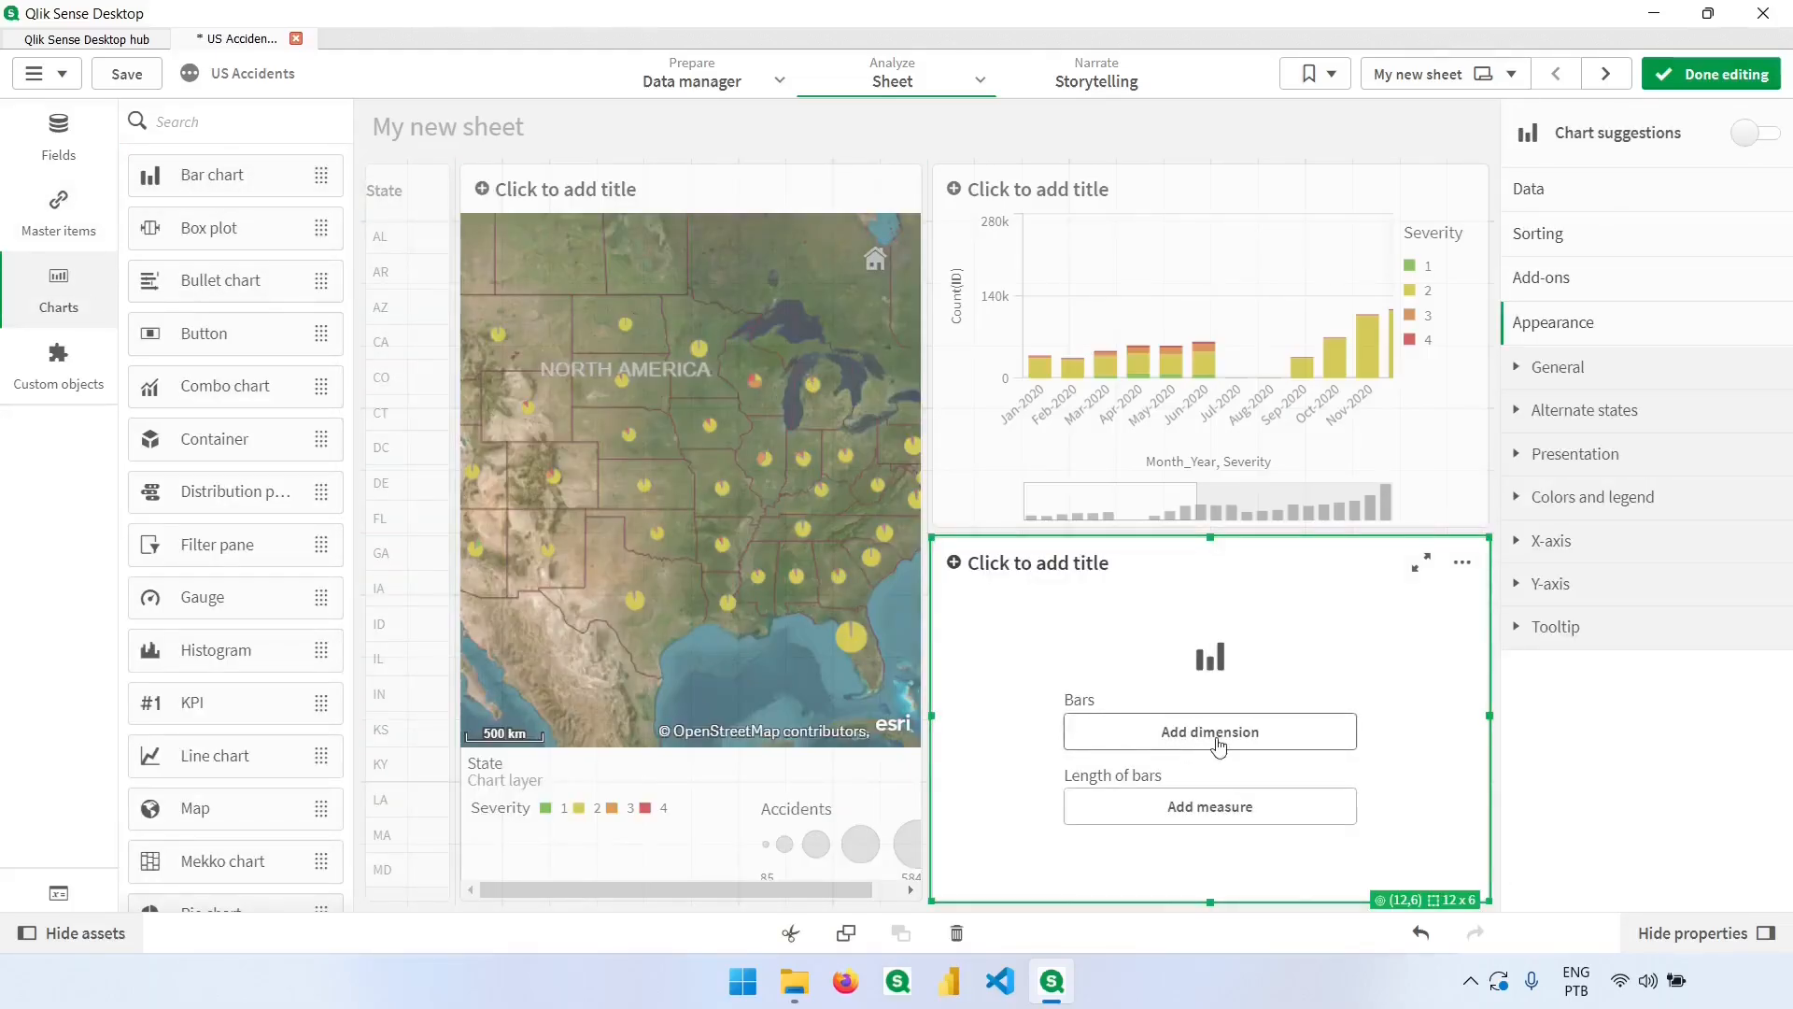
left_click(1209, 732)
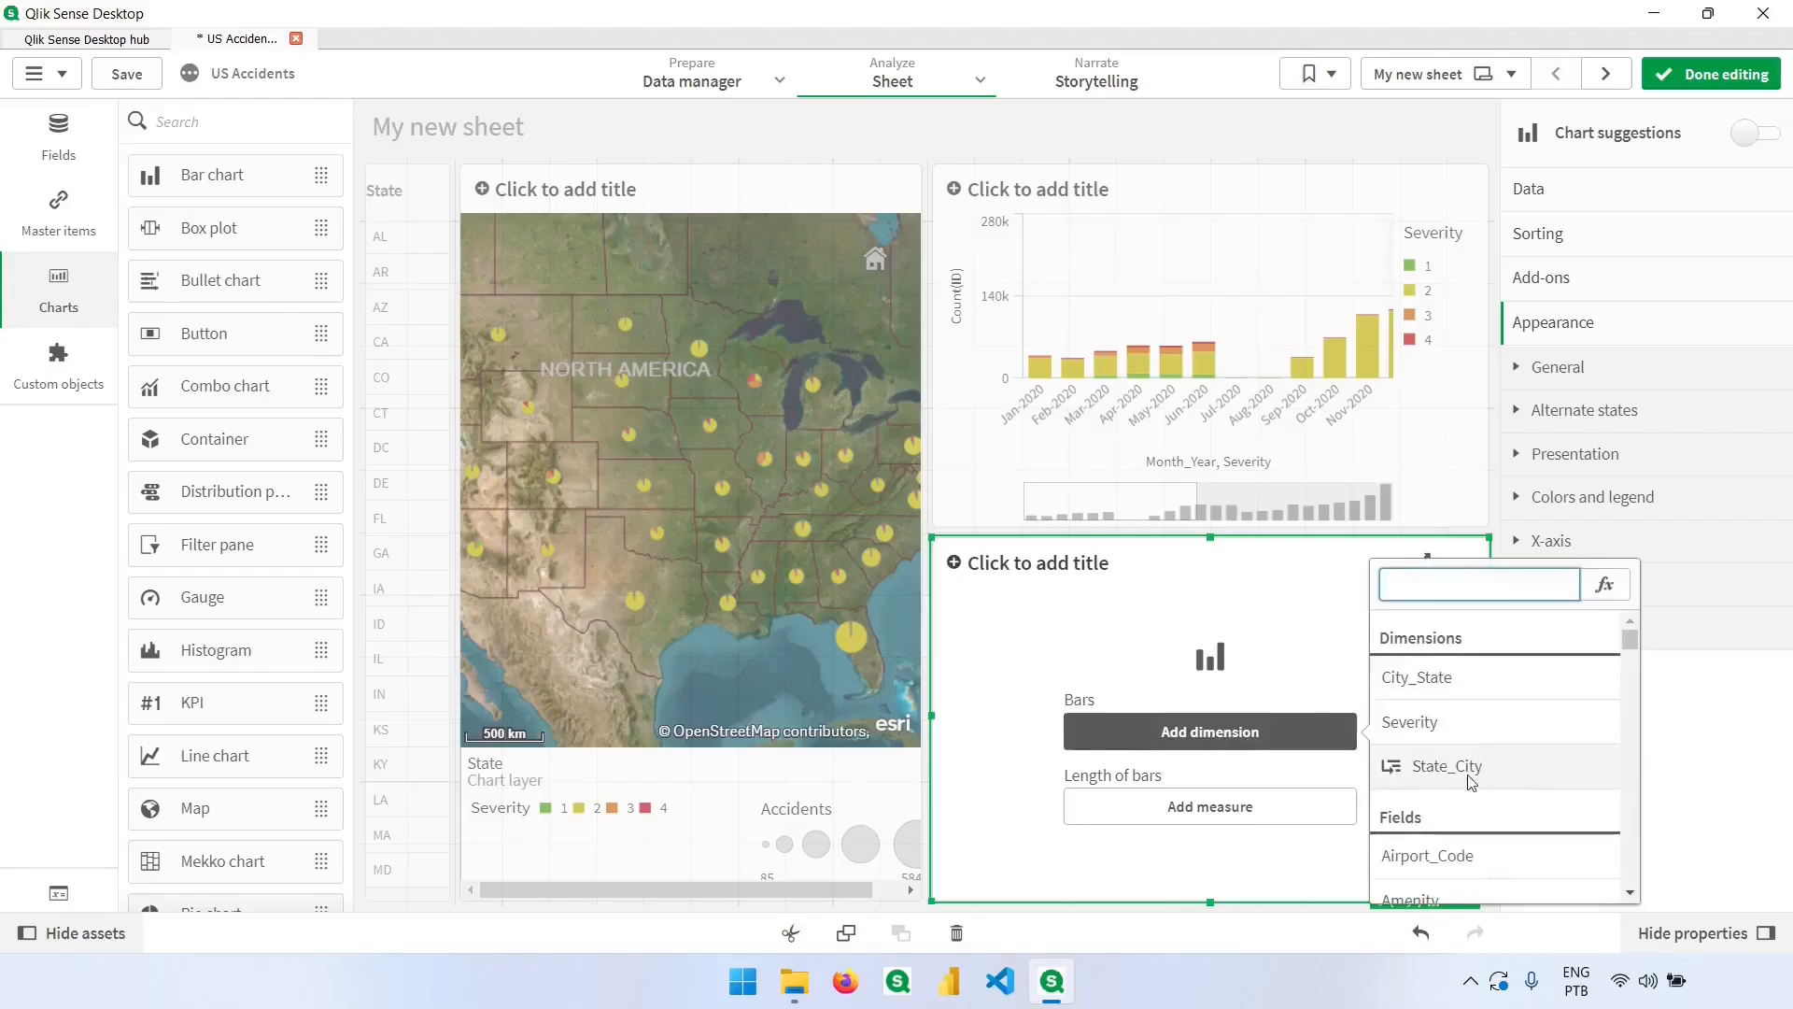
left_click(1449, 766)
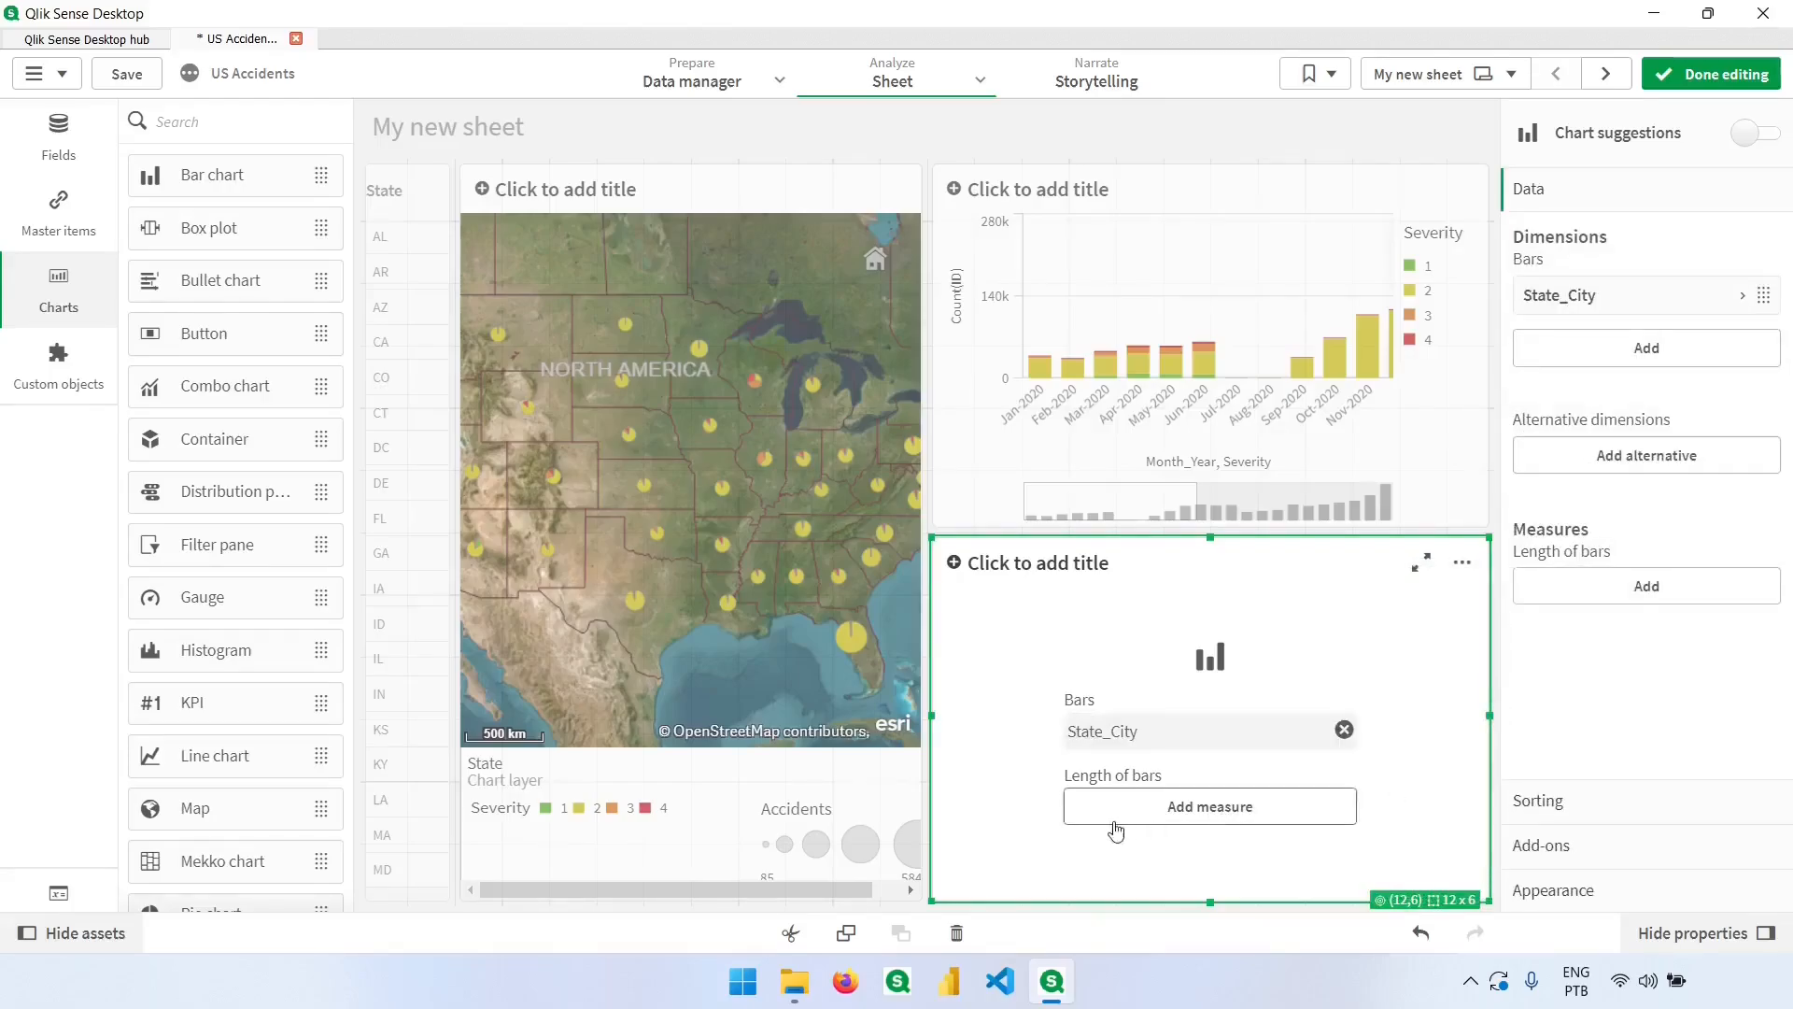
left_click(1209, 805)
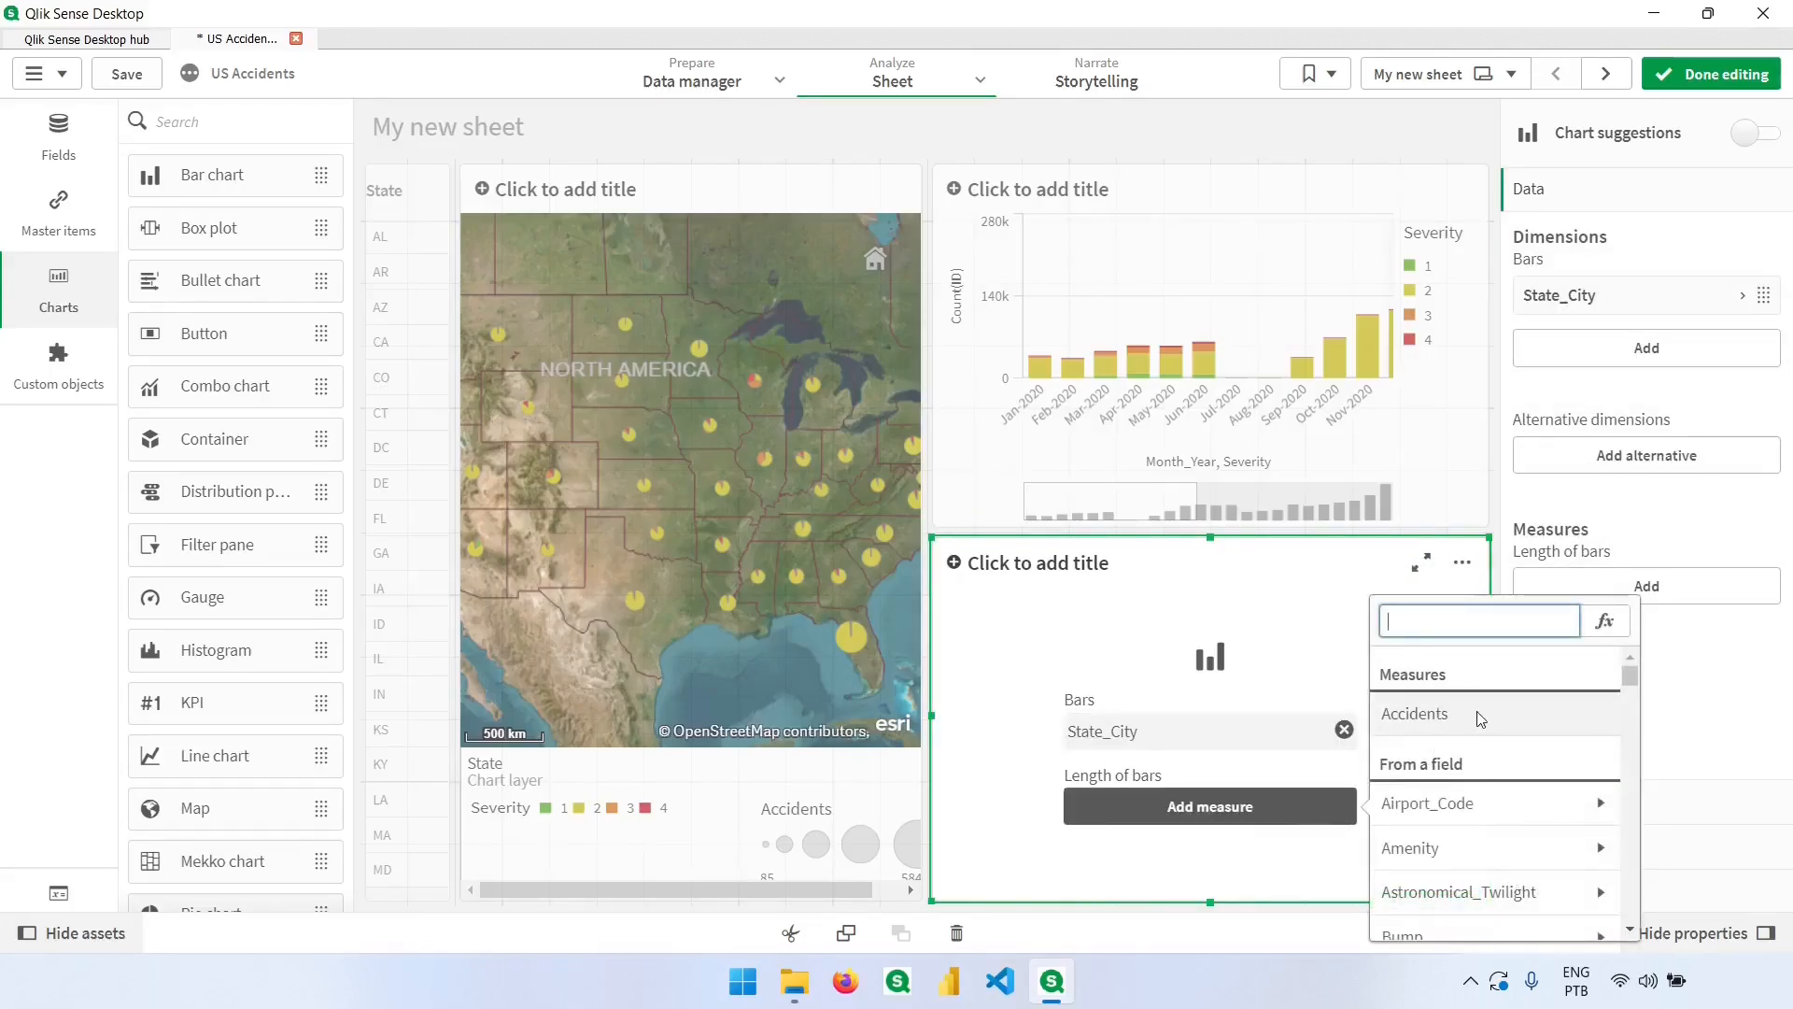
mouse_move(1477, 718)
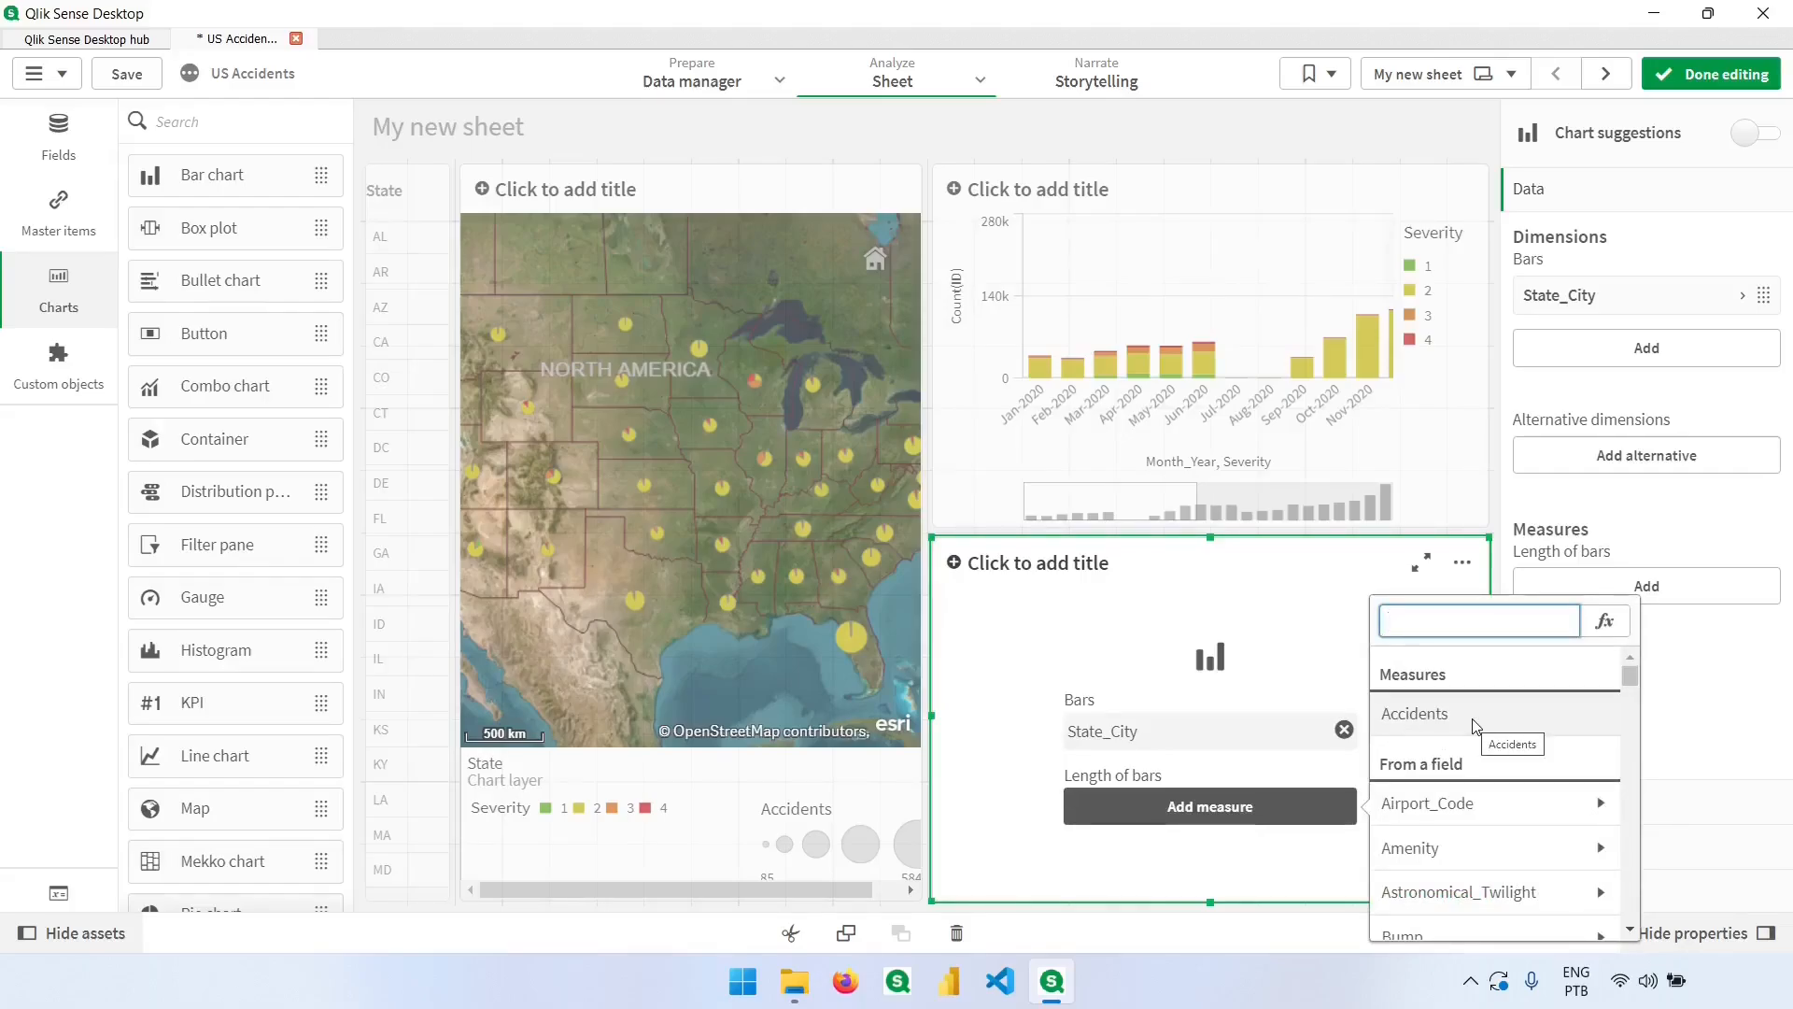
left_click(1415, 712)
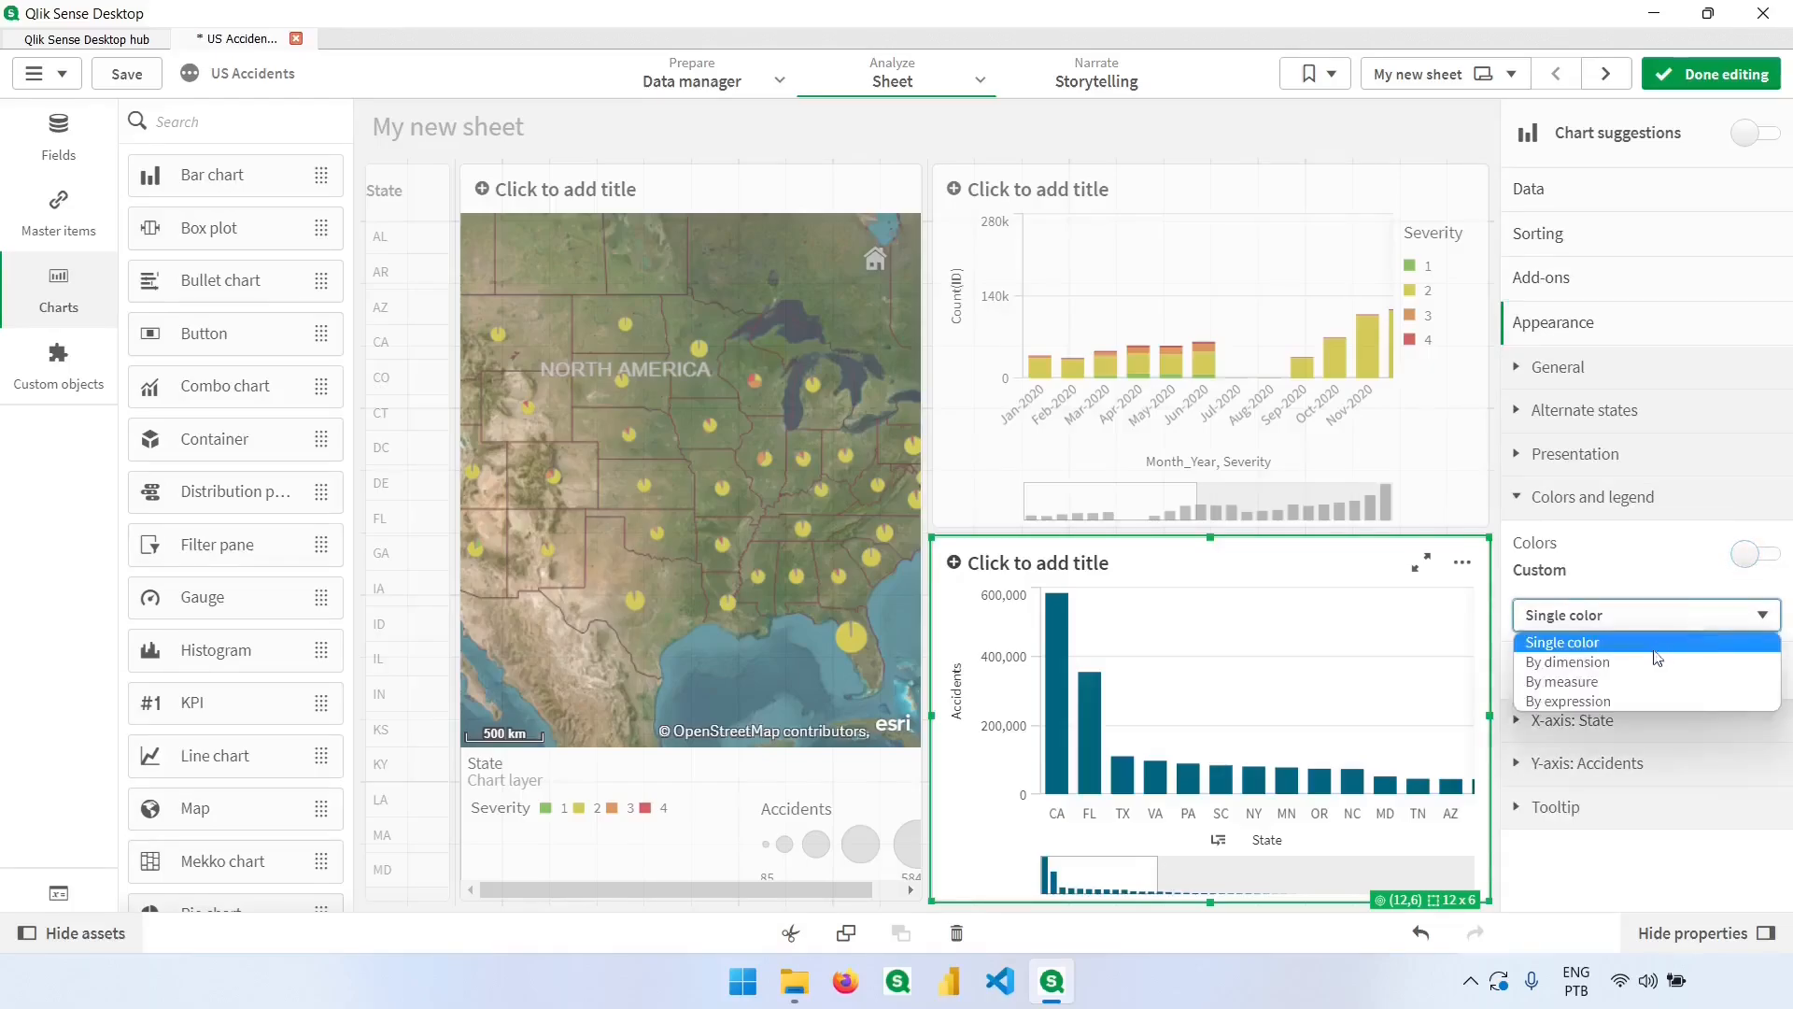
Color the bars by the State dimension with persistent colors and finish editing
left_click(1569, 662)
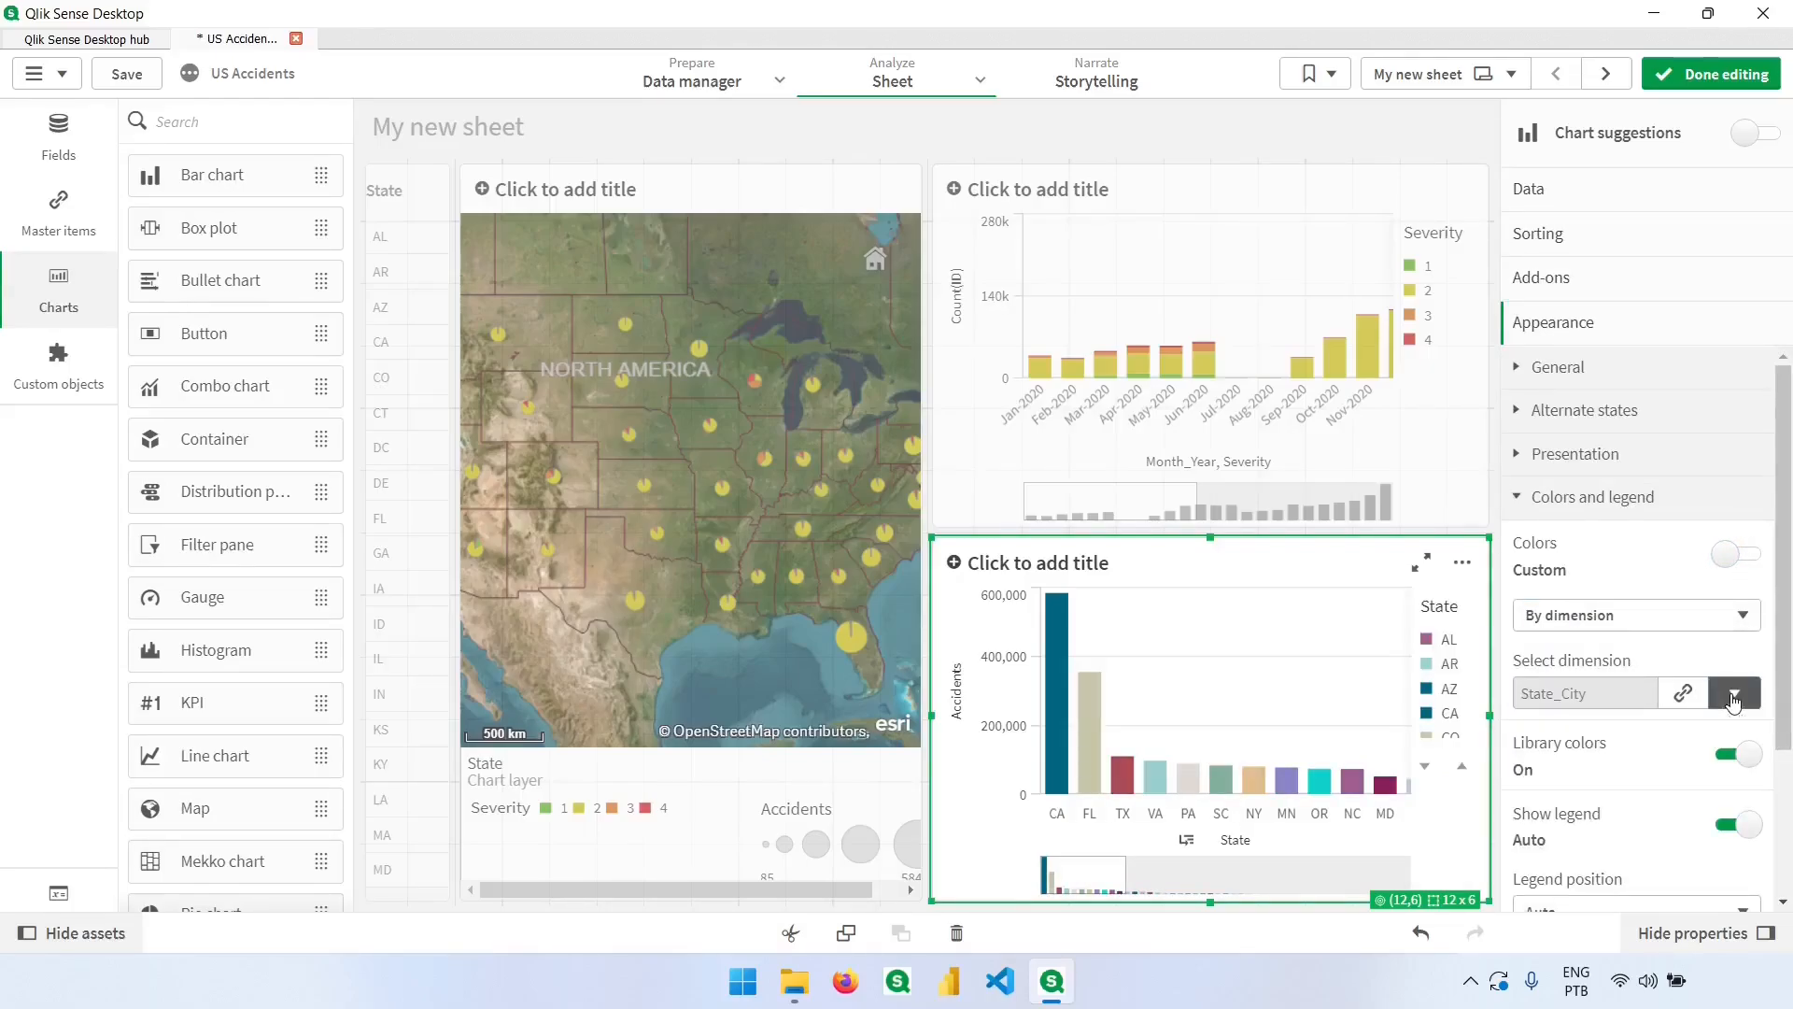
left_click(1733, 692)
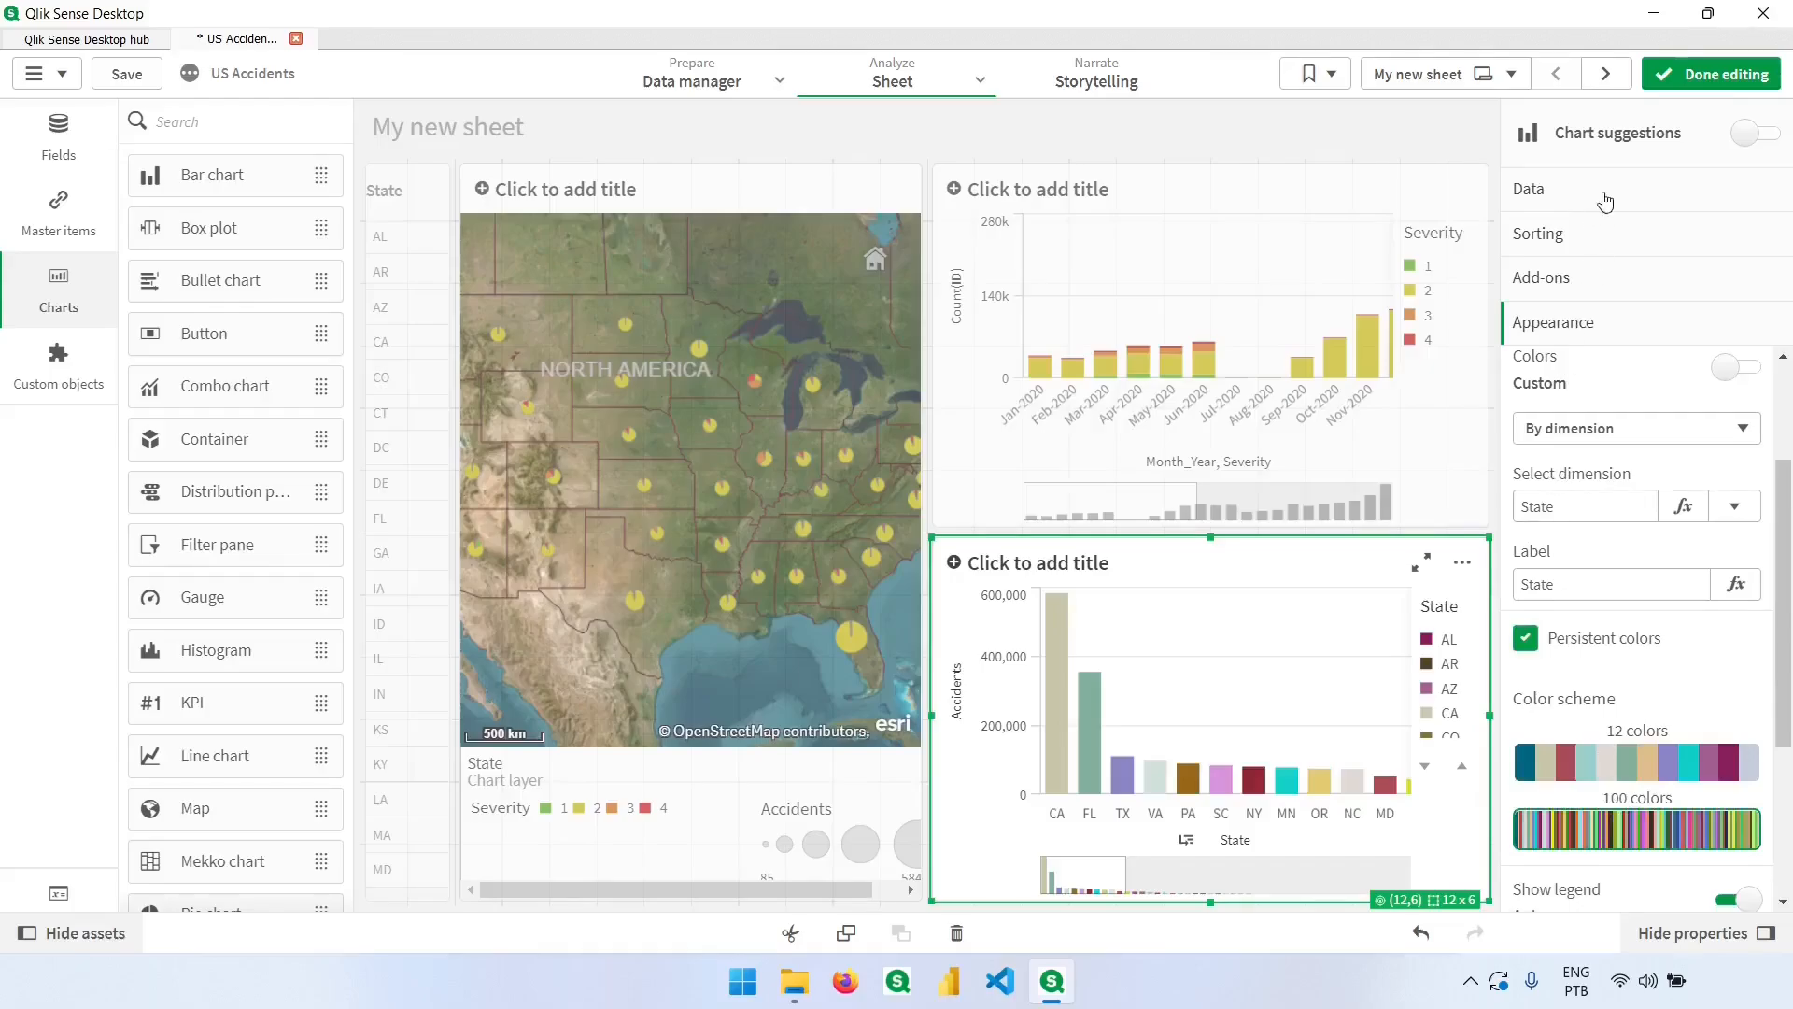
left_click(1711, 72)
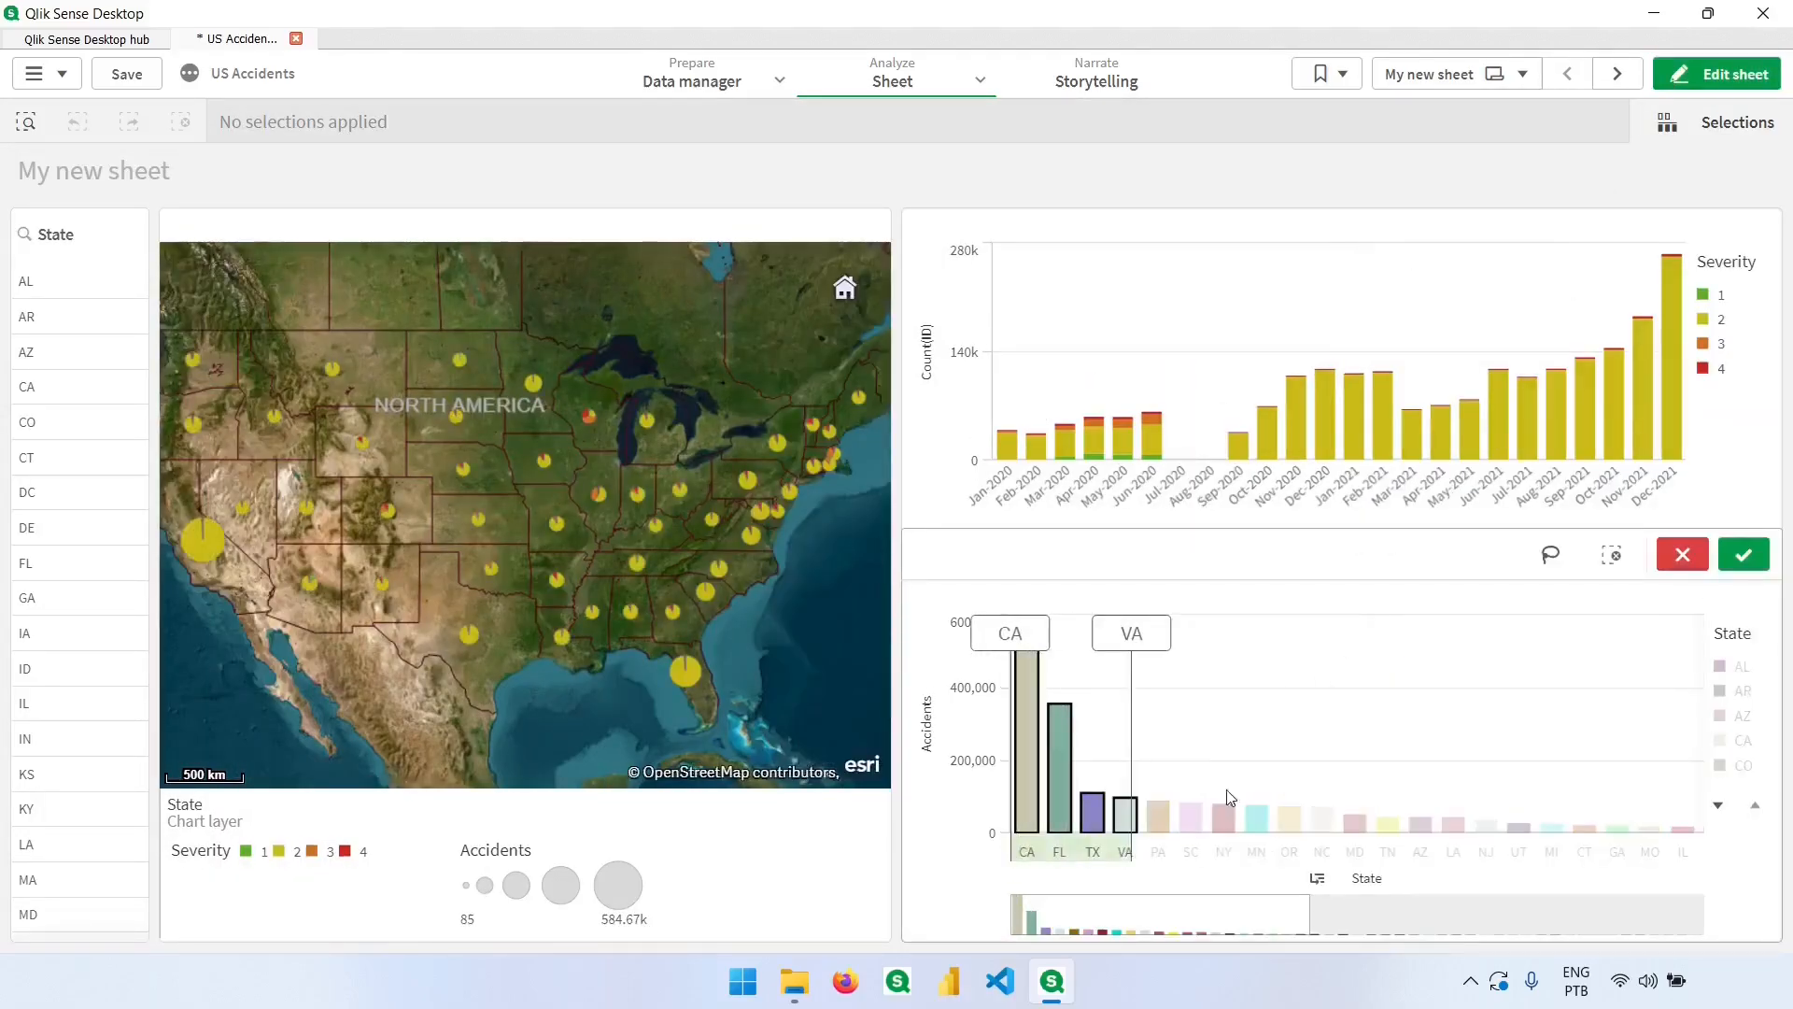
Select and confirm the CA bar to drill down into California cities
left_click(1743, 554)
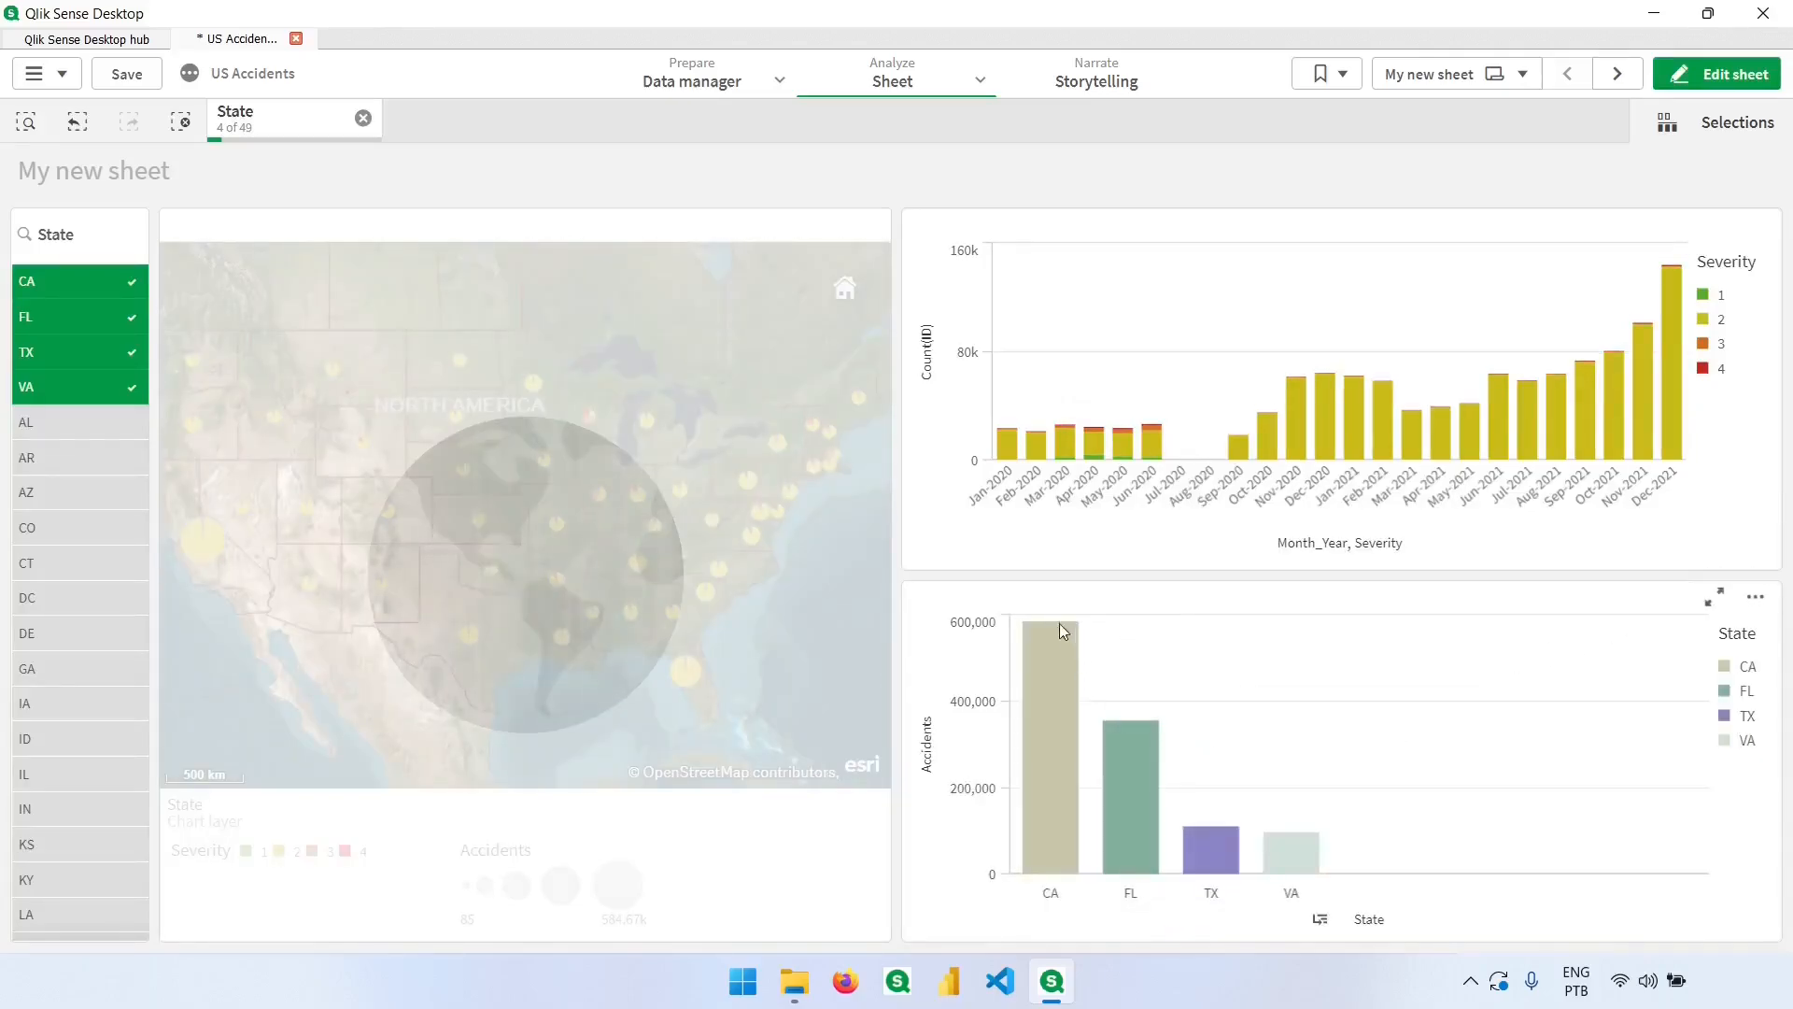
mouse_move(1095, 855)
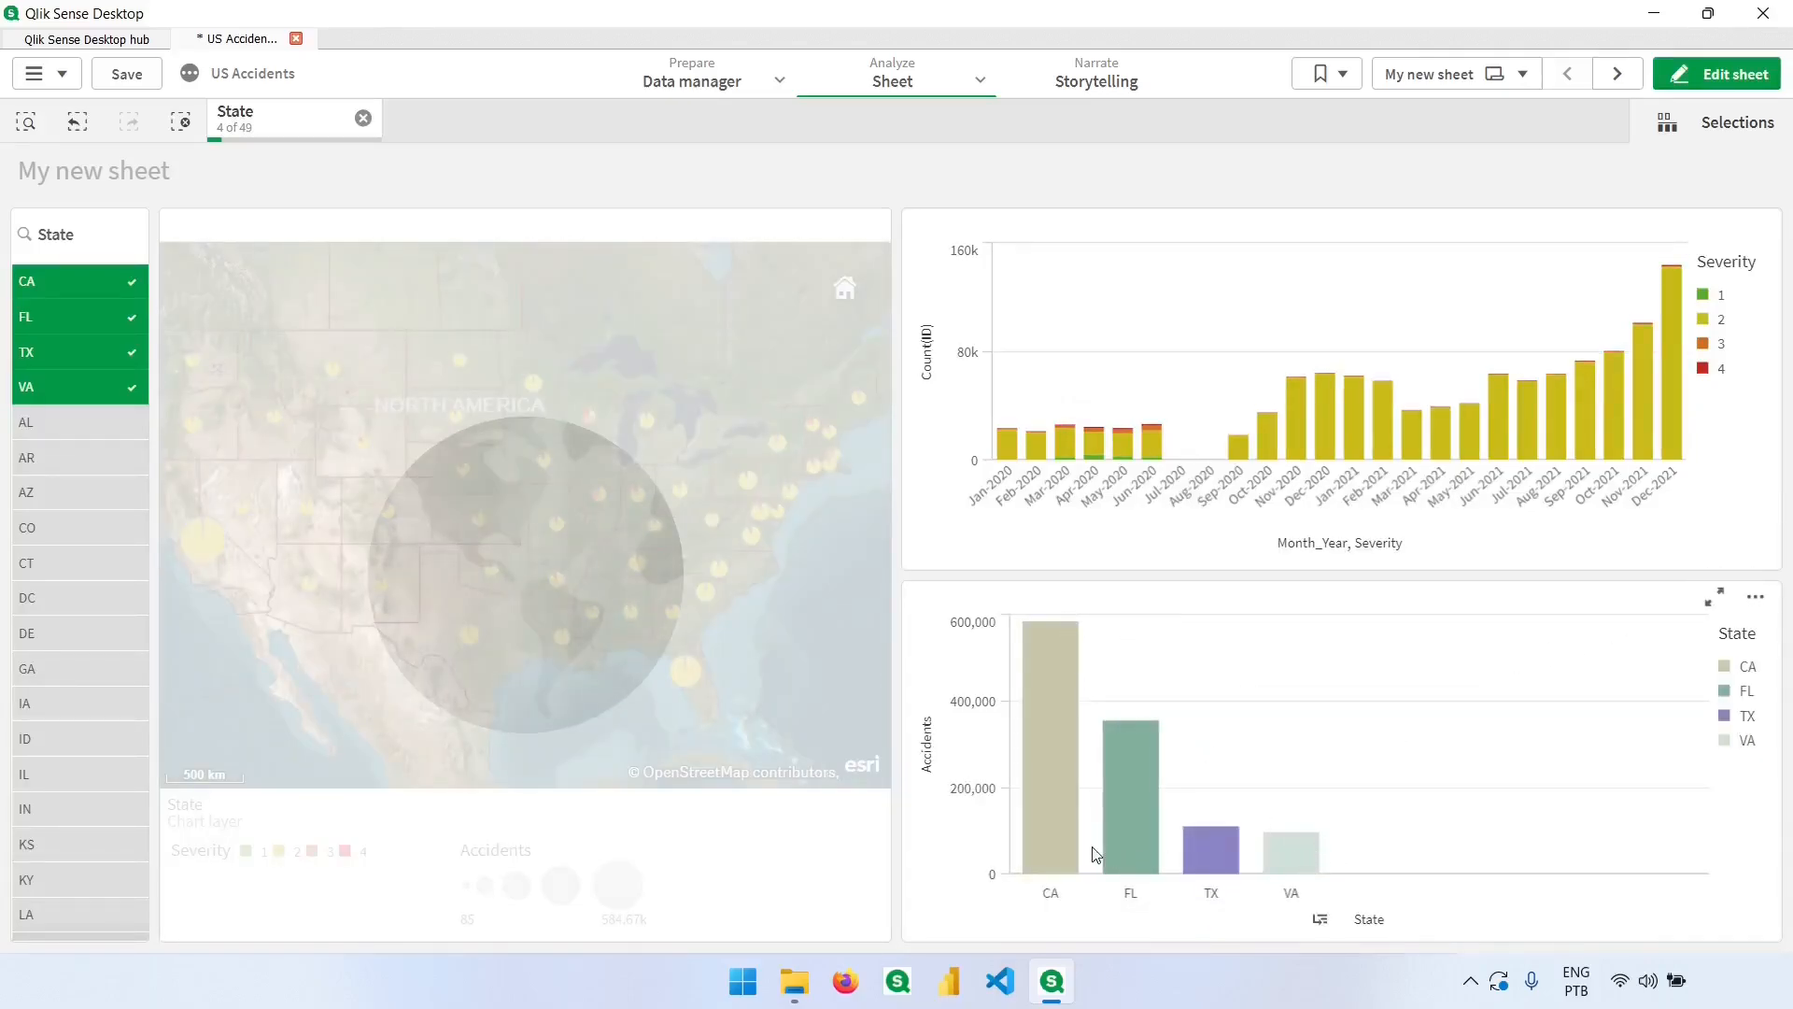
left_click(1049, 738)
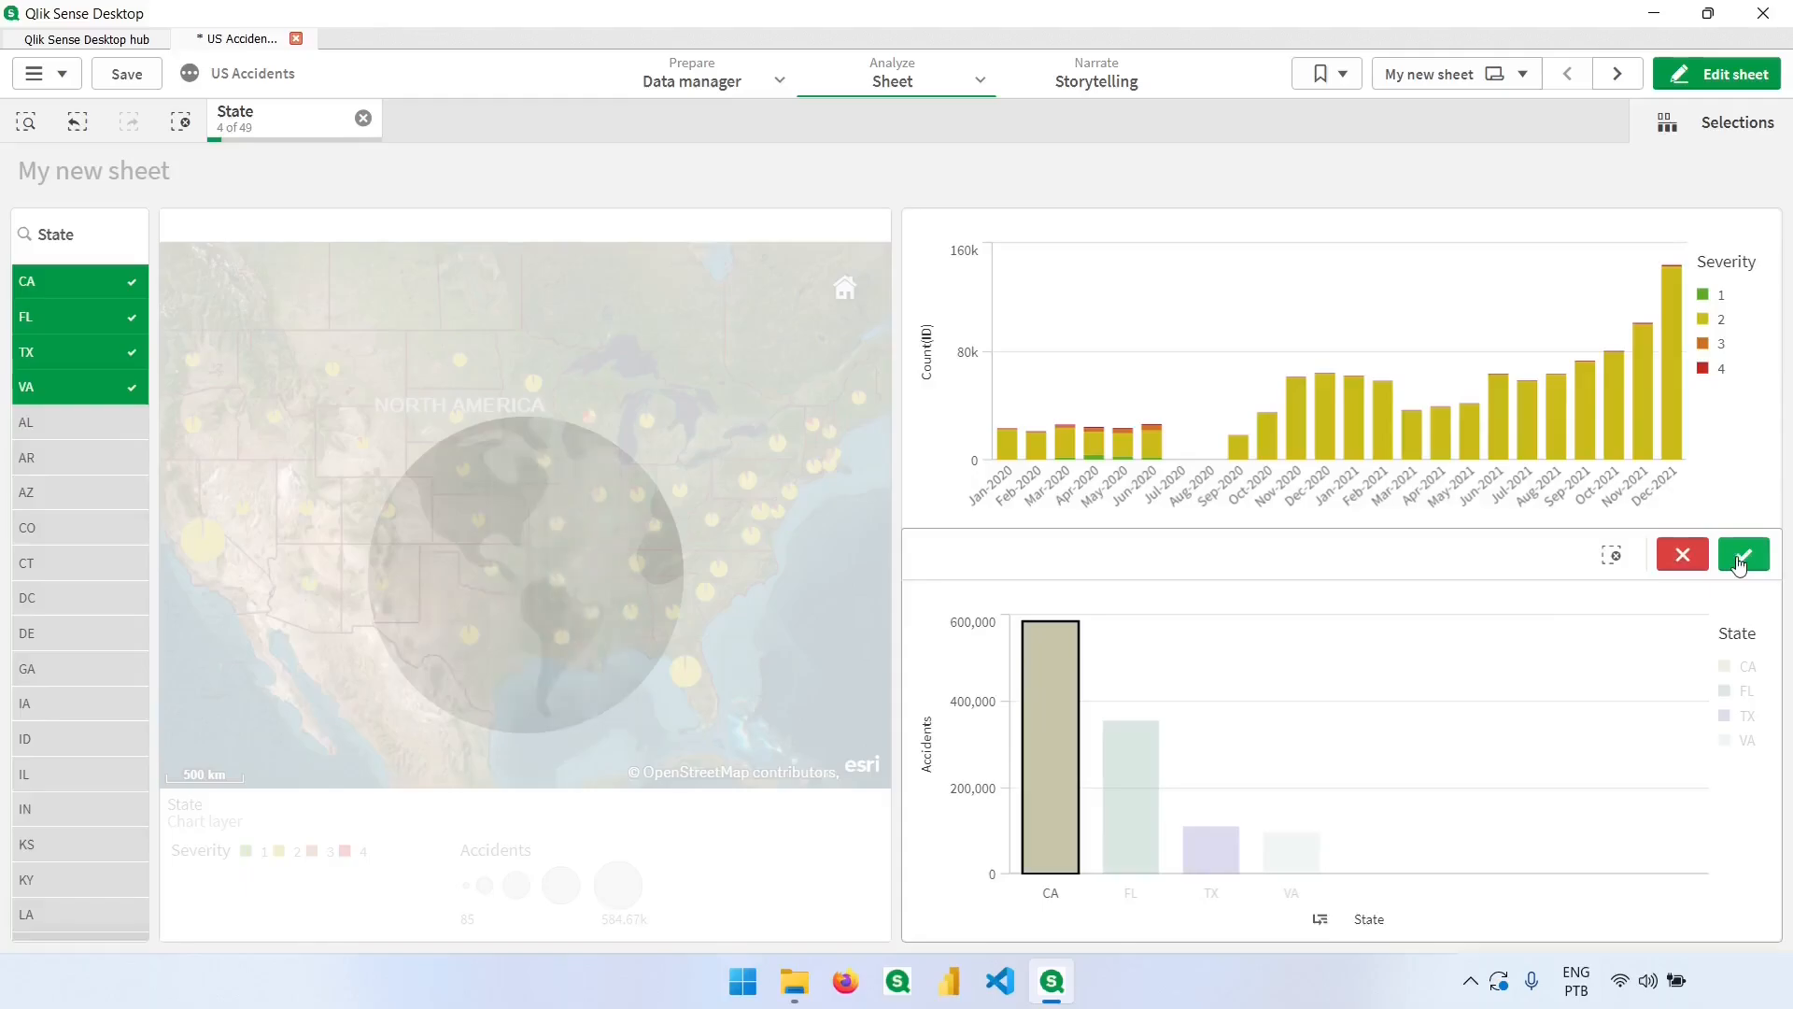
left_click(1743, 555)
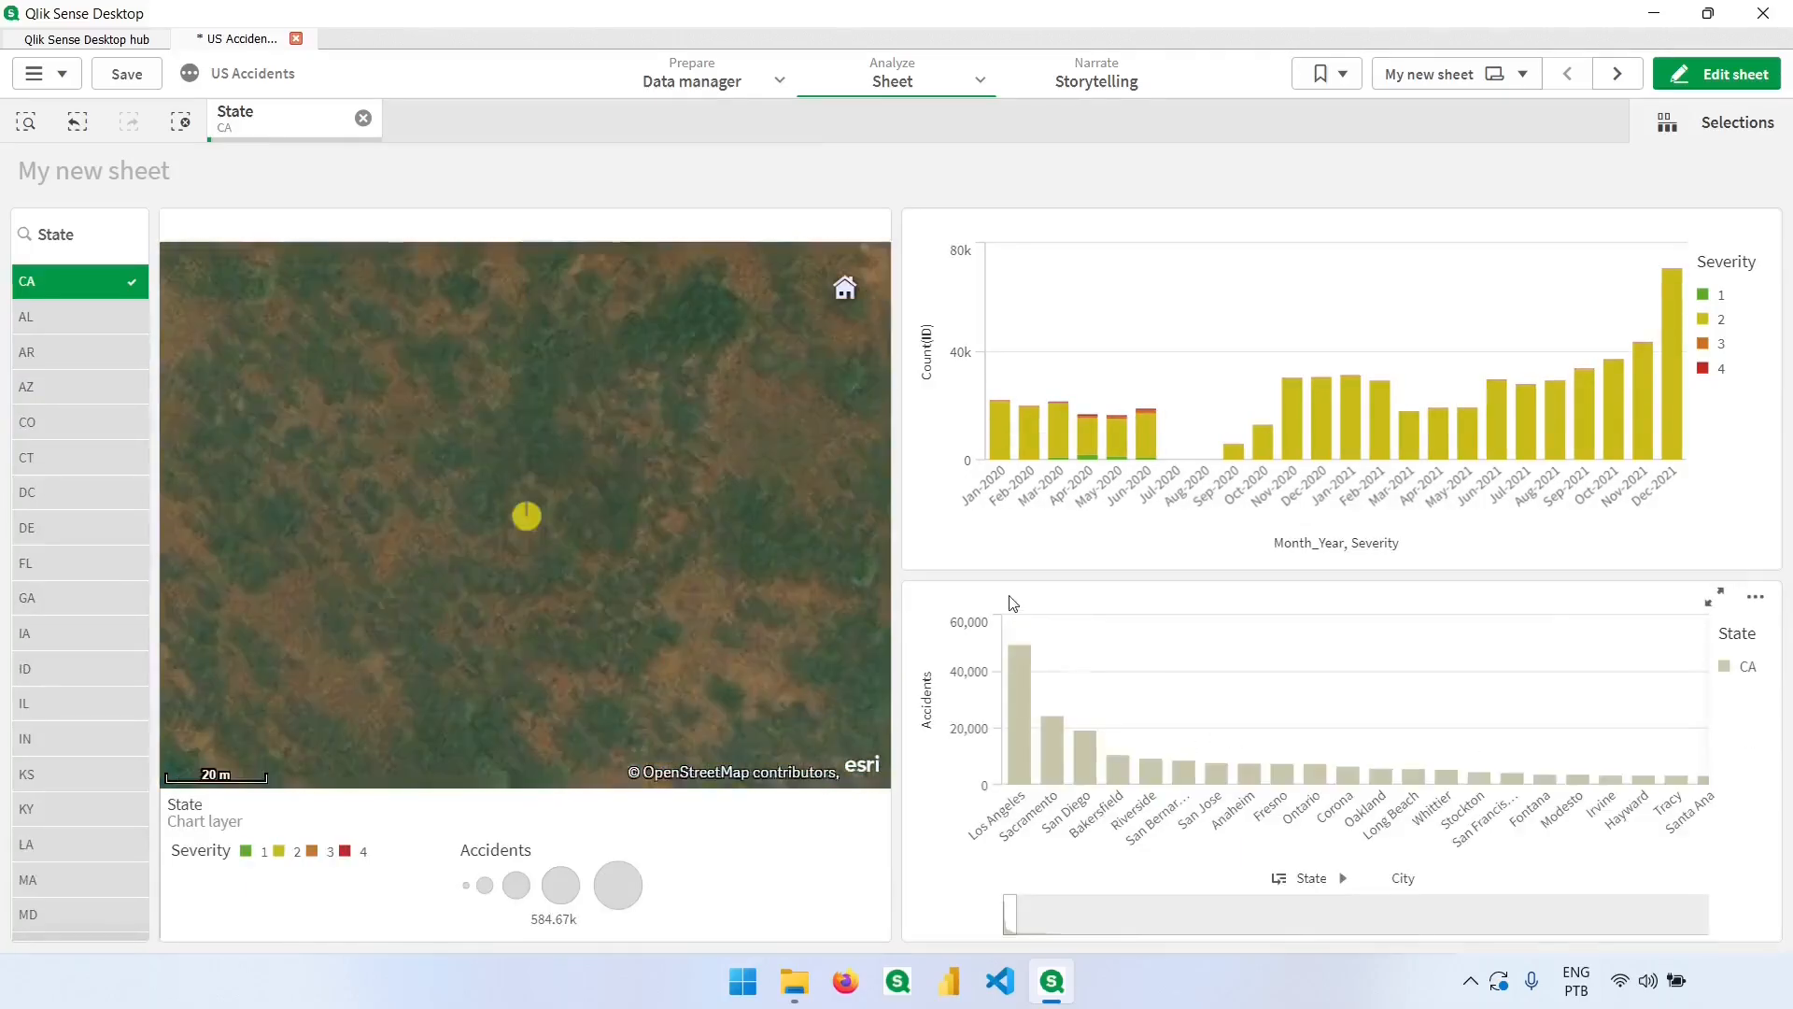
mouse_move(1132, 732)
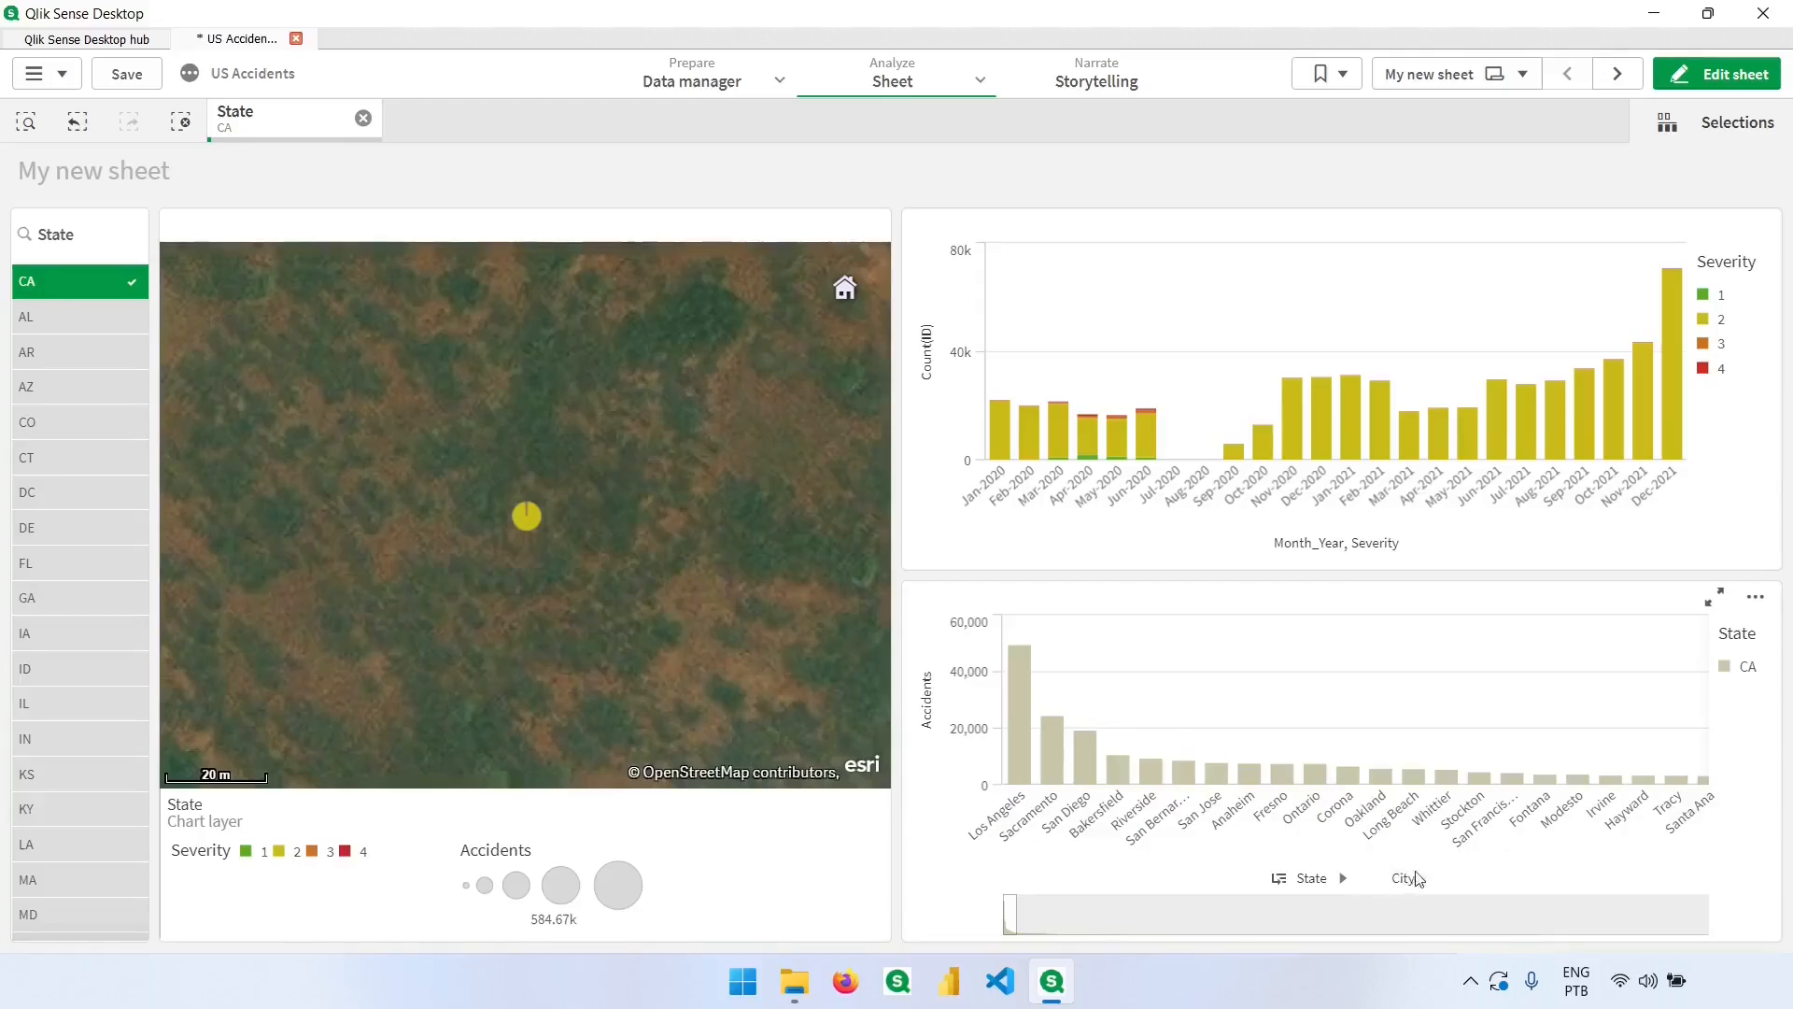
mouse_move(1406, 861)
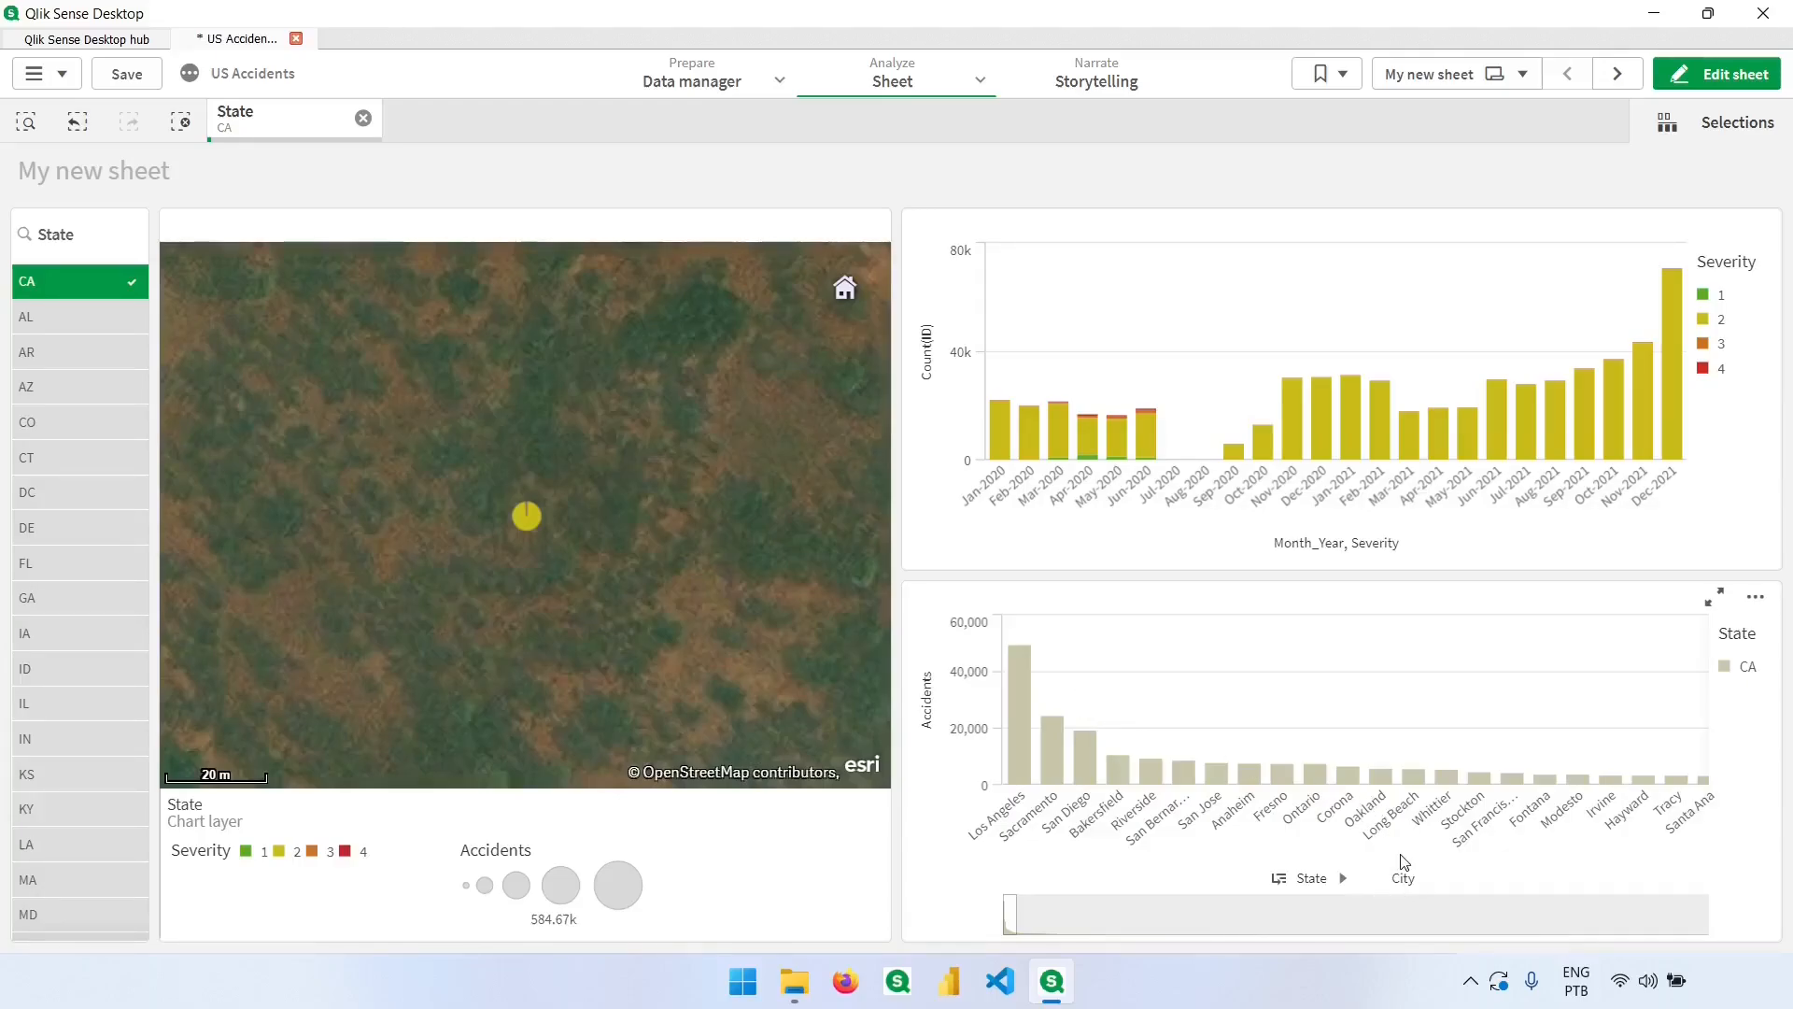
mouse_move(1084, 768)
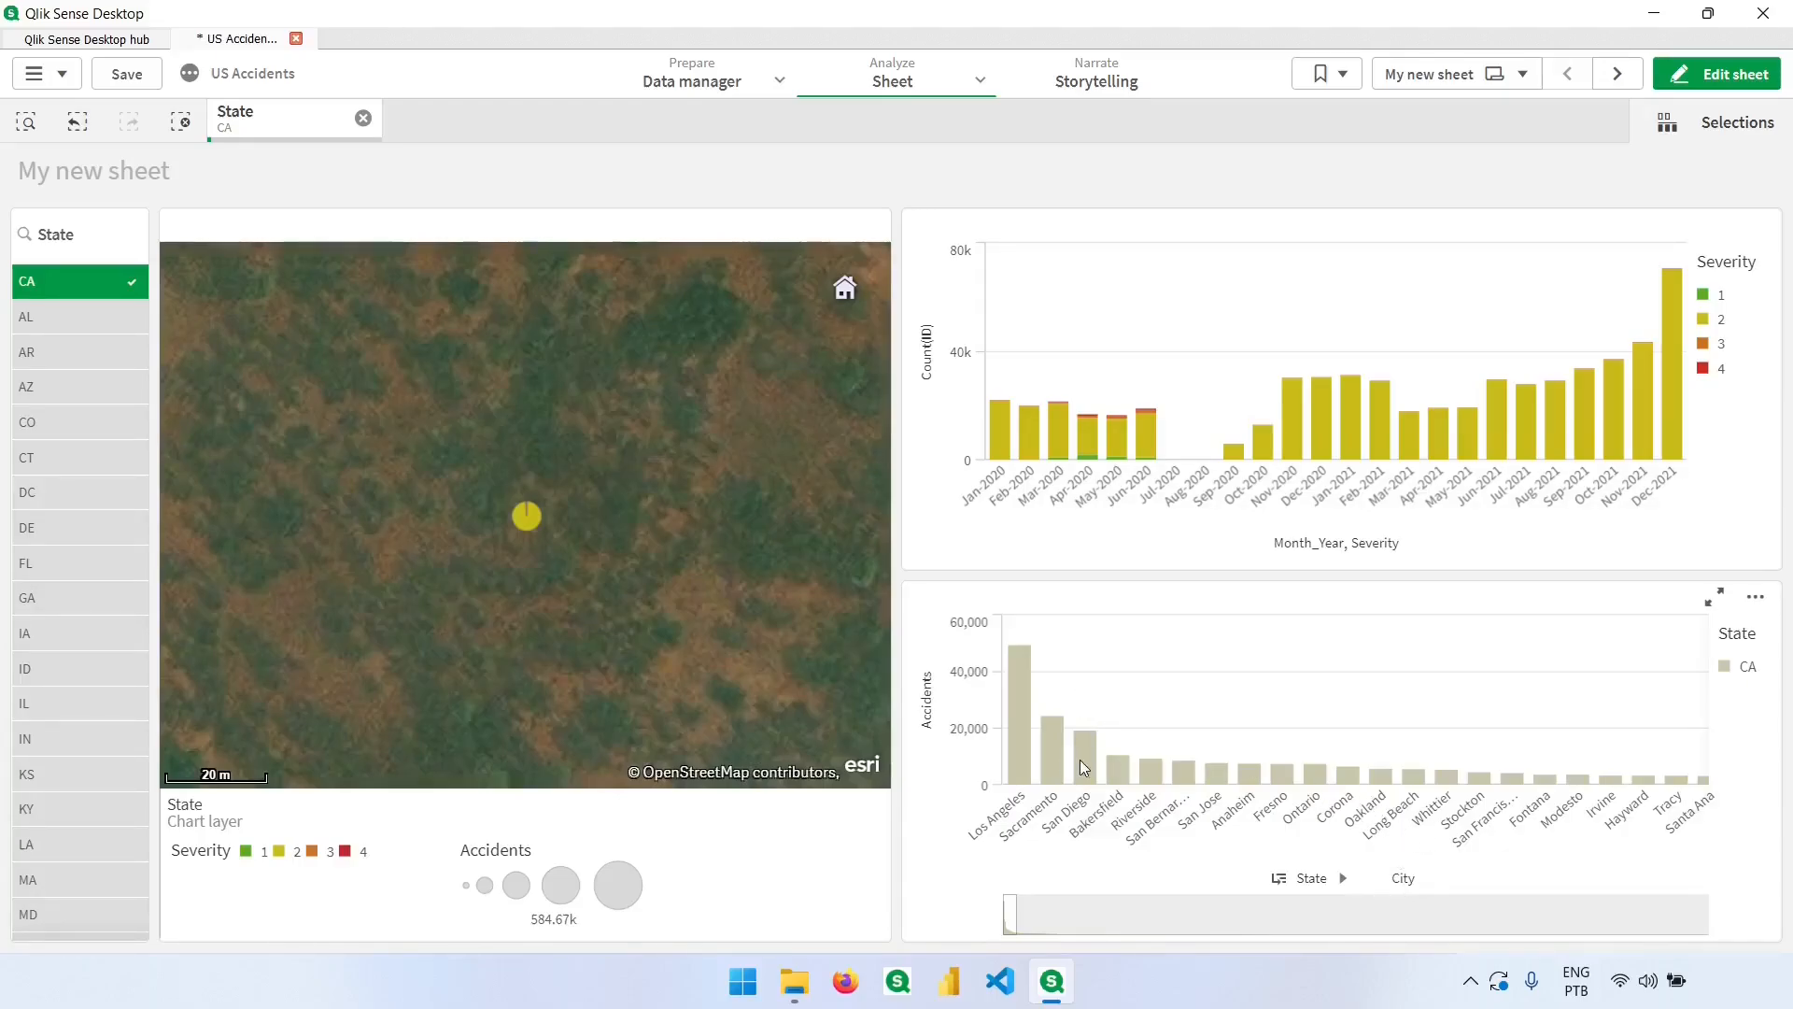
mouse_move(1088, 763)
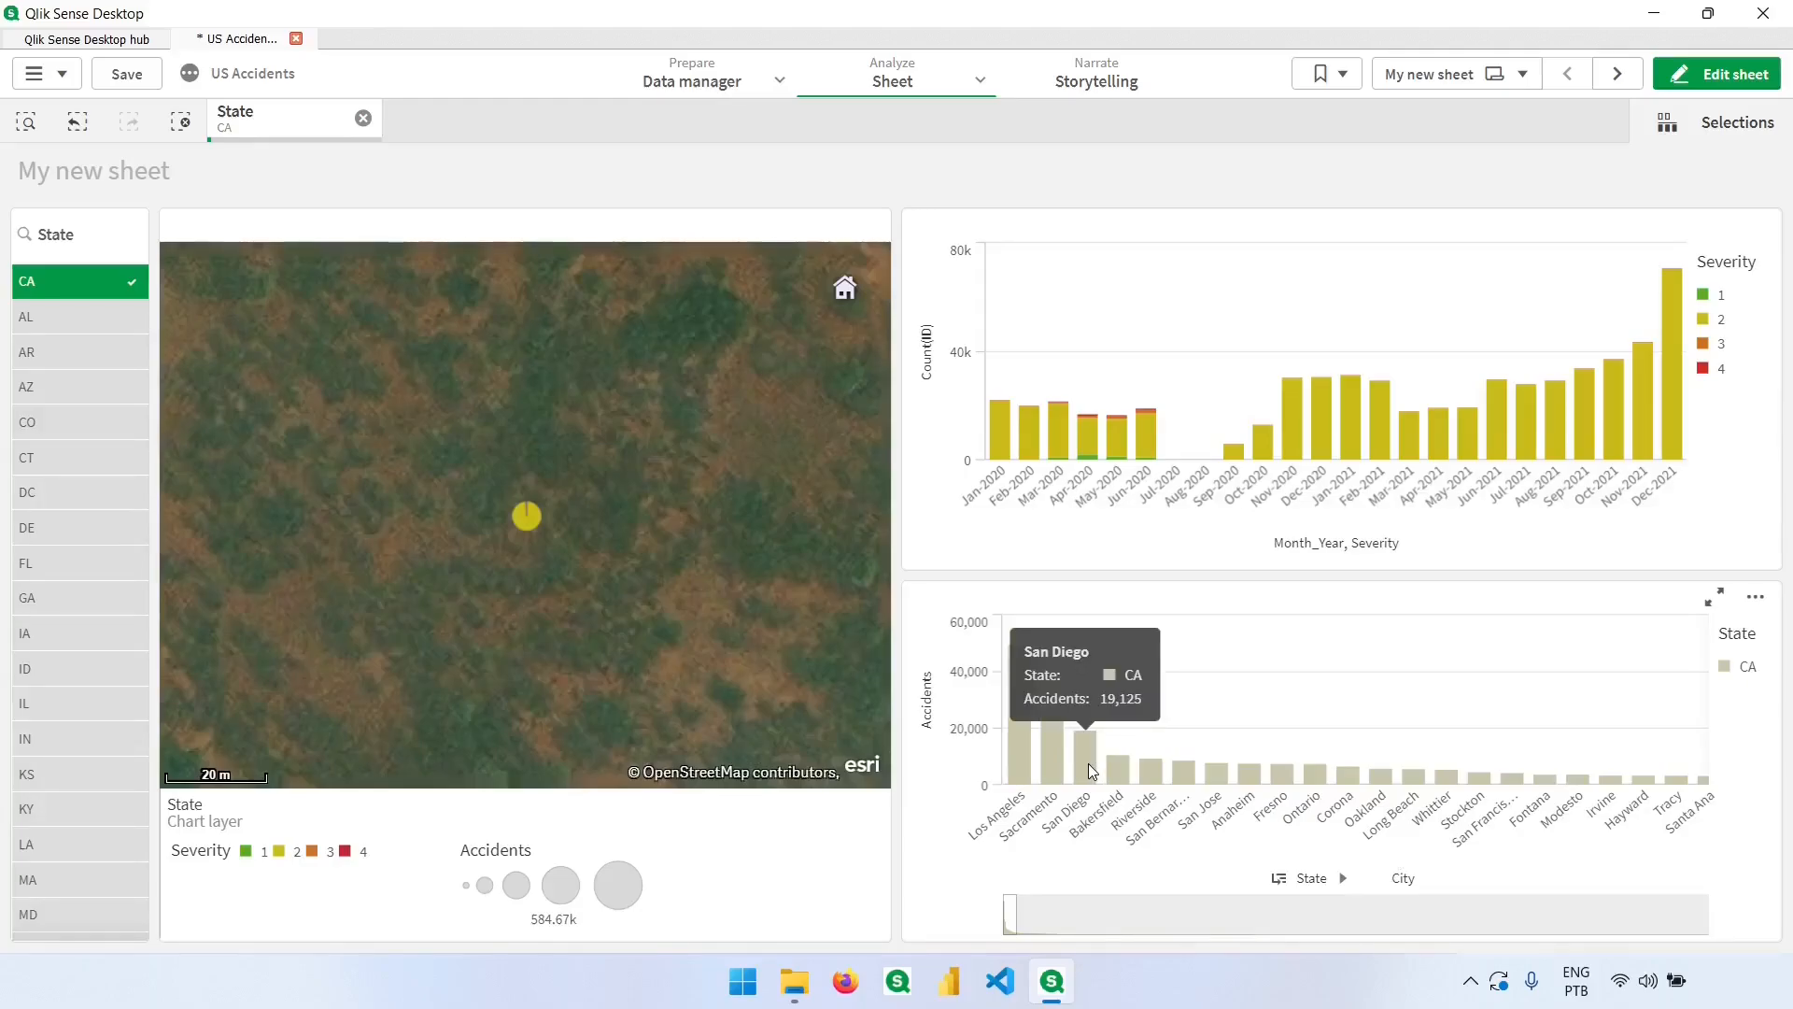
mouse_move(1013, 713)
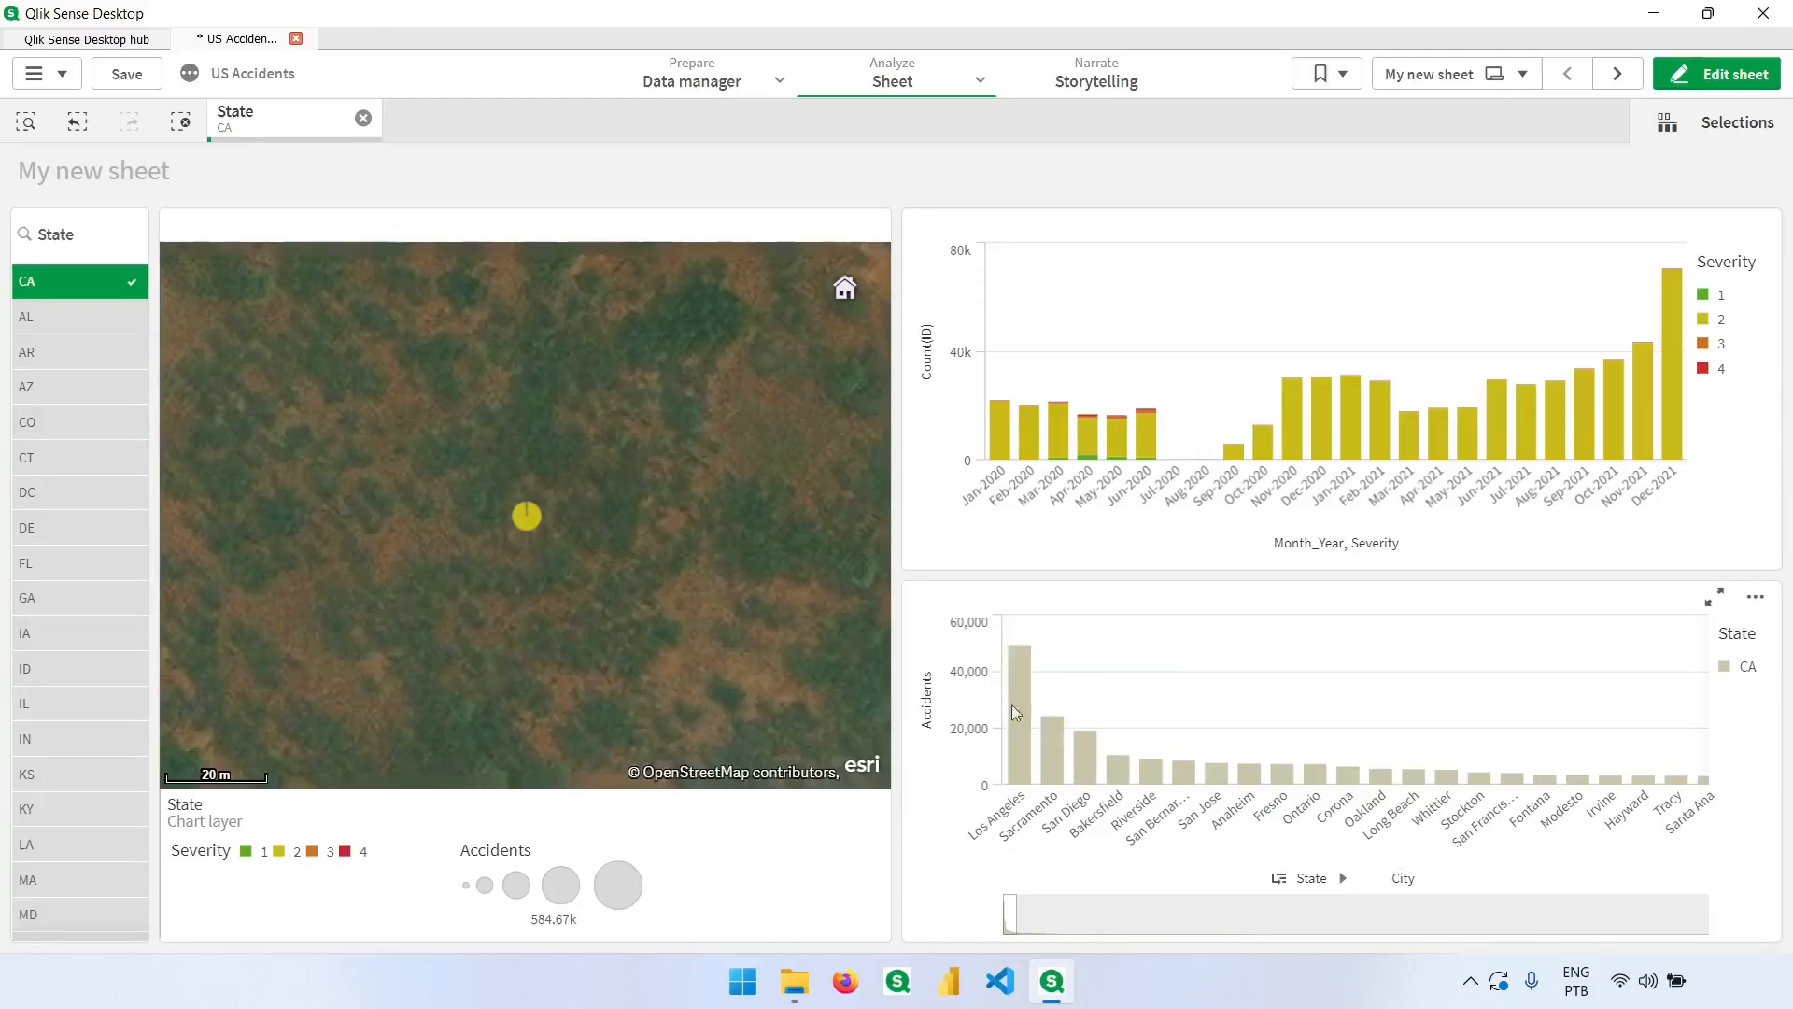
mouse_move(993, 650)
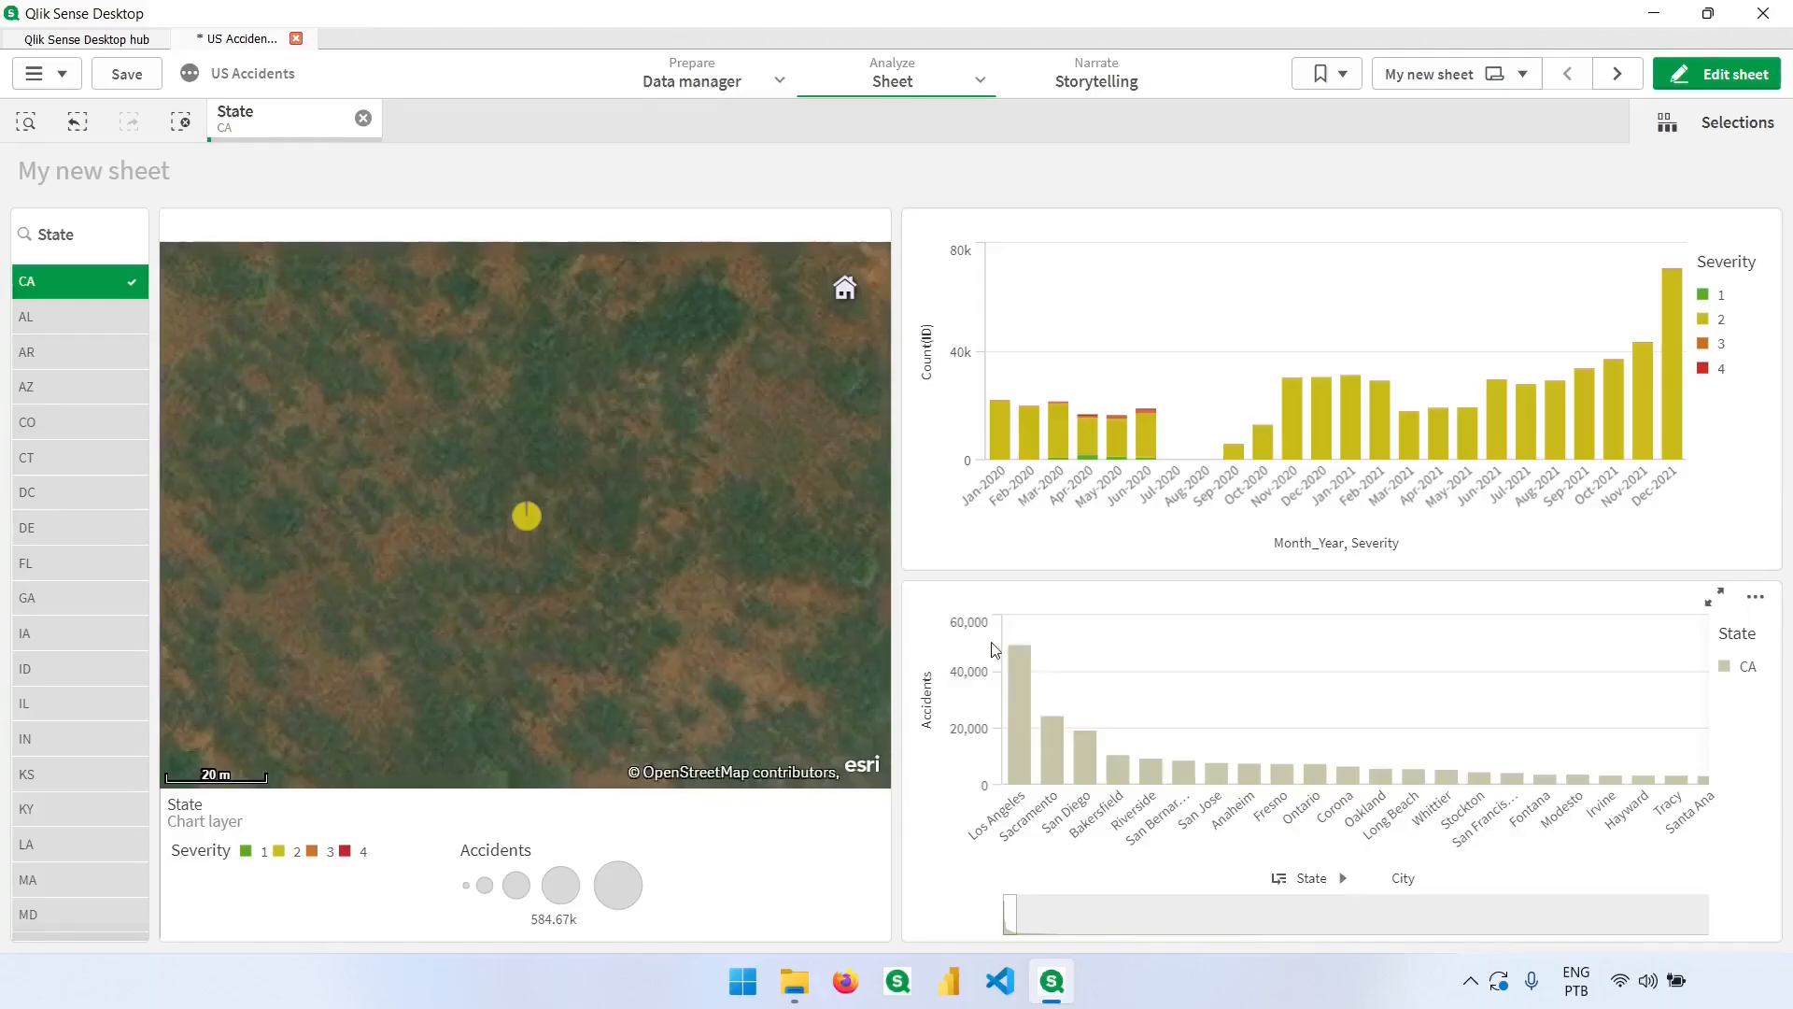
mouse_move(1075, 749)
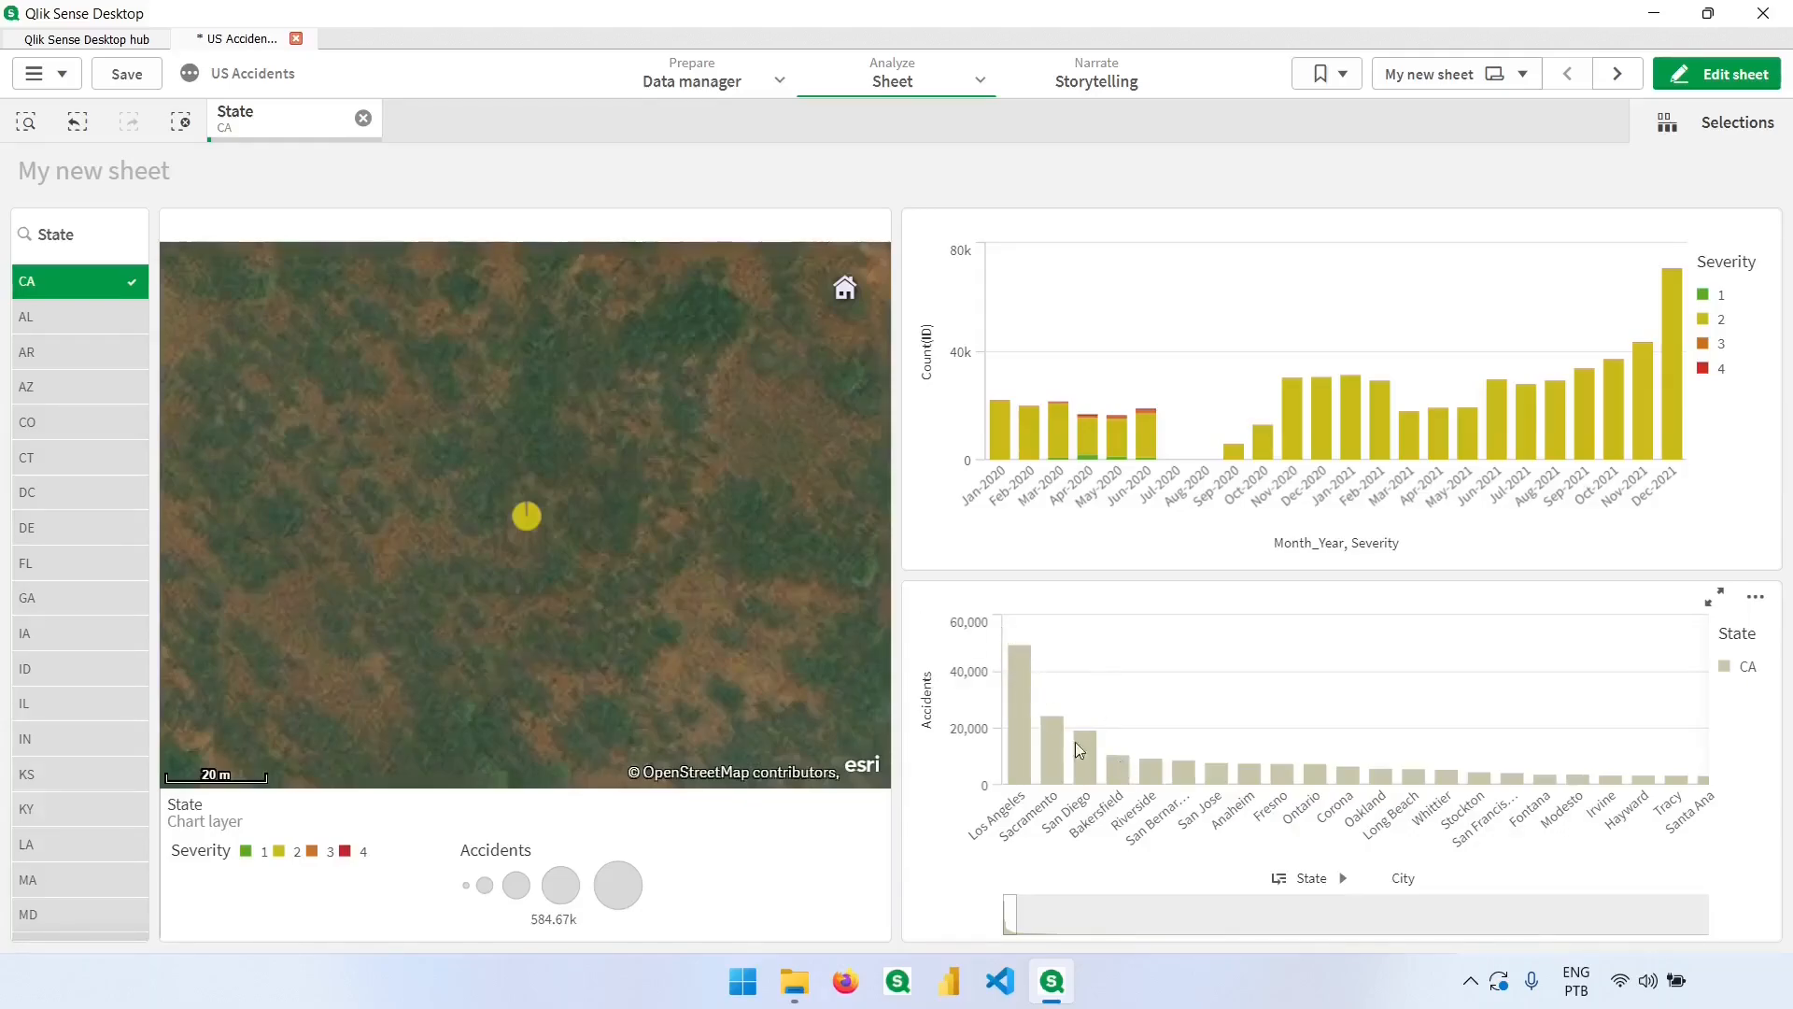